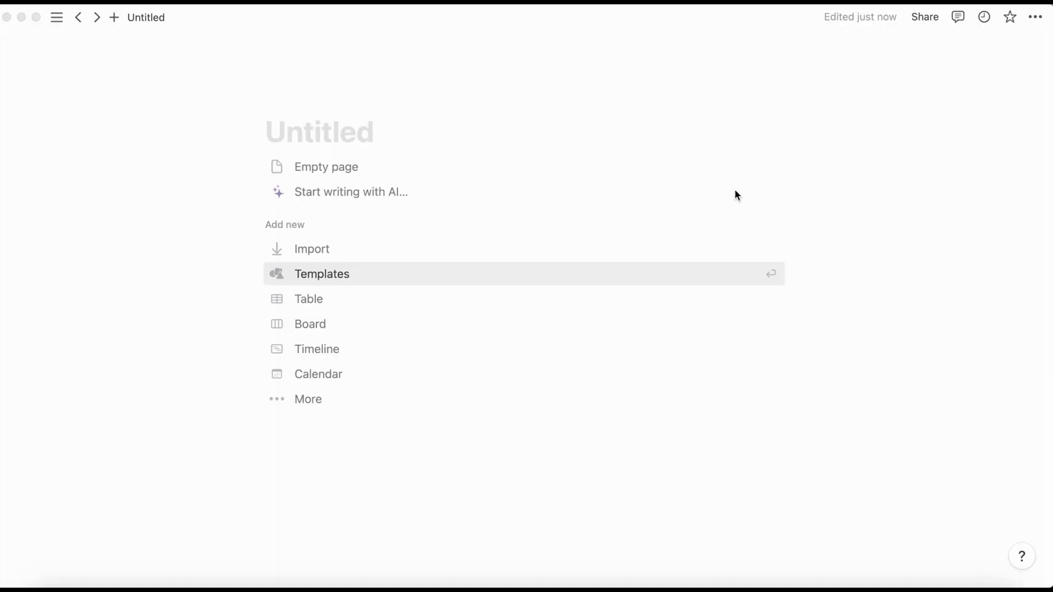
Title the new page 'Writing Projects' and start it as an empty page.
{"action": "left_click", "coordinate": [302, 131]}
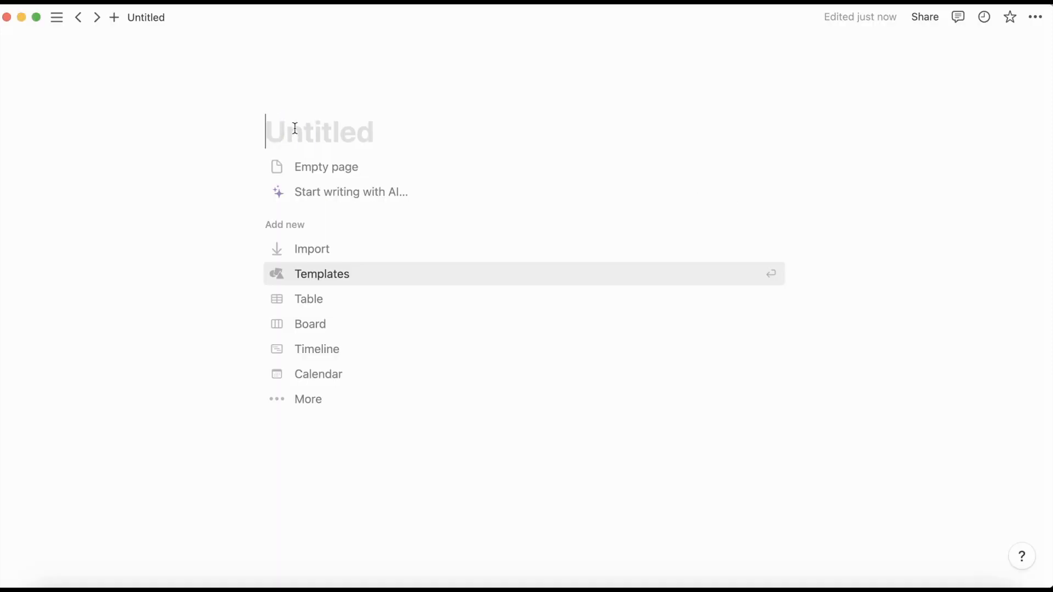
{"action": "type", "text": "Wri"}
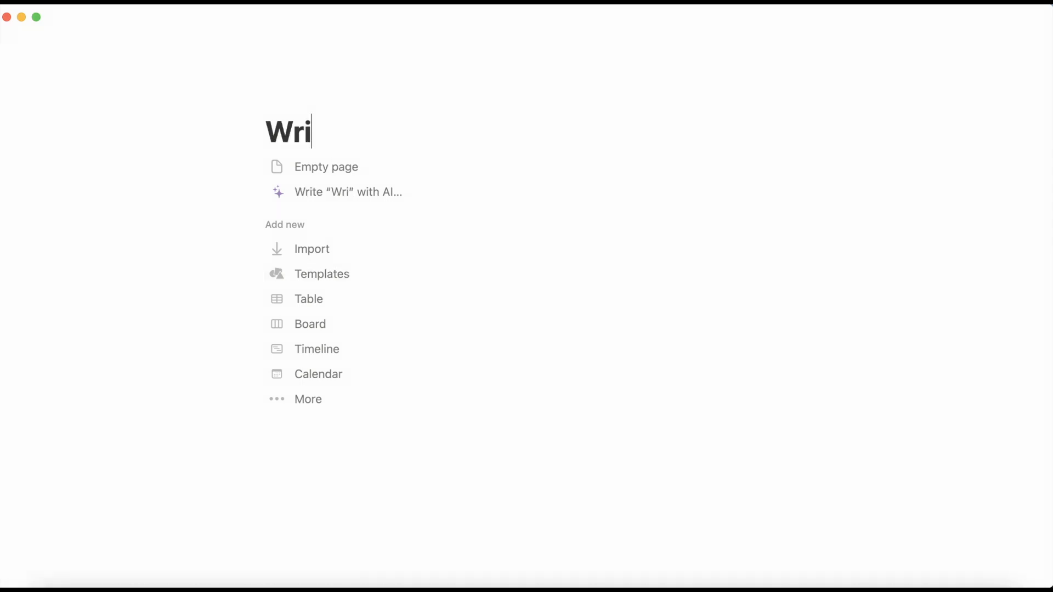
{"action": "type", "text": "ting Projects"}
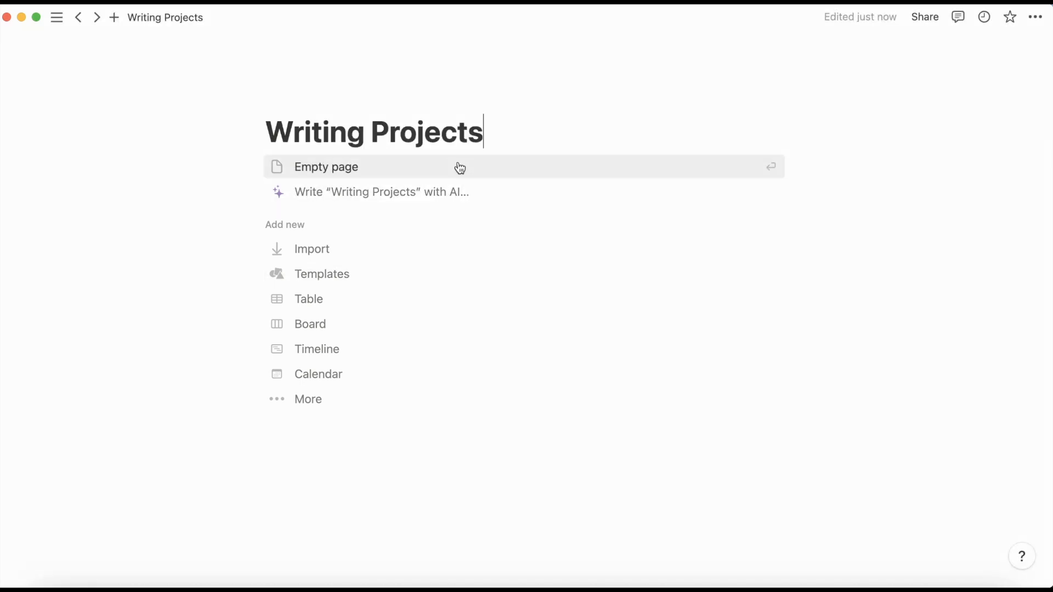
{"action": "left_click", "coordinate": [325, 167]}
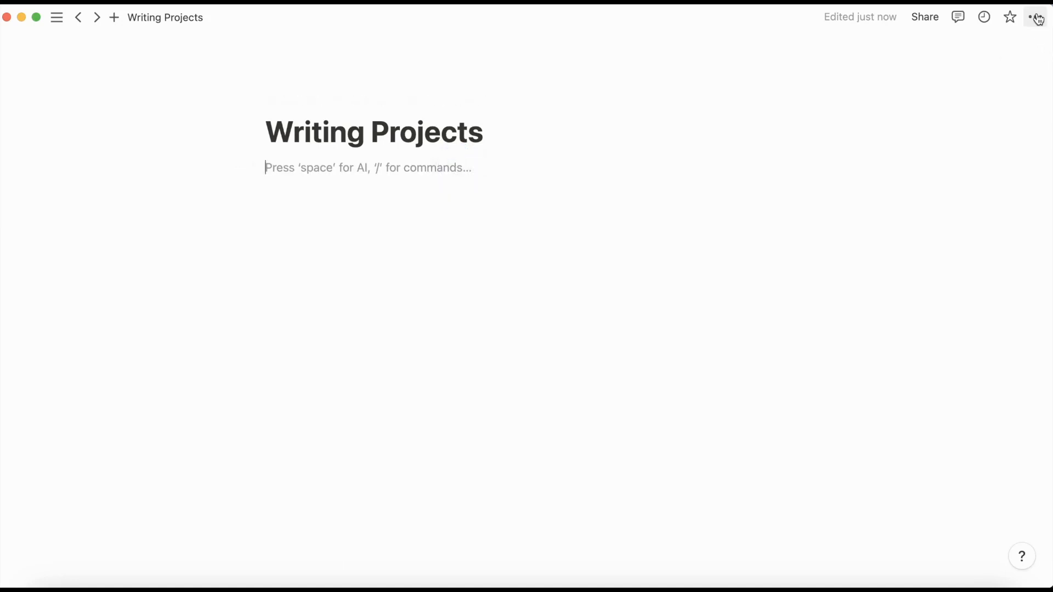
Switch the page to Full width from the ••• menu.
{"action": "left_click", "coordinate": [1036, 16]}
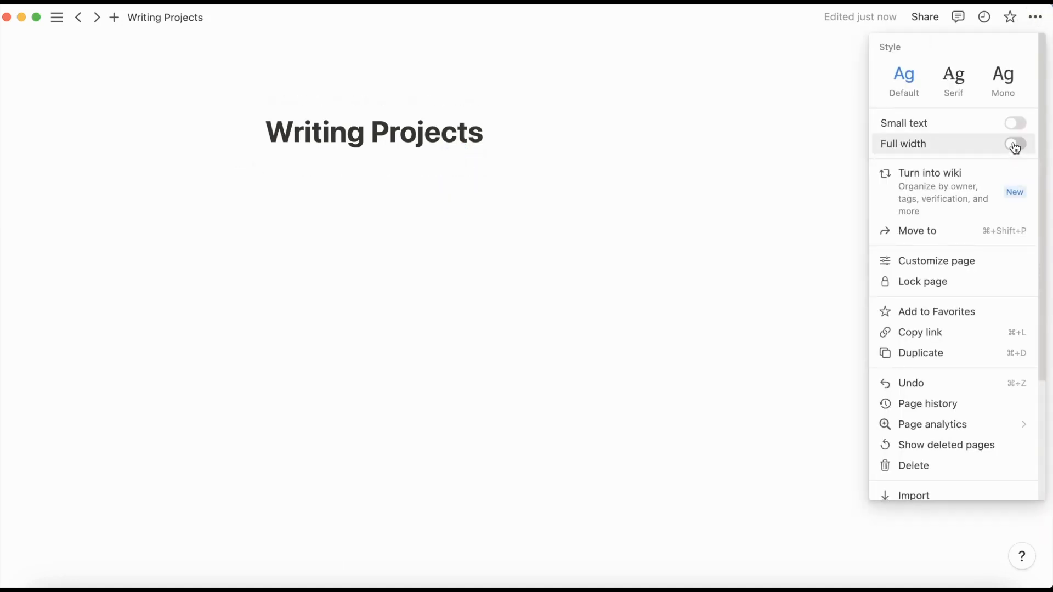
{"action": "left_click", "coordinate": [1016, 143]}
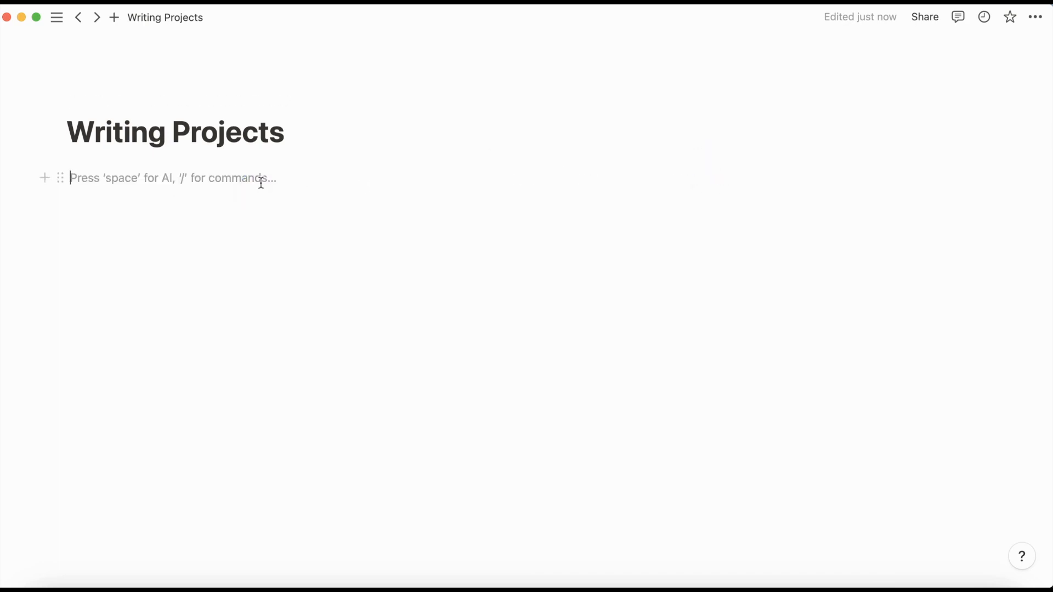
Add 'Short Pieces' as the first block and format it as a heading.
{"action": "type", "text": "s"}
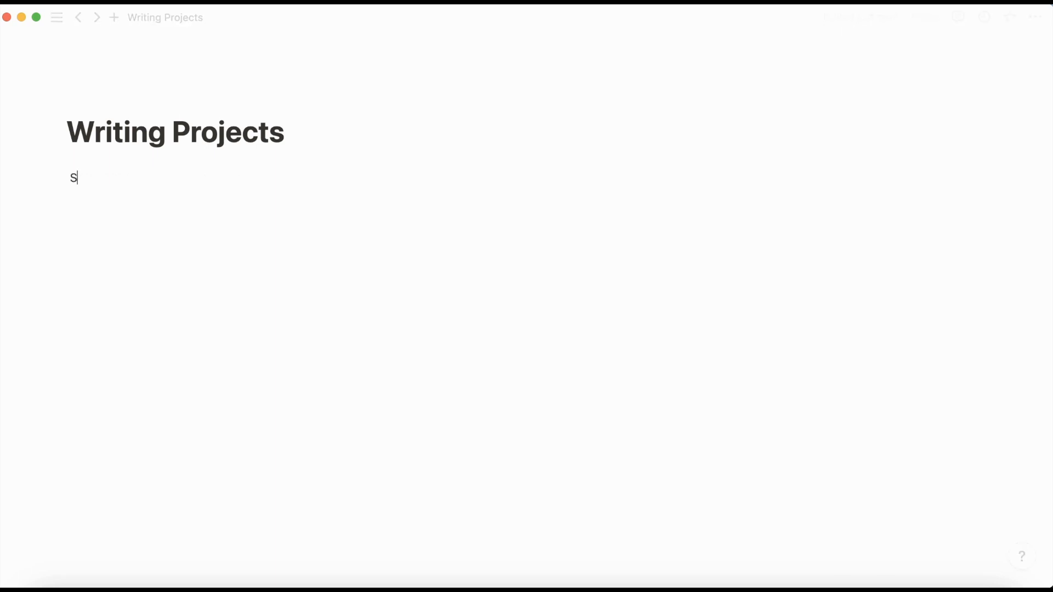
{"action": "type", "text": "hort Pieces"}
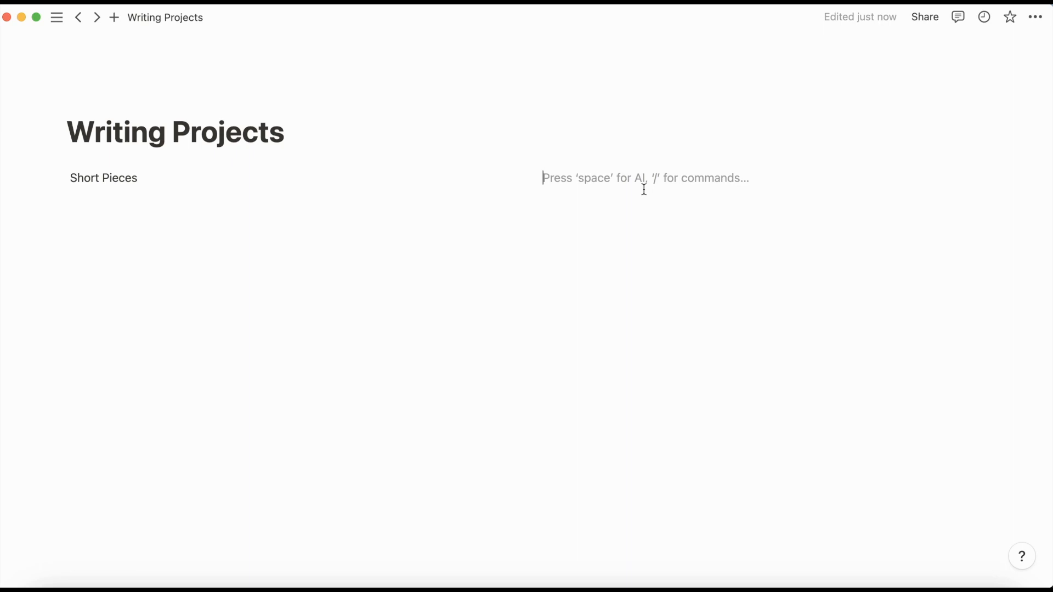
{"action": "left_click", "coordinate": [113, 178]}
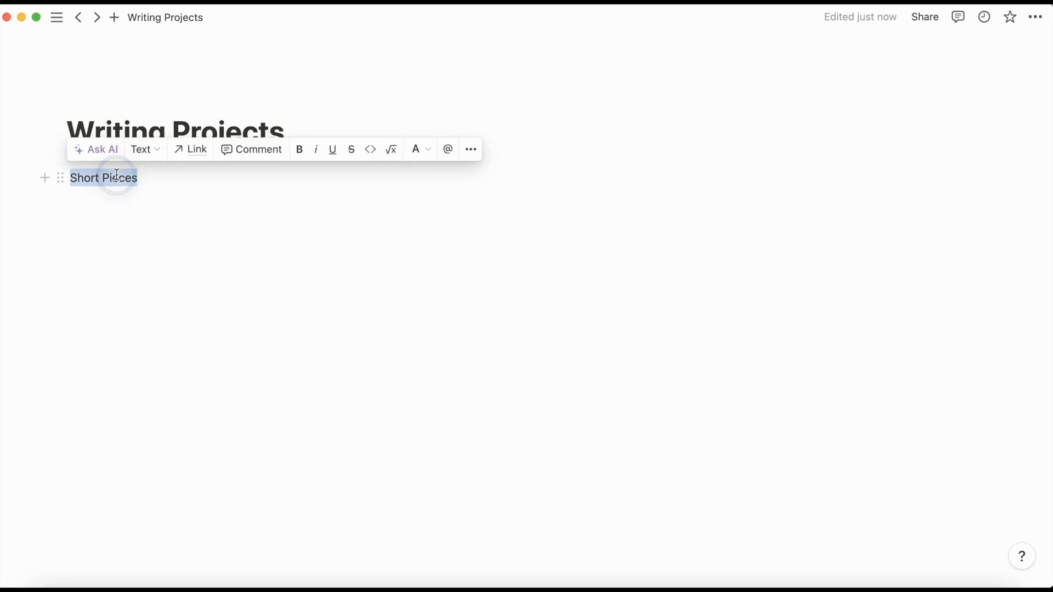
{"action": "left_click", "coordinate": [420, 149]}
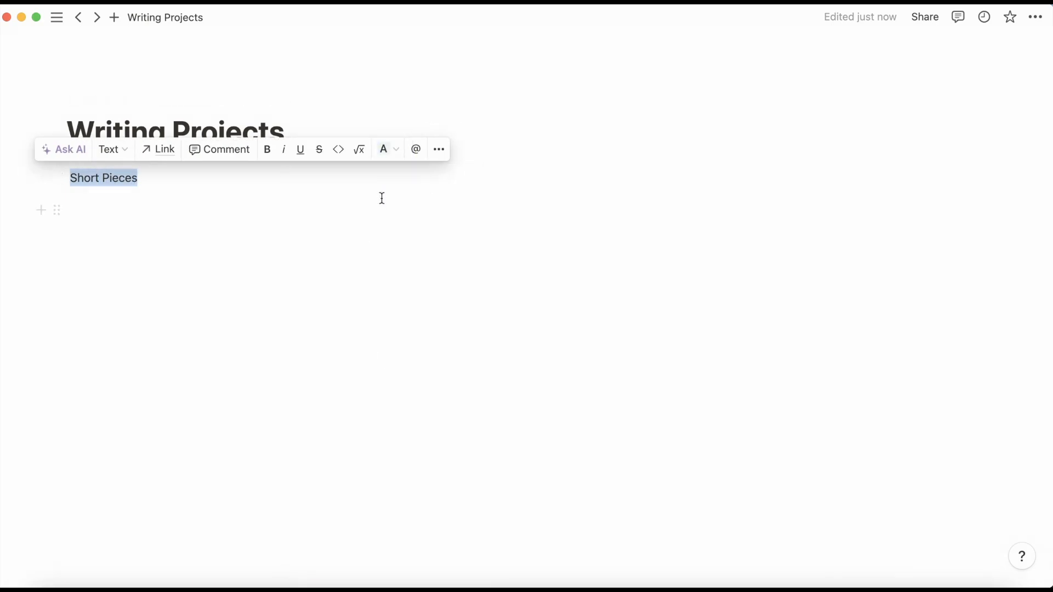
{"action": "left_click", "coordinate": [109, 149]}
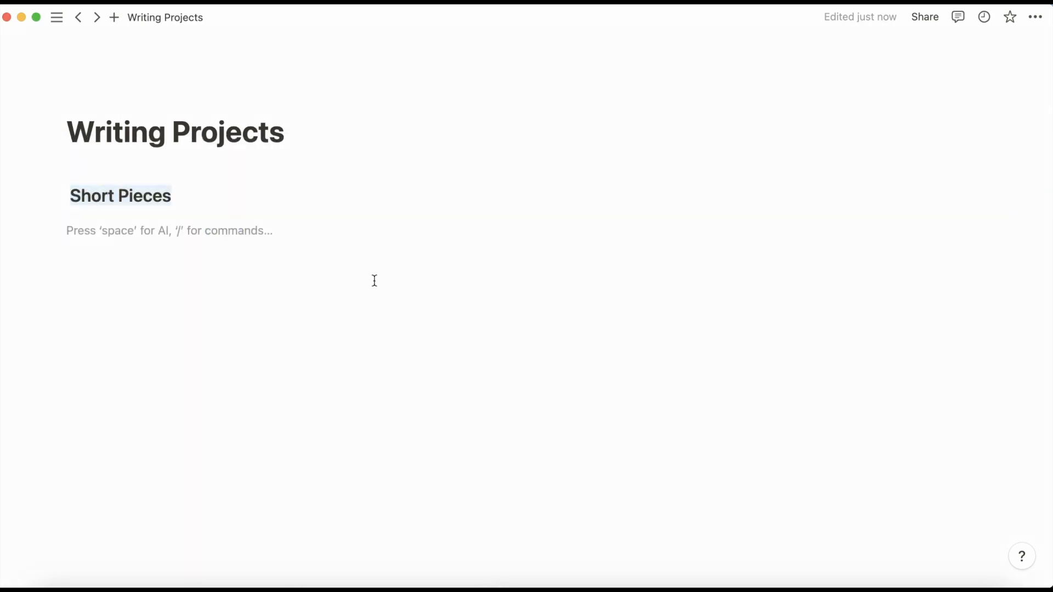
Insert a new table database via /table and name it 'Short Pieces'.
{"action": "type", "text": "/"}
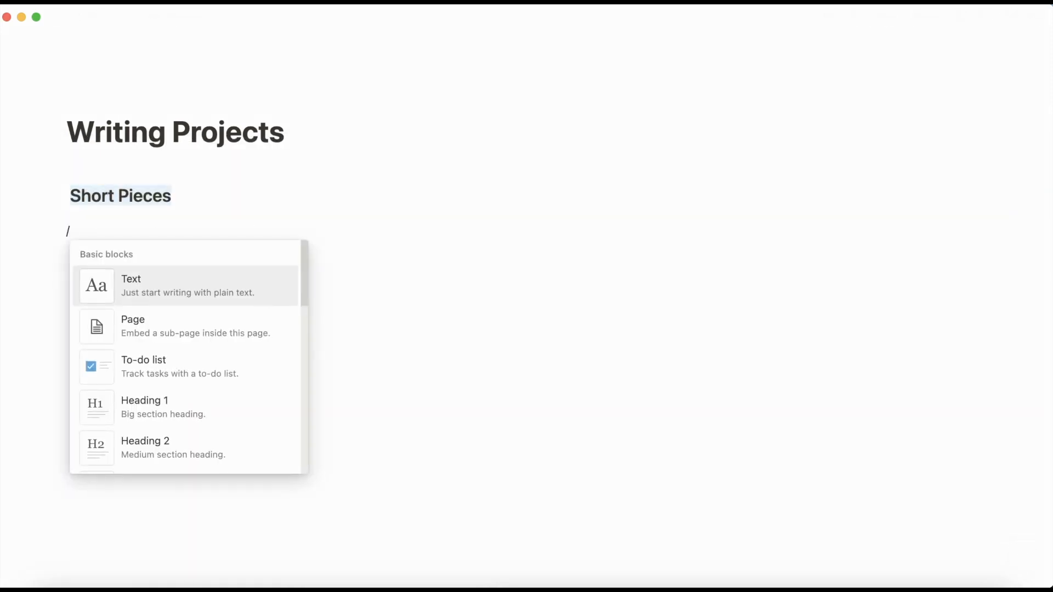
{"action": "type", "text": "table"}
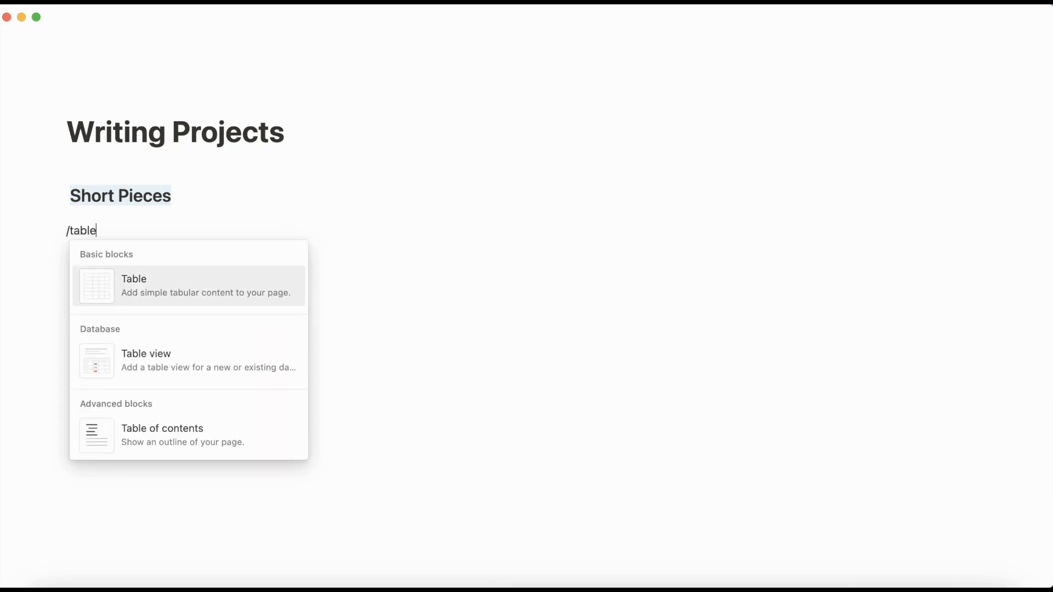
{"action": "mouse_move", "coordinate": [265, 368]}
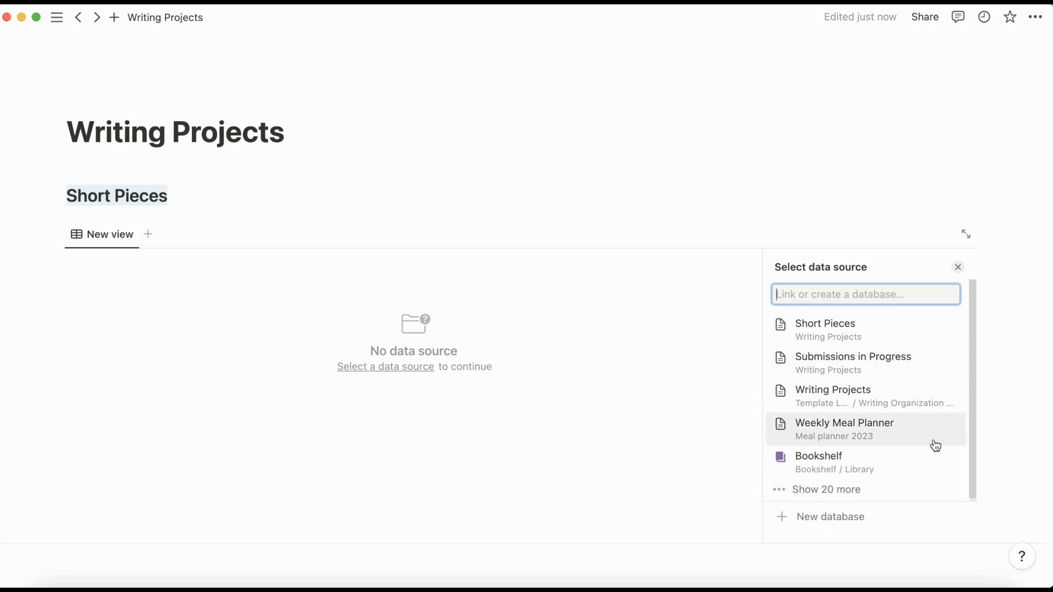
{"action": "mouse_move", "coordinate": [792, 538]}
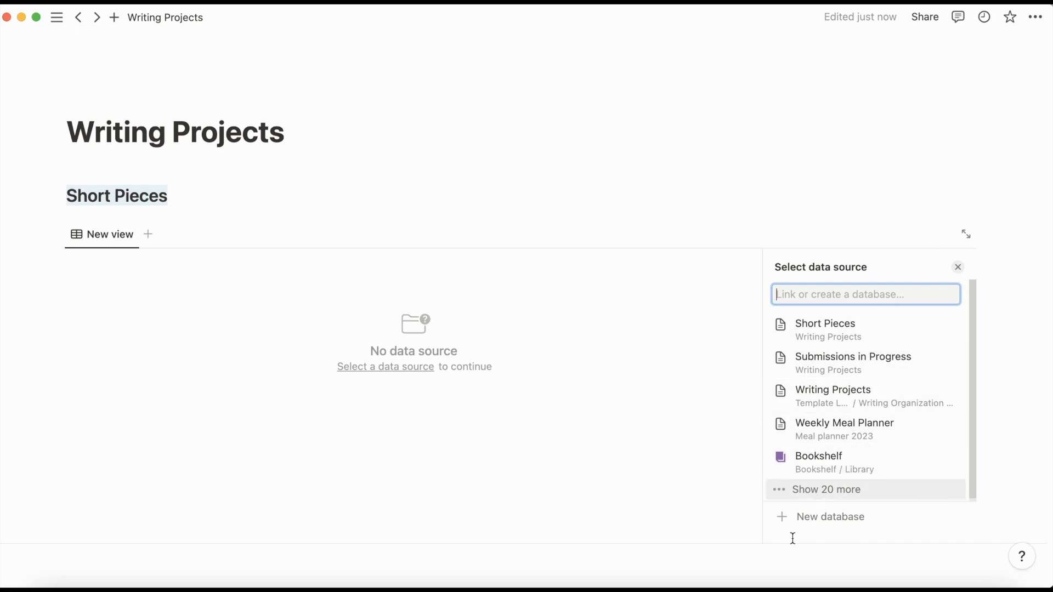
{"action": "left_click", "coordinate": [825, 323]}
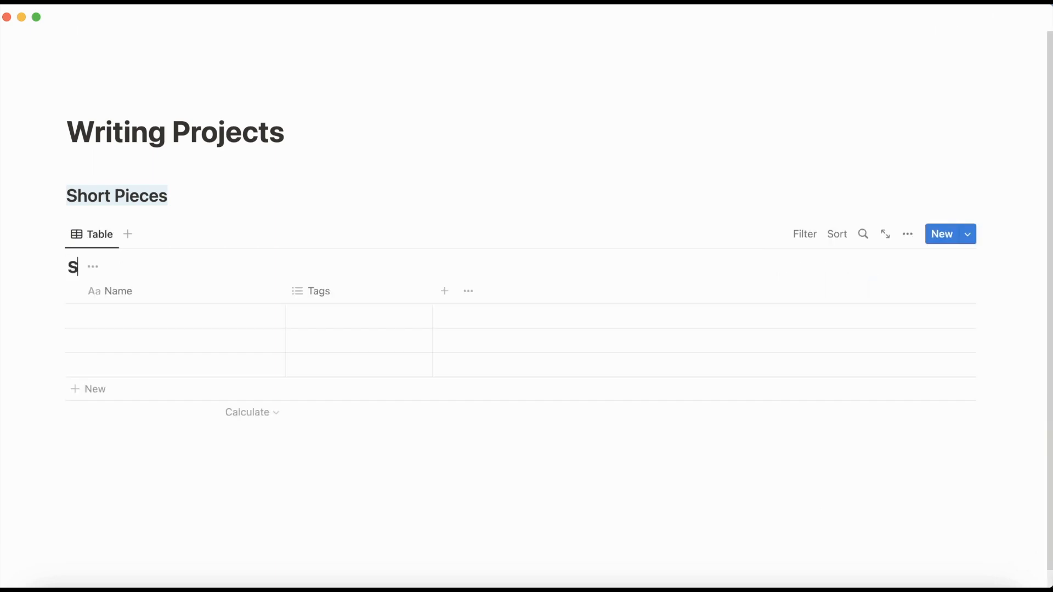
{"action": "type", "text": "hort Piece"}
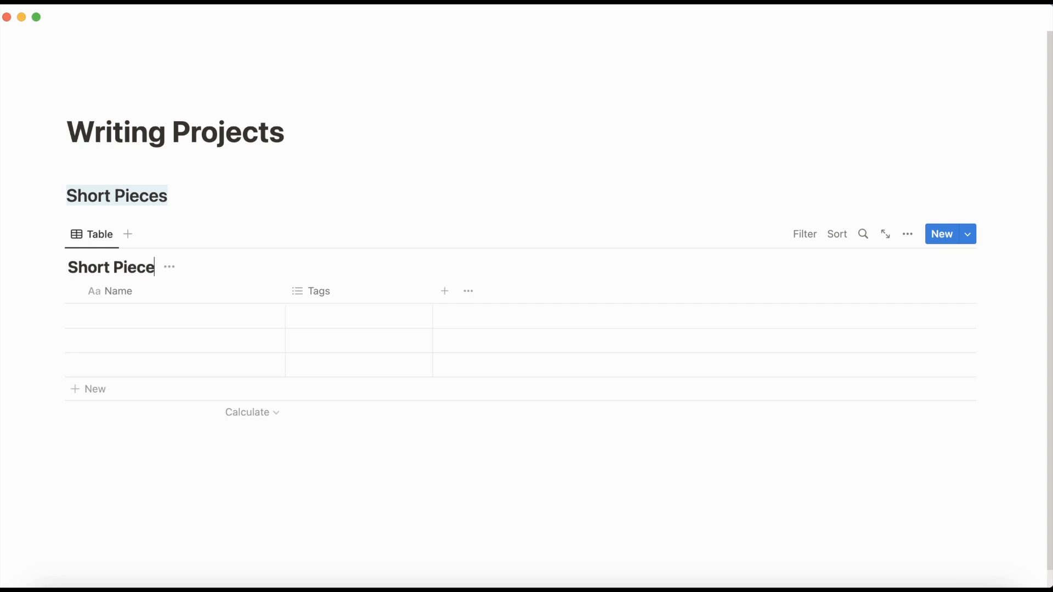
Hide the Short Pieces table's own database title.
{"action": "left_click", "coordinate": [178, 268]}
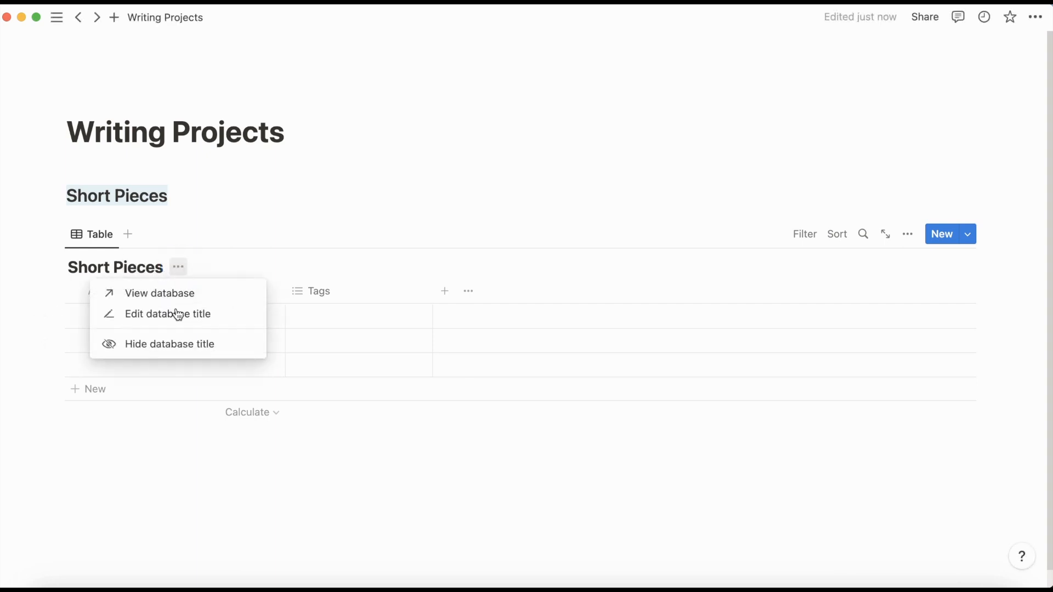
{"action": "left_click", "coordinate": [169, 343]}
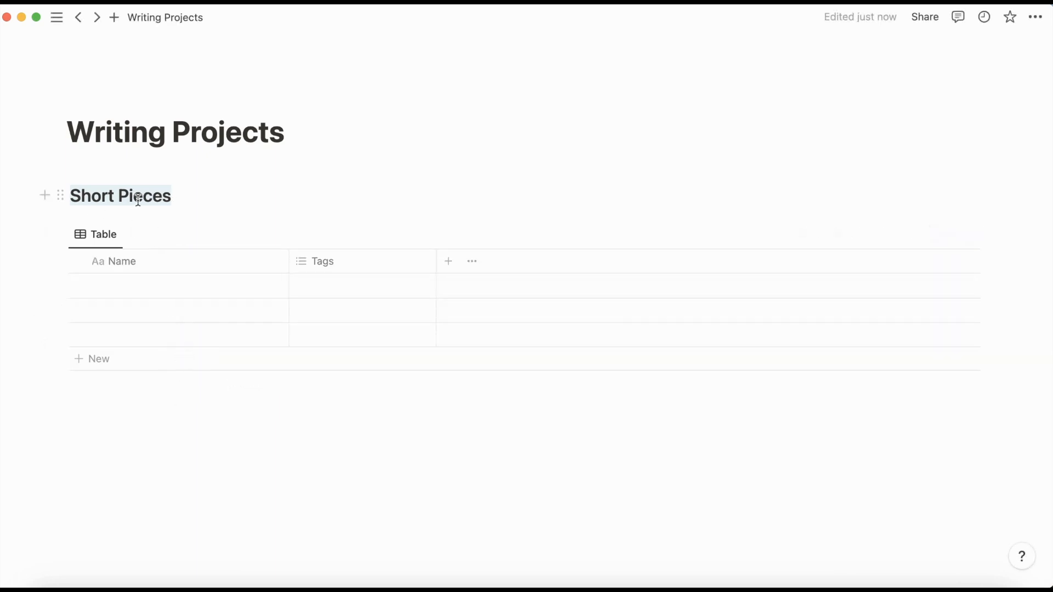
{"action": "mouse_move", "coordinate": [658, 144]}
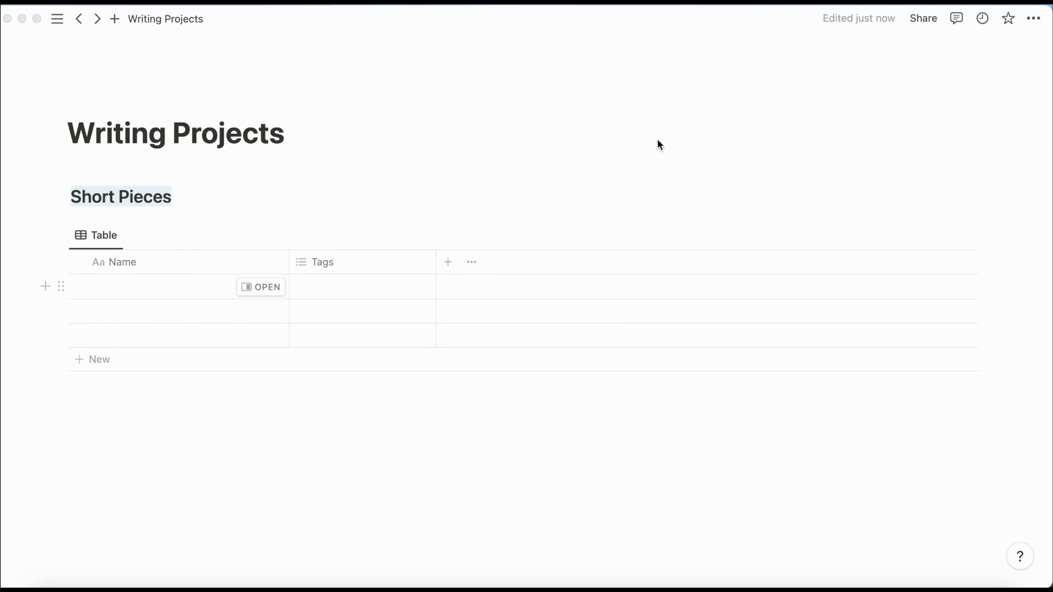
{"action": "mouse_move", "coordinate": [451, 277]}
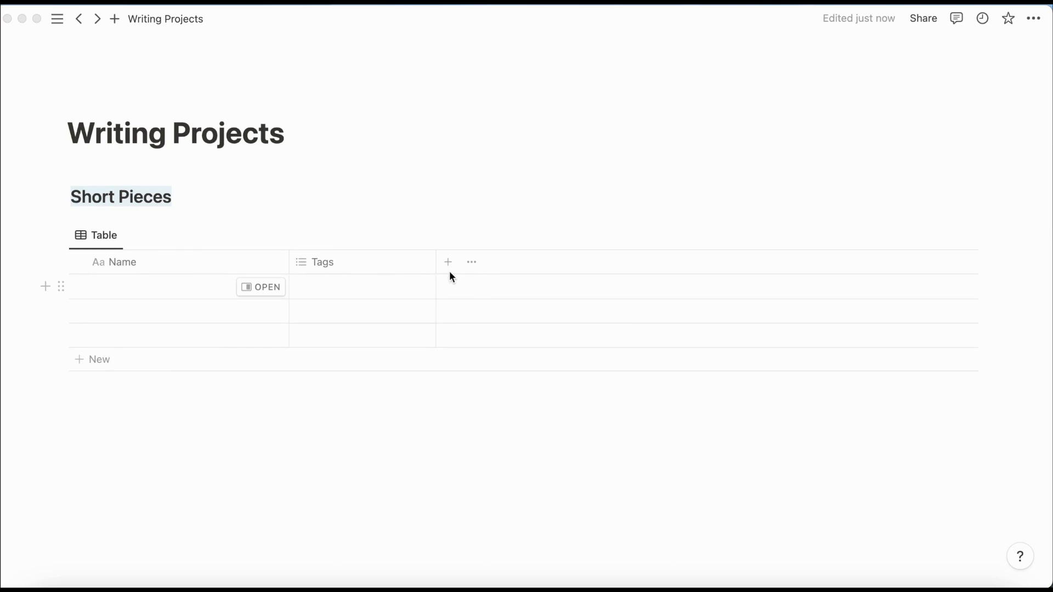
Add a Date Drafted date column and a Status select column between Name and Tags.
{"action": "left_click", "coordinate": [448, 263]}
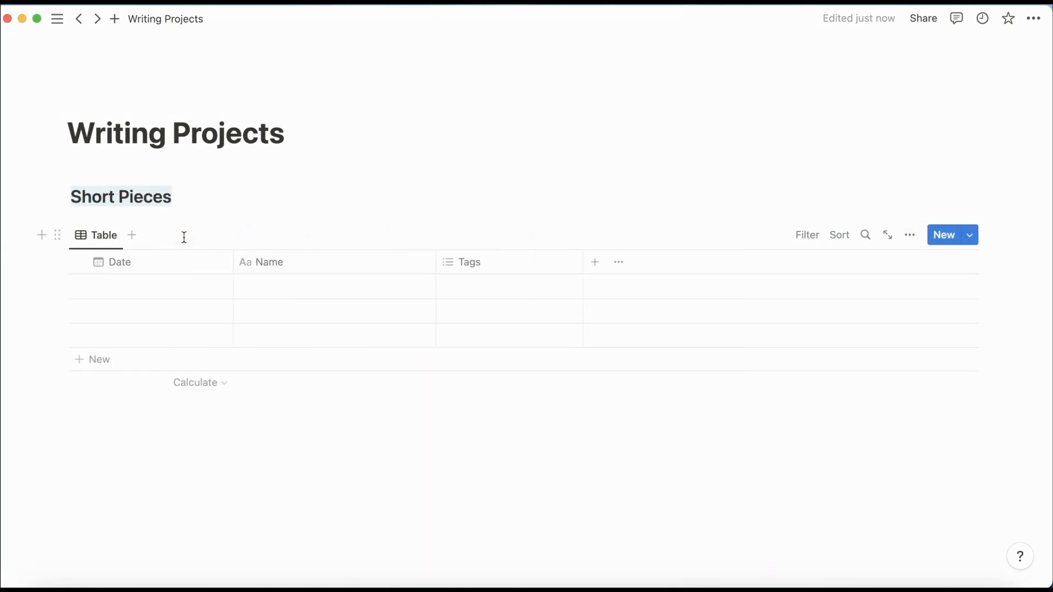
{"action": "left_click", "coordinate": [120, 262]}
{"action": "type", "text": " Drafted"}
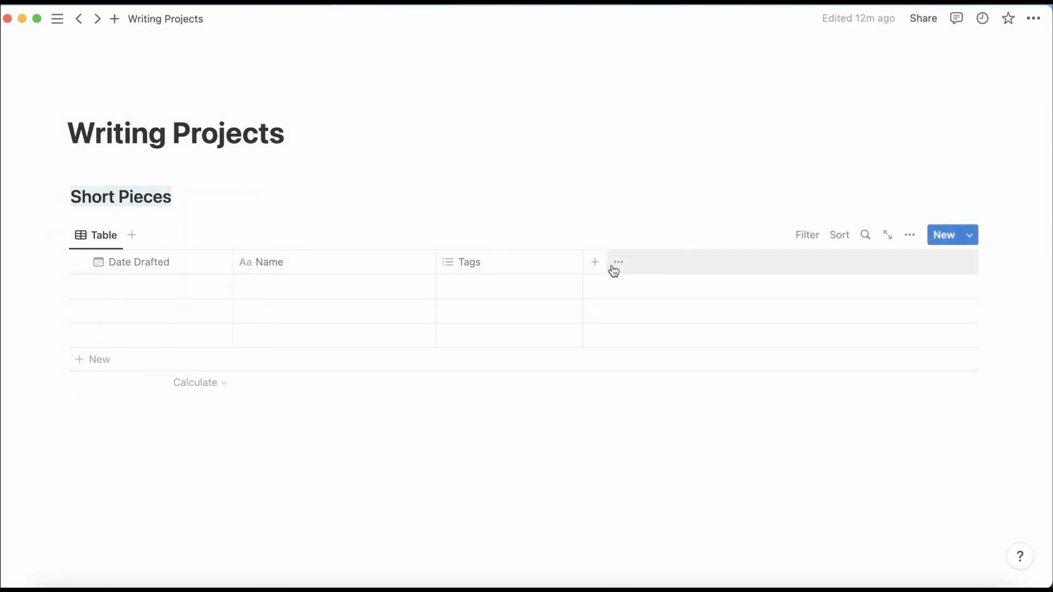
{"action": "left_click", "coordinate": [593, 262]}
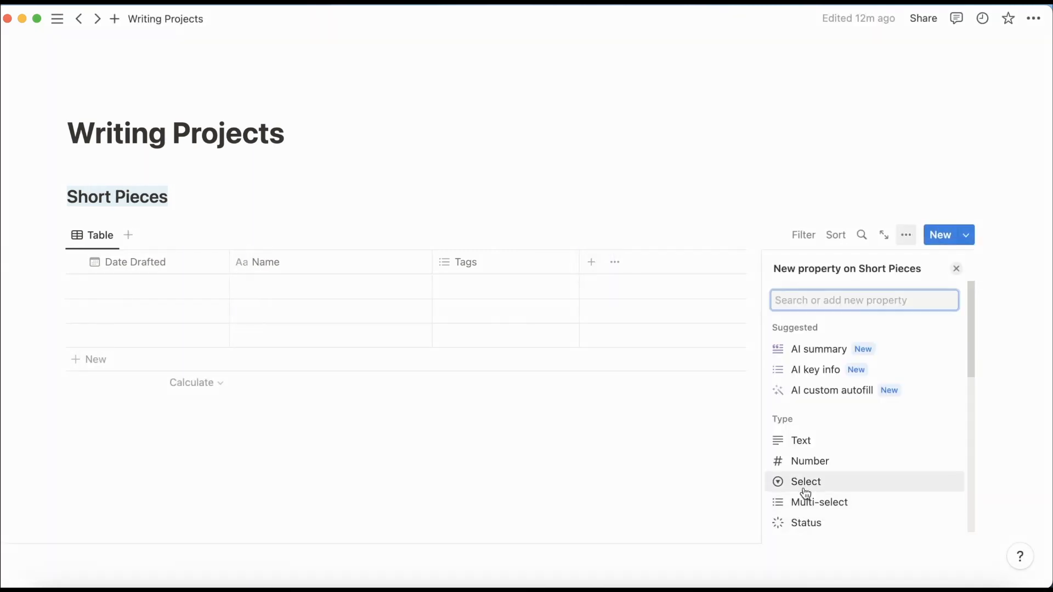
{"action": "left_click", "coordinate": [805, 481]}
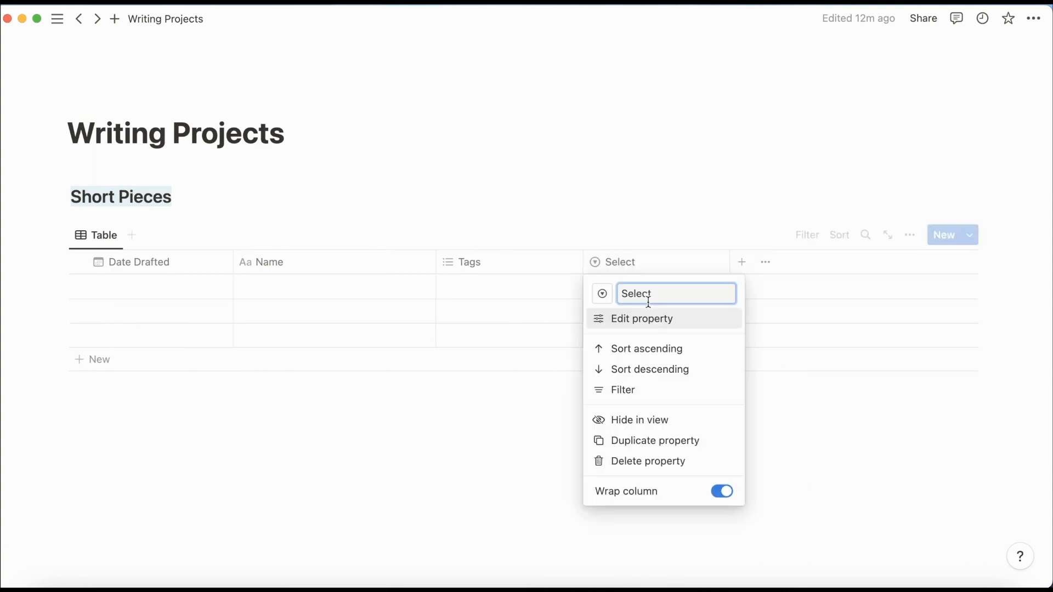
{"action": "type", "text": "St"}
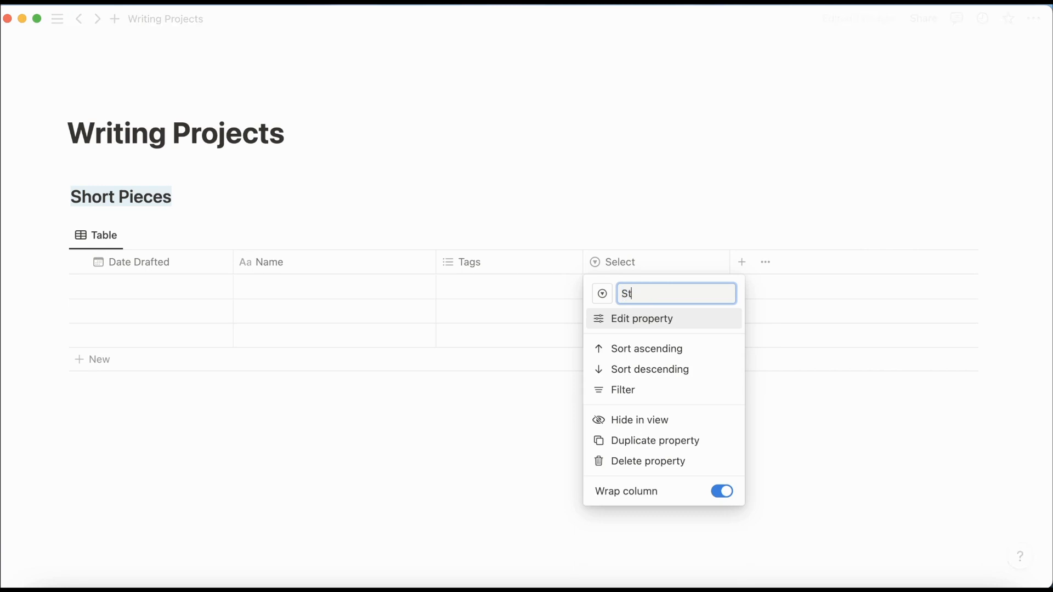
{"action": "left_click", "coordinate": [641, 318]}
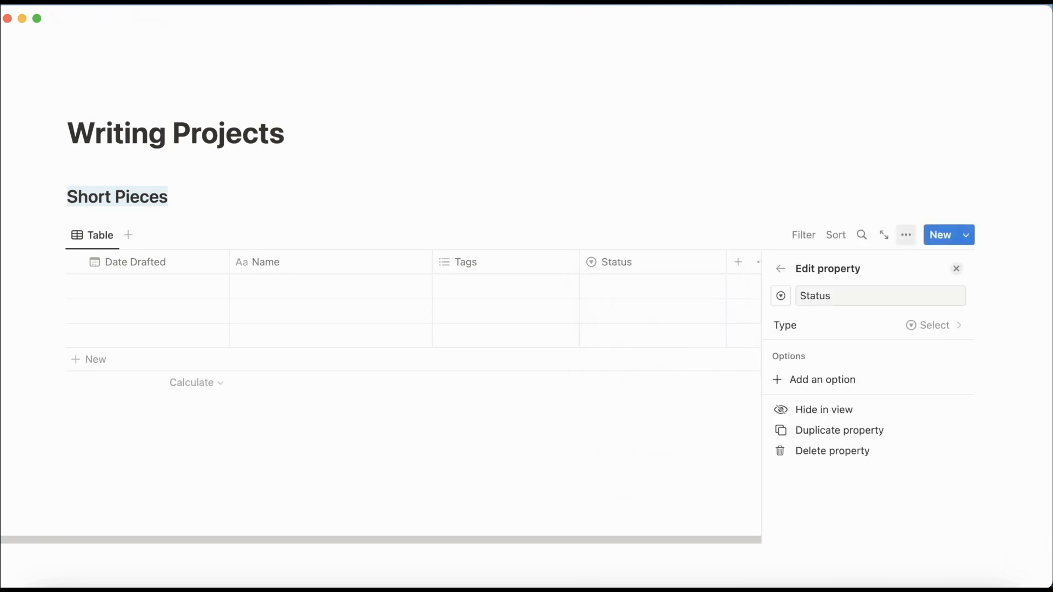
{"action": "left_click", "coordinate": [957, 269]}
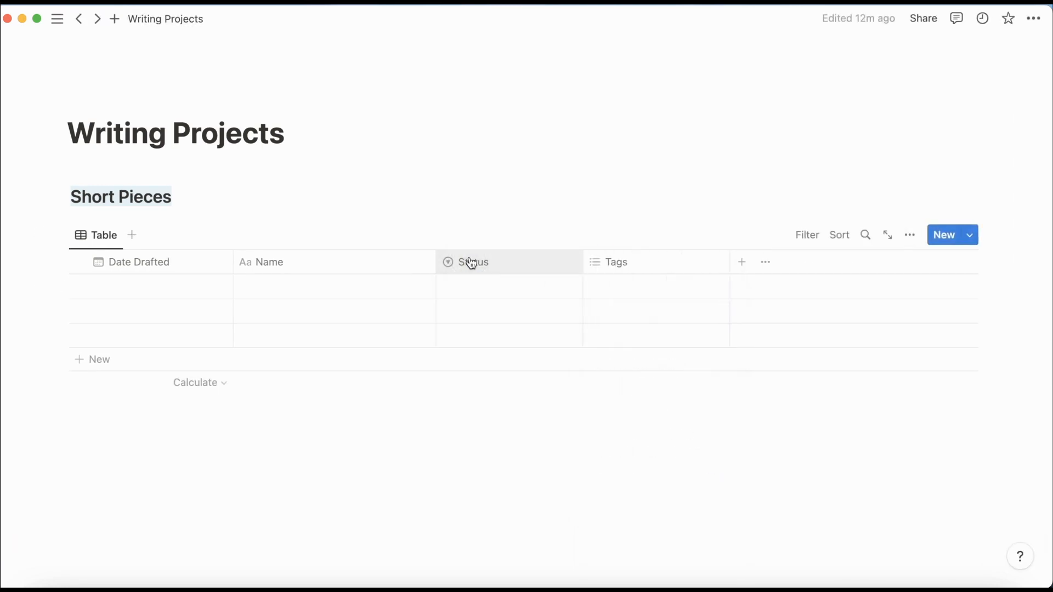
{"action": "mouse_move", "coordinate": [692, 278]}
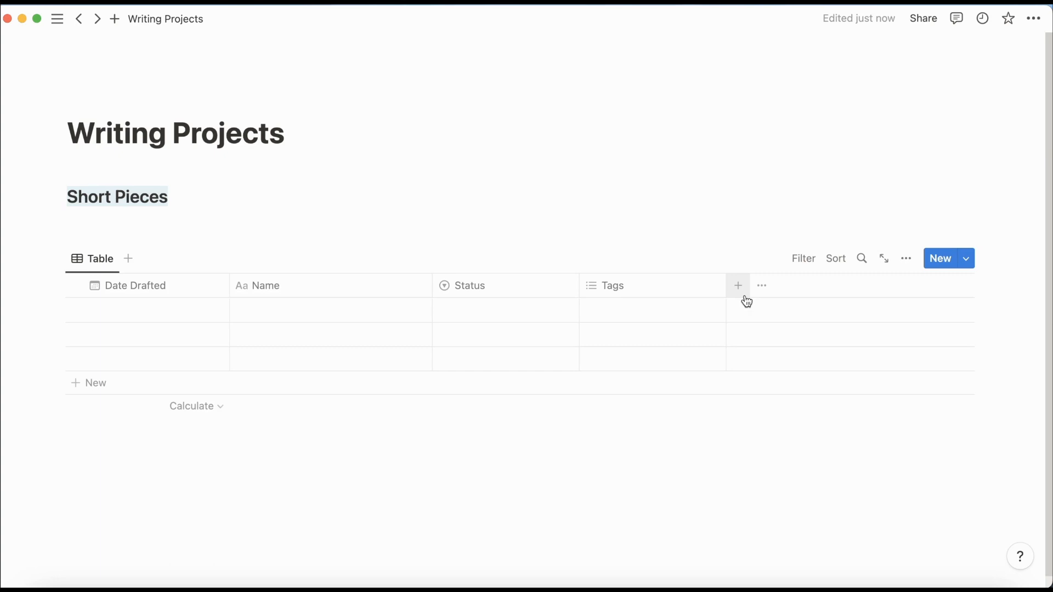
{"action": "mouse_move", "coordinate": [241, 285]}
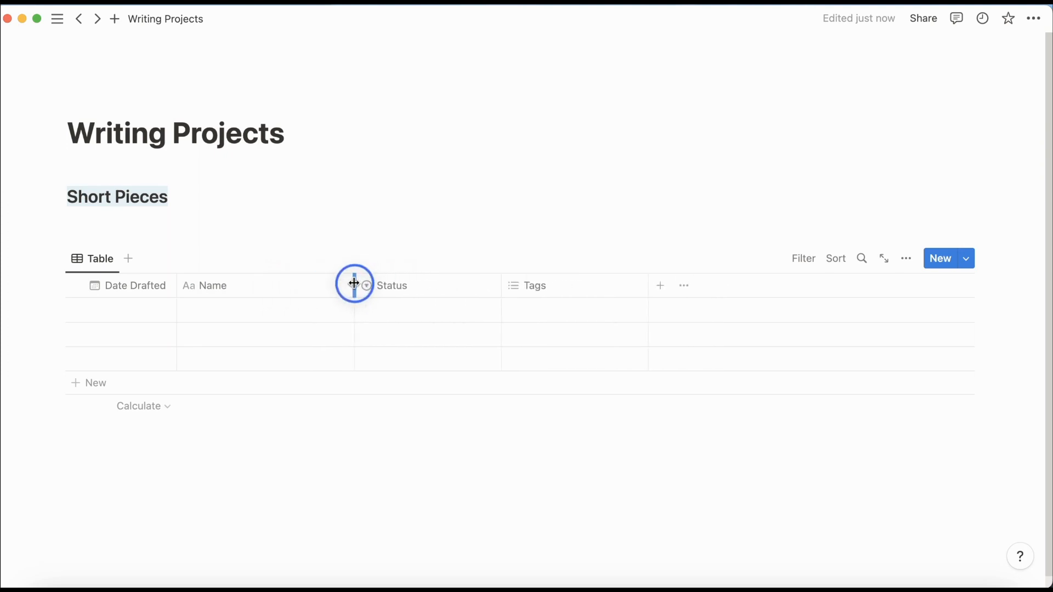
Create Status options Submission Ready, Published and Revised Draft with their own colours.
{"action": "left_click", "coordinate": [427, 310]}
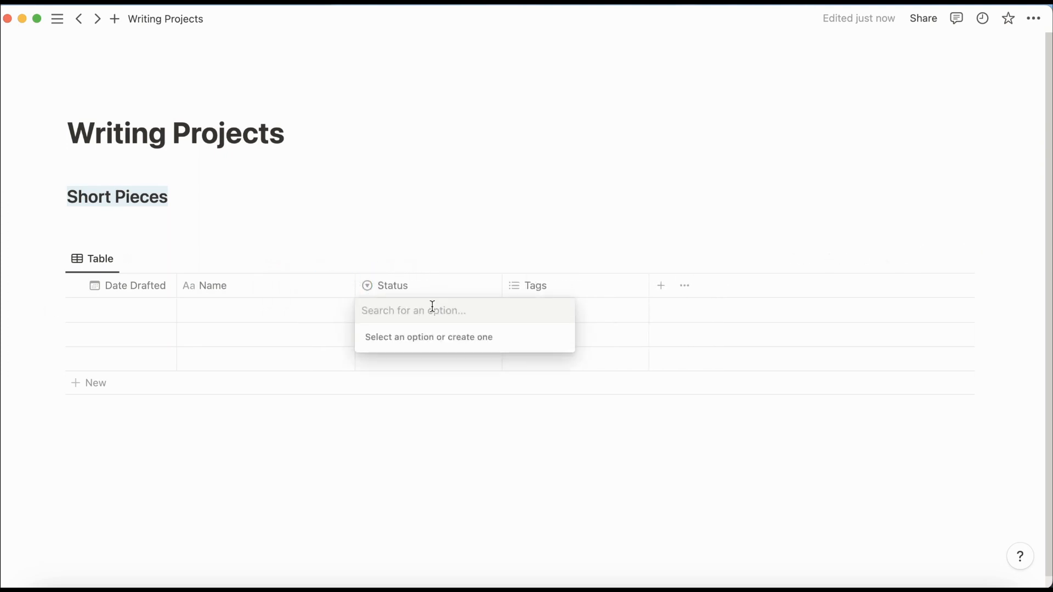
{"action": "mouse_move", "coordinate": [460, 319]}
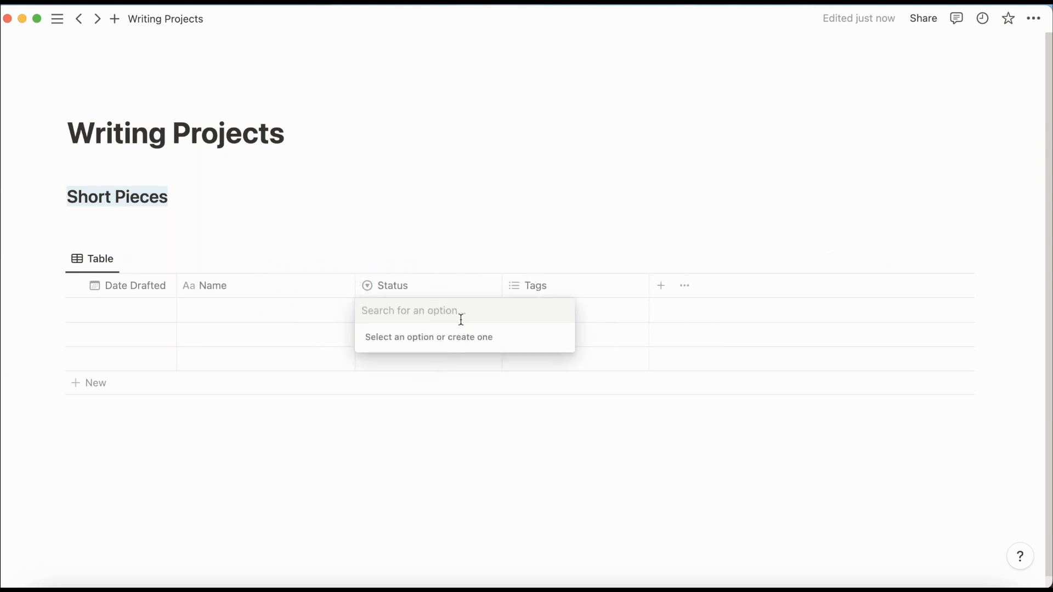
{"action": "type", "text": "Submission Ready"}
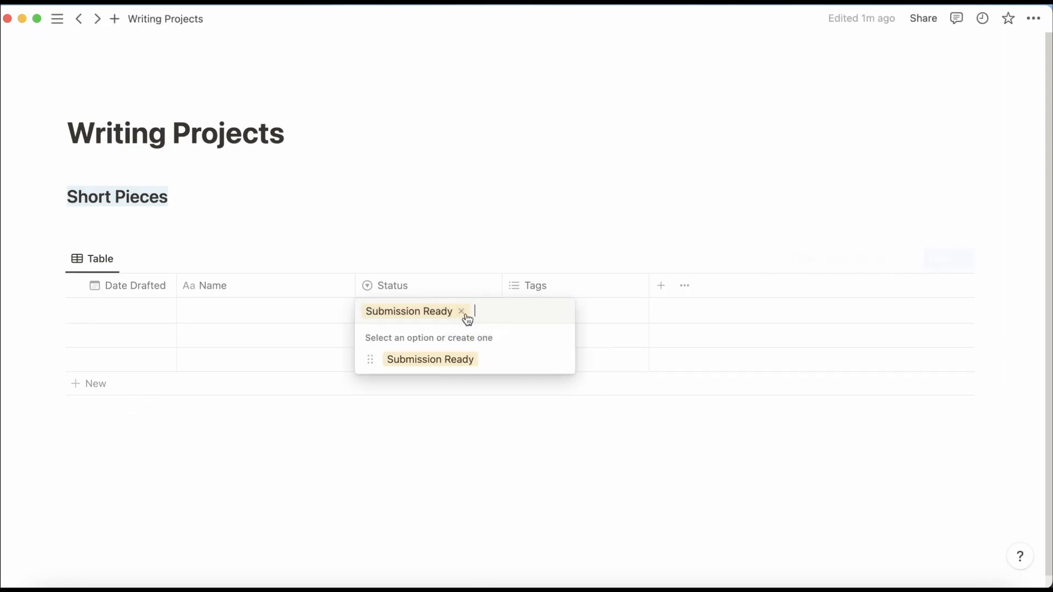
{"action": "mouse_move", "coordinate": [561, 363]}
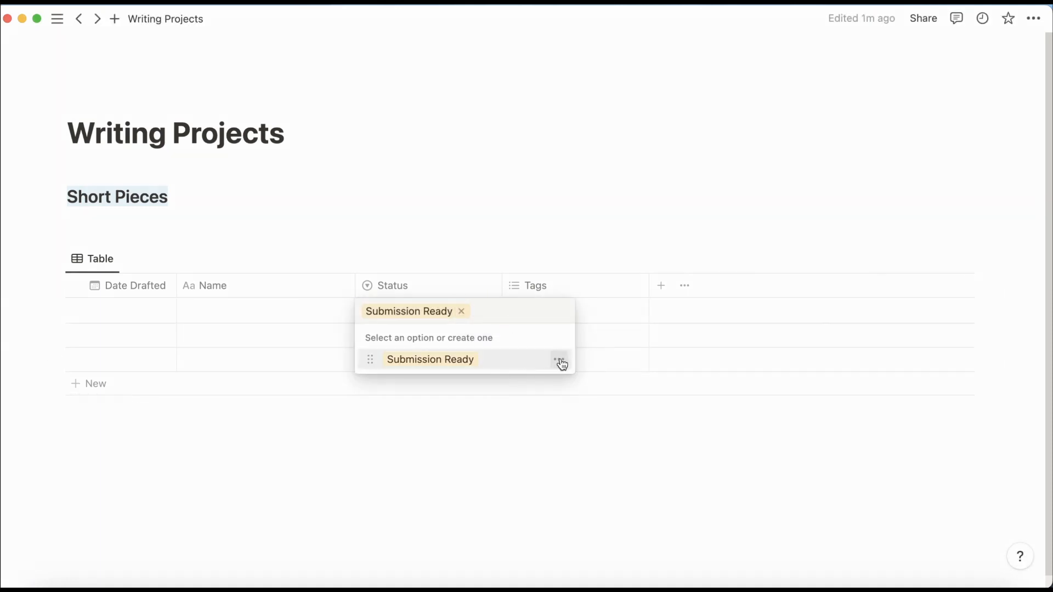
{"action": "mouse_move", "coordinate": [483, 316]}
{"action": "type", "text": "Published"}
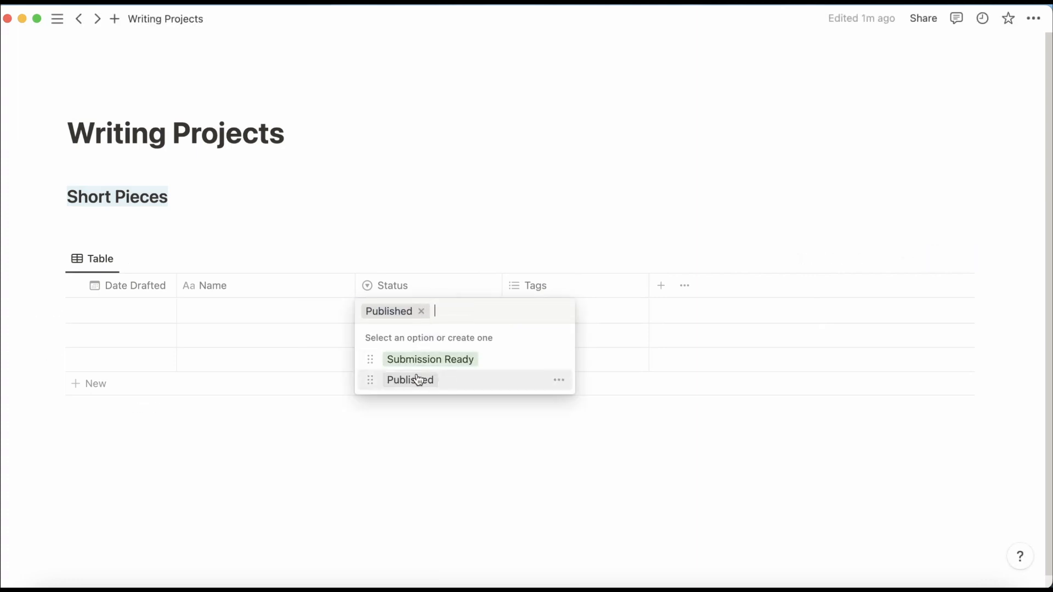
{"action": "left_click", "coordinate": [558, 380]}
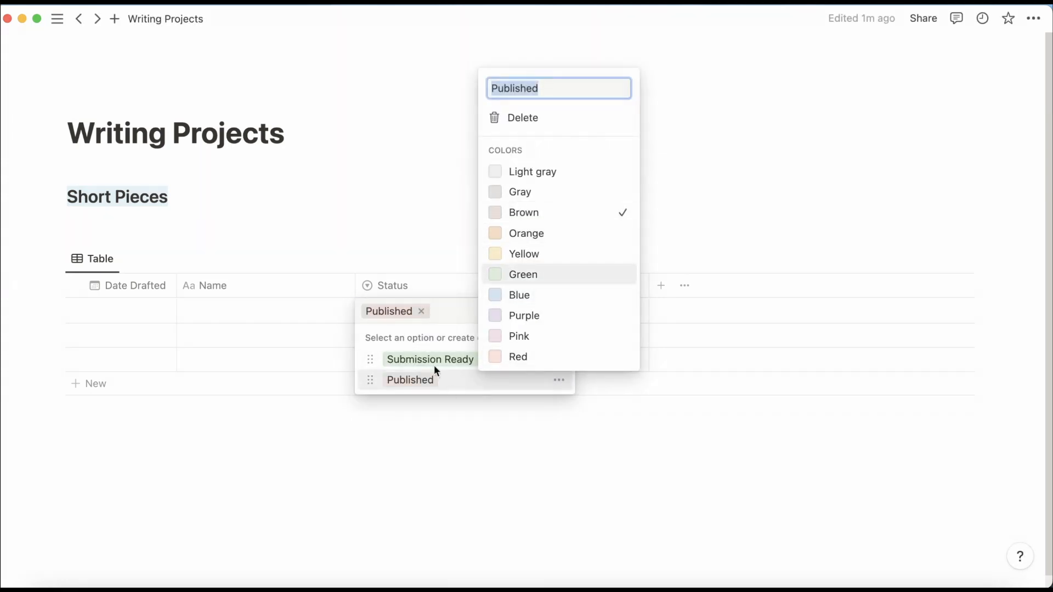
{"action": "type", "text": "Revis"}
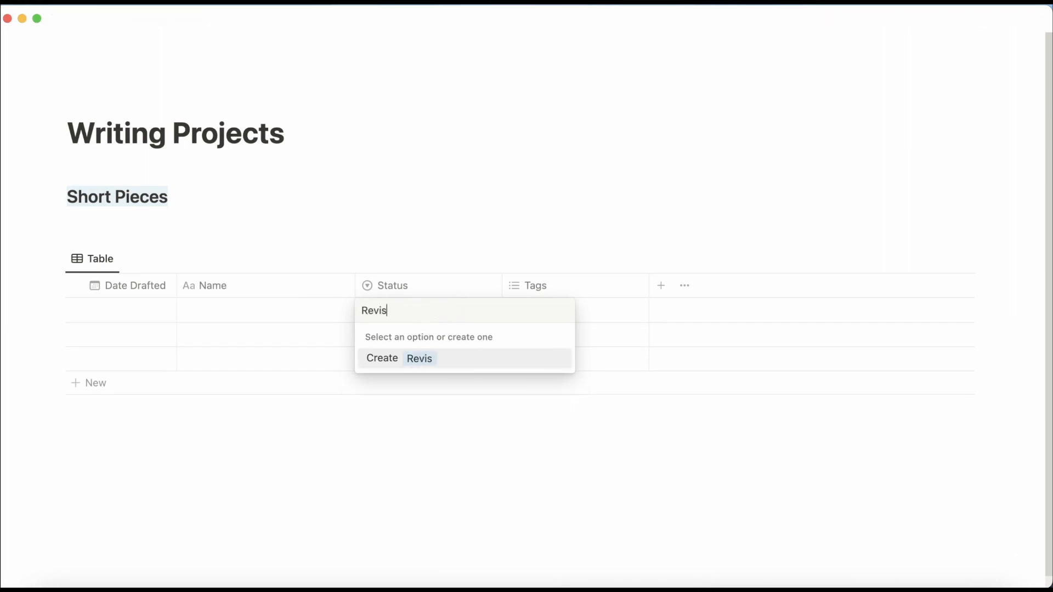
{"action": "left_click", "coordinate": [400, 358]}
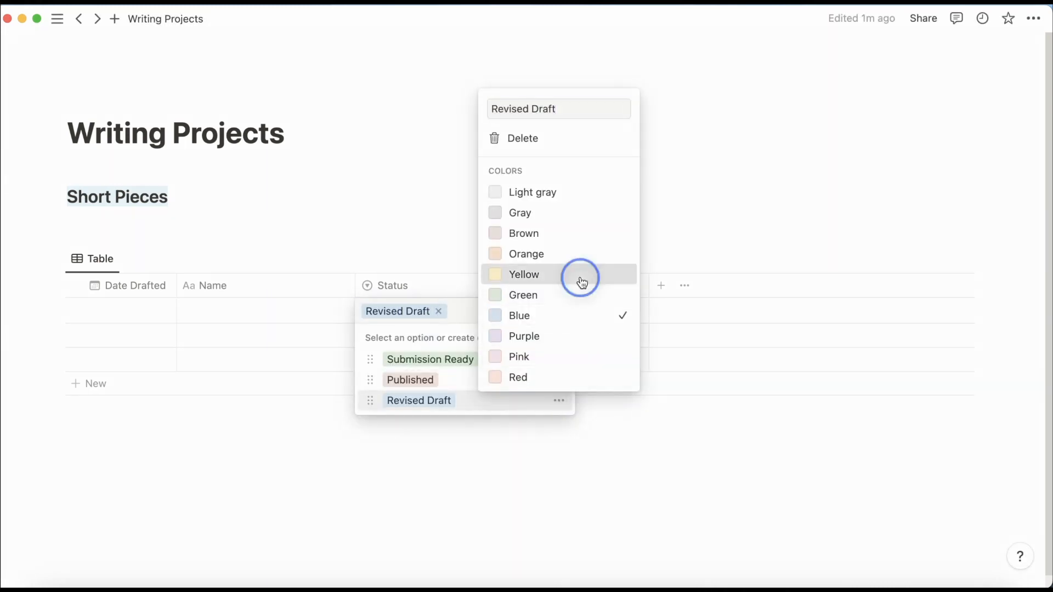
Add First Draft and Archived status options in distinct colours.
{"action": "type", "text": "Fir"}
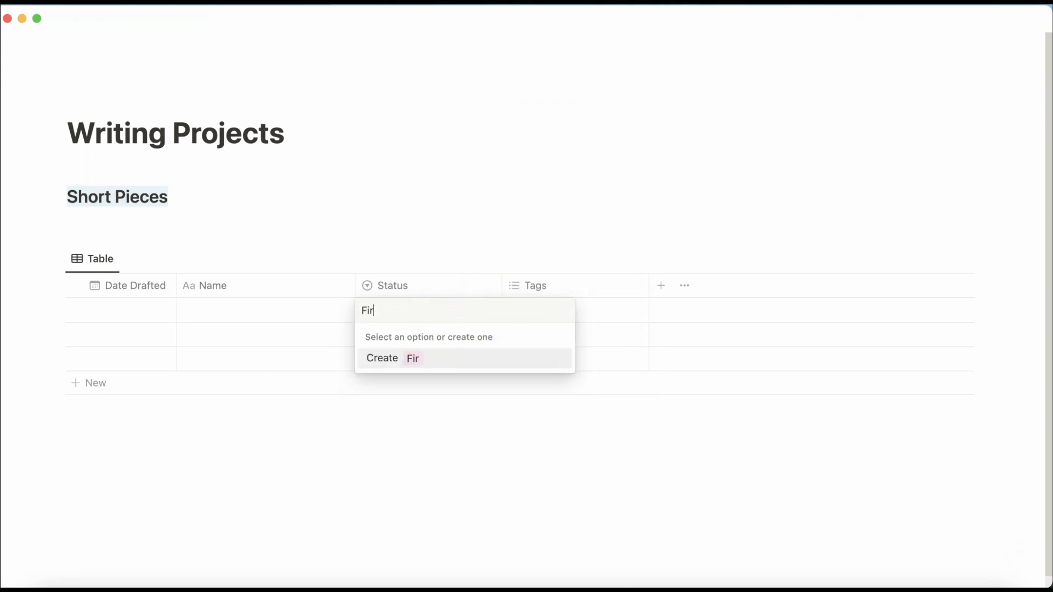
{"action": "left_click", "coordinate": [393, 358]}
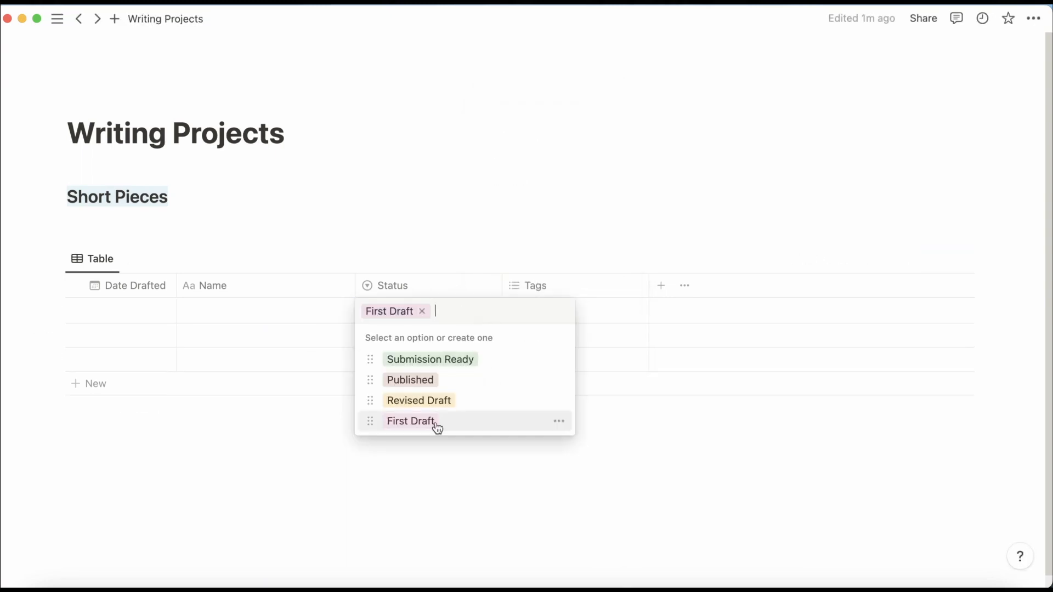
{"action": "left_click", "coordinate": [559, 421]}
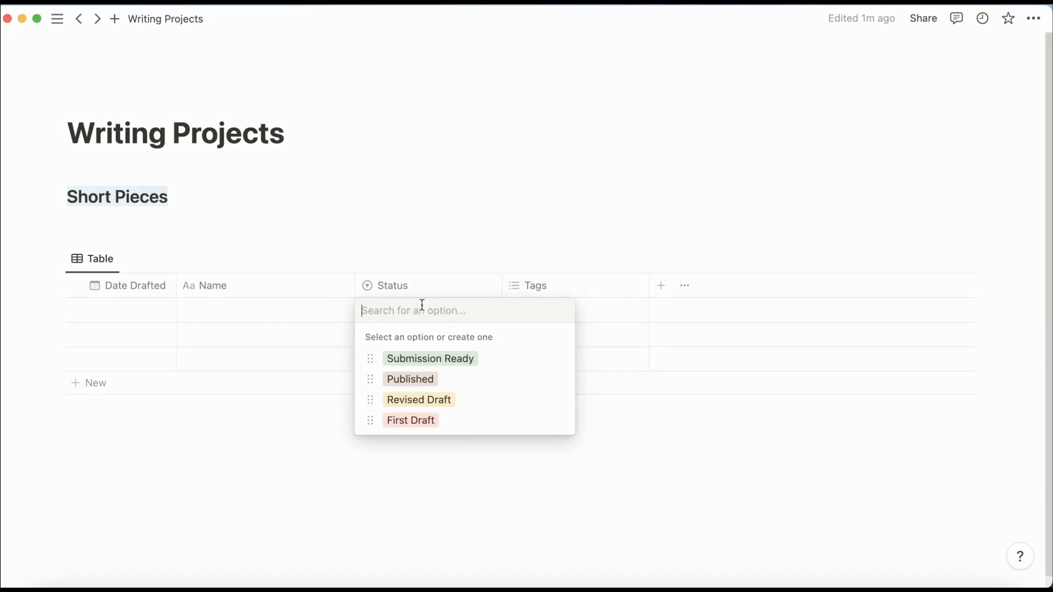
{"action": "type", "text": "Archived"}
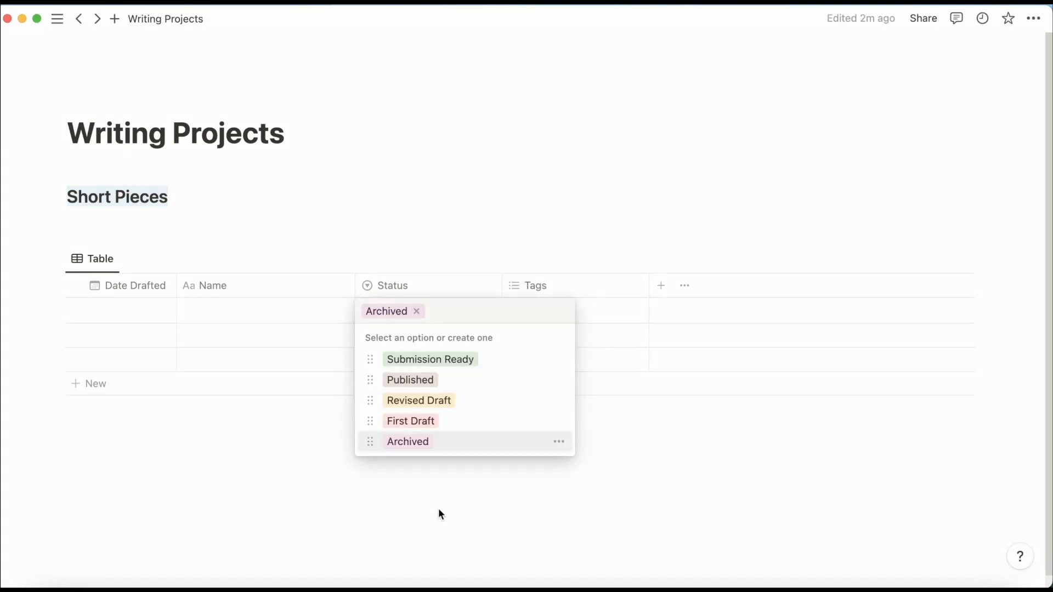
{"action": "left_click", "coordinate": [558, 441]}
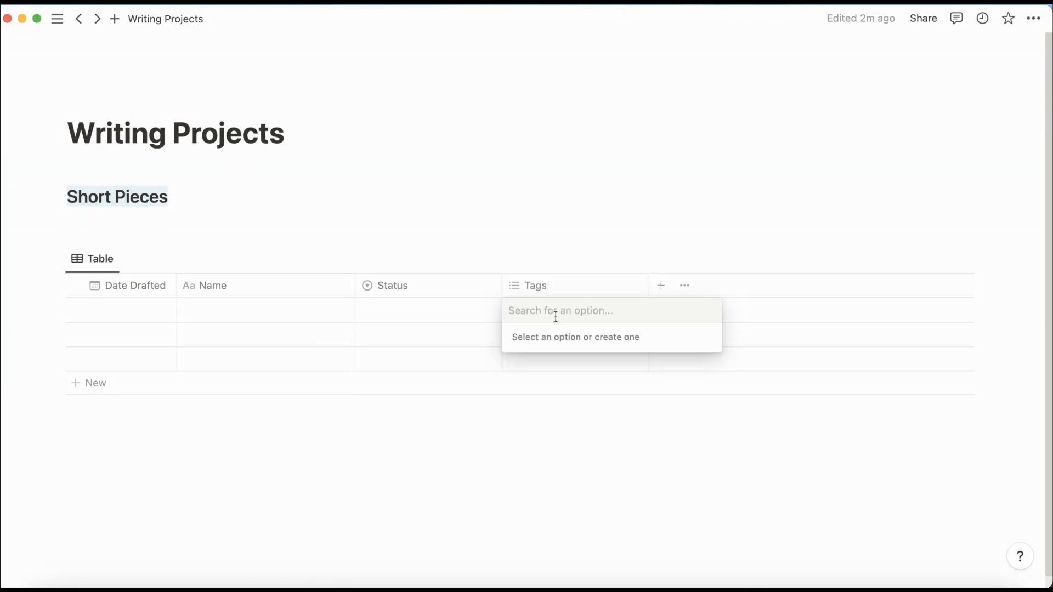
Create Poem, CNF and Fiction tag options in the Tags column, leaving the cell empty.
{"action": "type", "text": "Poem"}
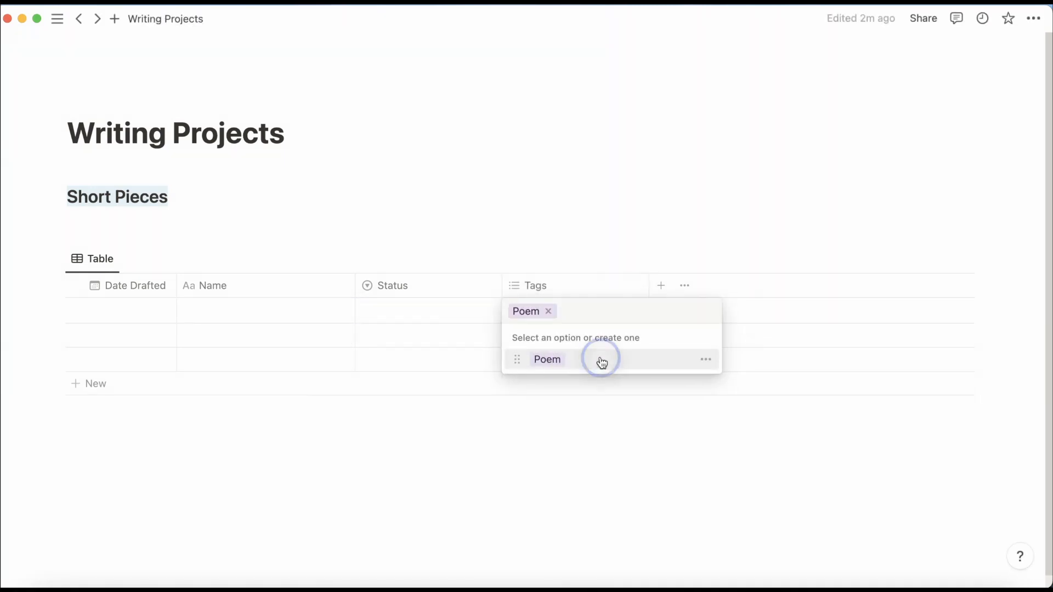
{"action": "left_click", "coordinate": [706, 359]}
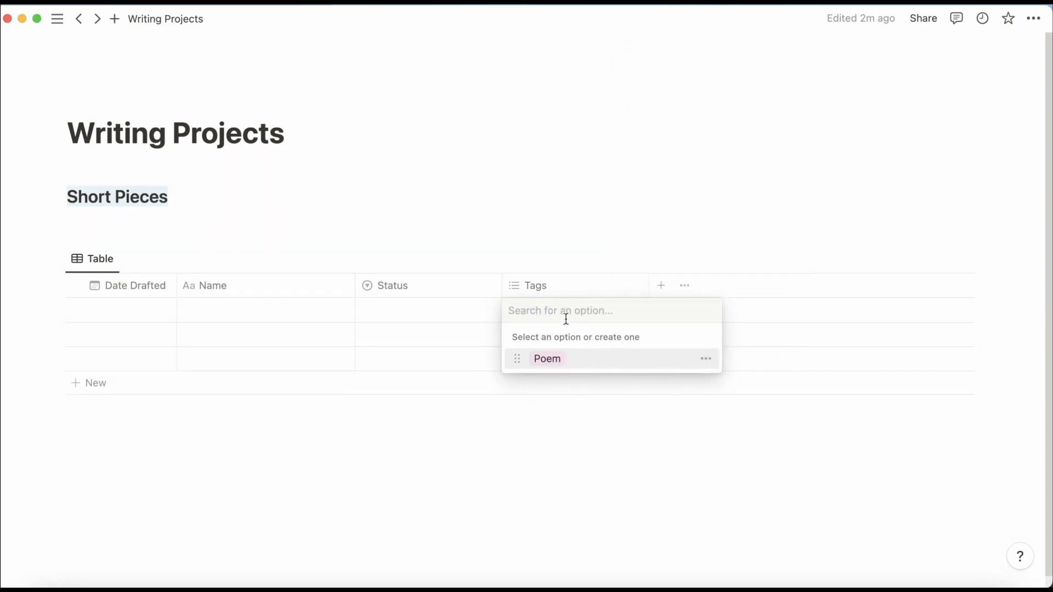
{"action": "type", "text": "CNF"}
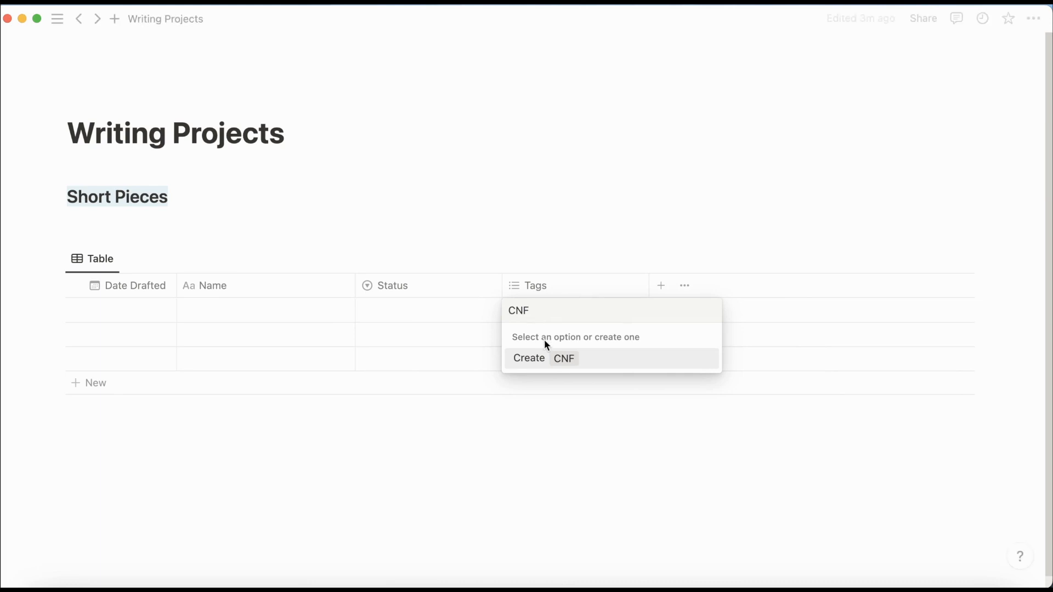
{"action": "left_click", "coordinate": [544, 358]}
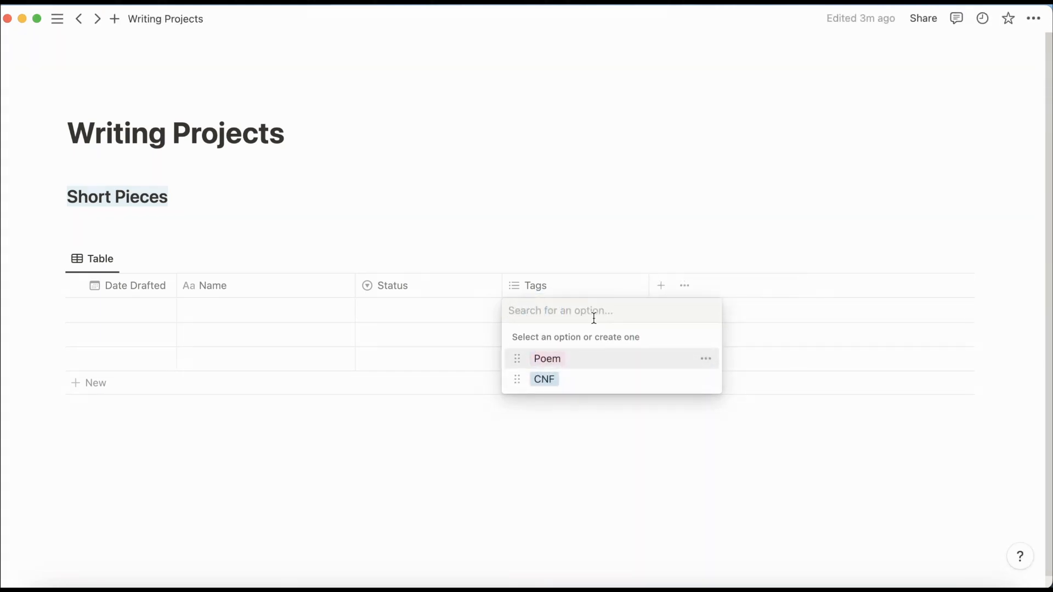
{"action": "type", "text": "Fiction"}
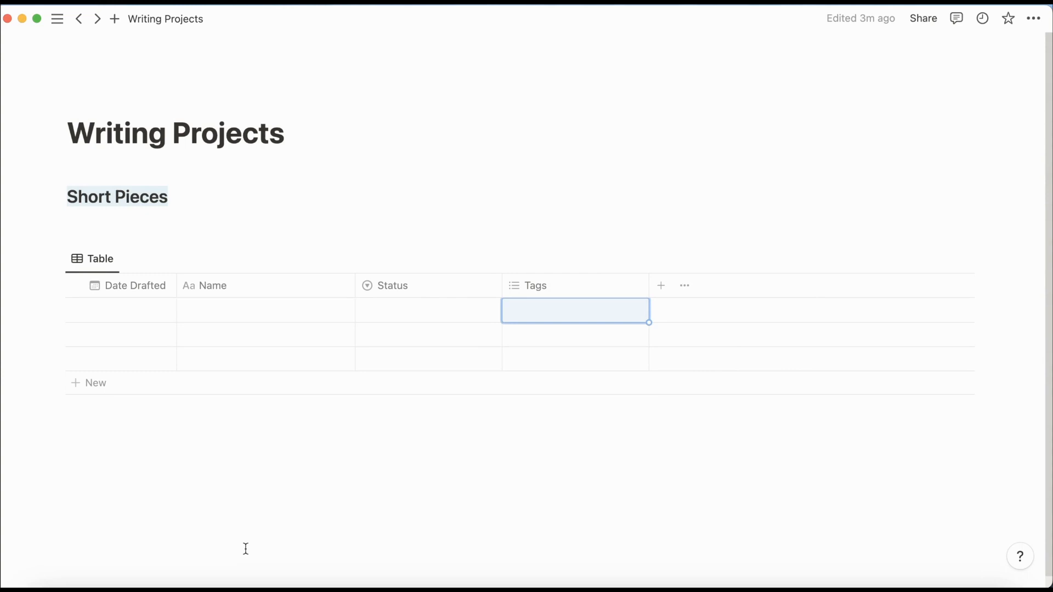
{"action": "mouse_move", "coordinate": [109, 434]}
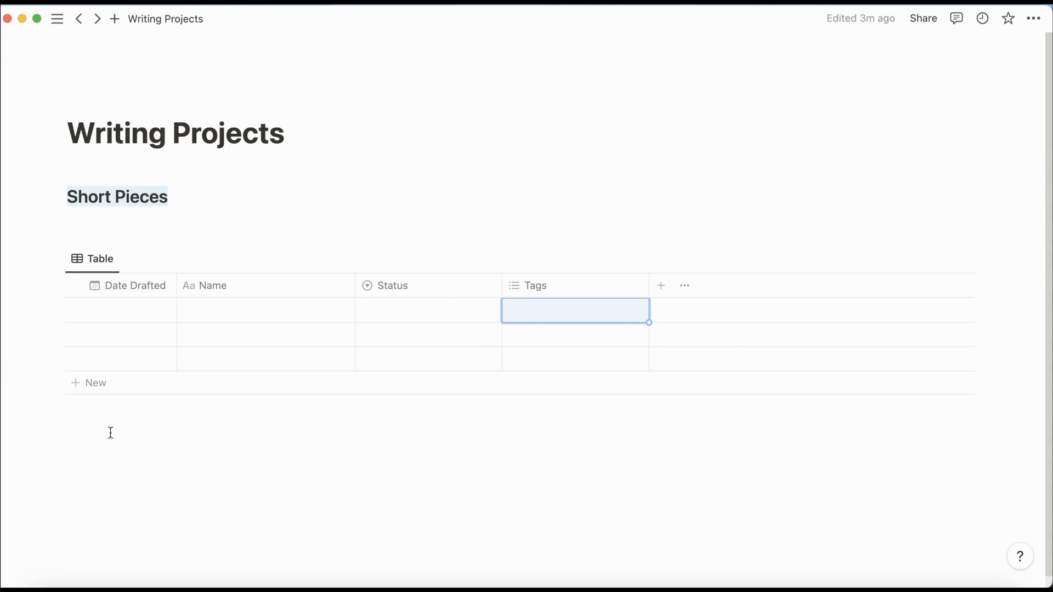
Add a 'Submissions in Progress' heading below the table with a new table database under it.
{"action": "left_click", "coordinate": [110, 437]}
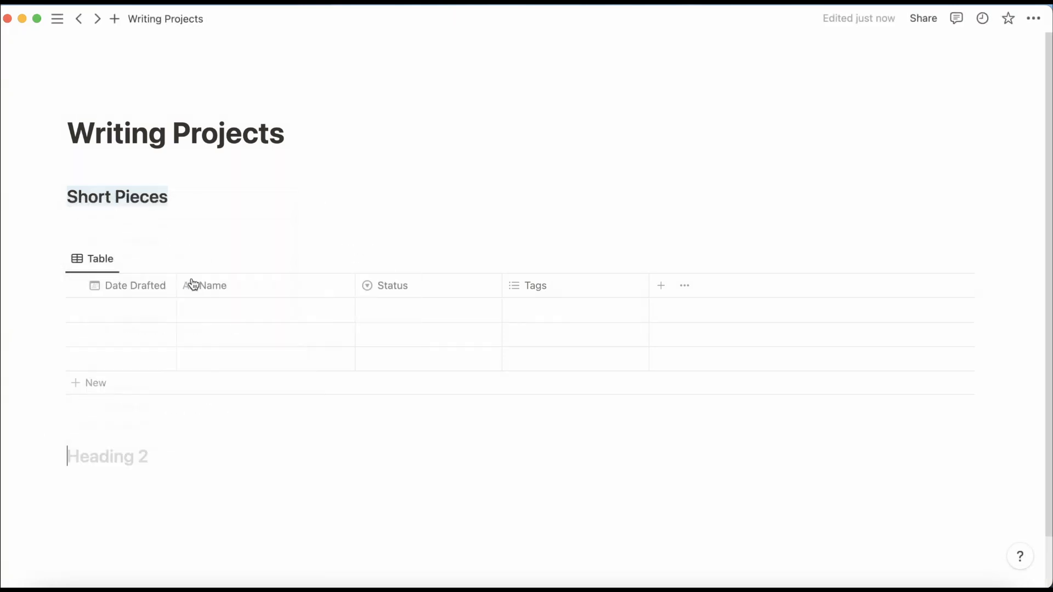
{"action": "type", "text": "Submissions in Progress"}
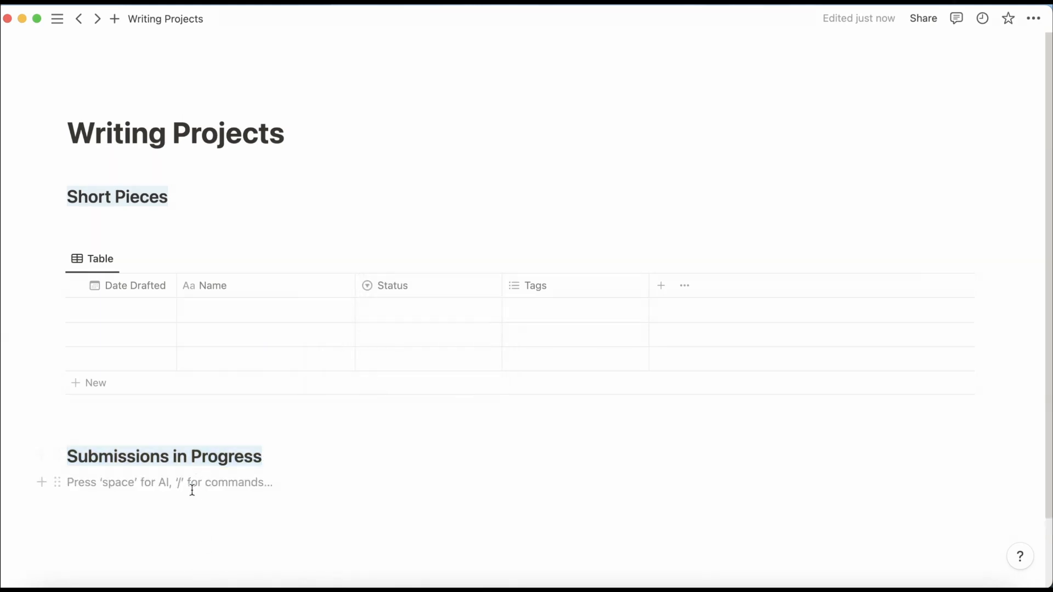
{"action": "type", "text": "/ta"}
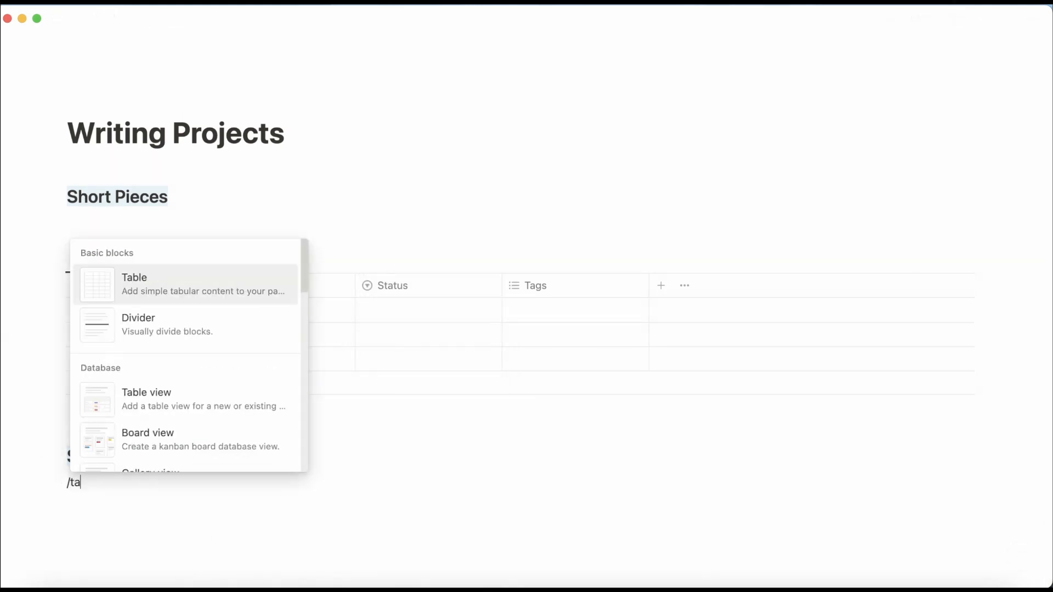
{"action": "left_click", "coordinate": [146, 392]}
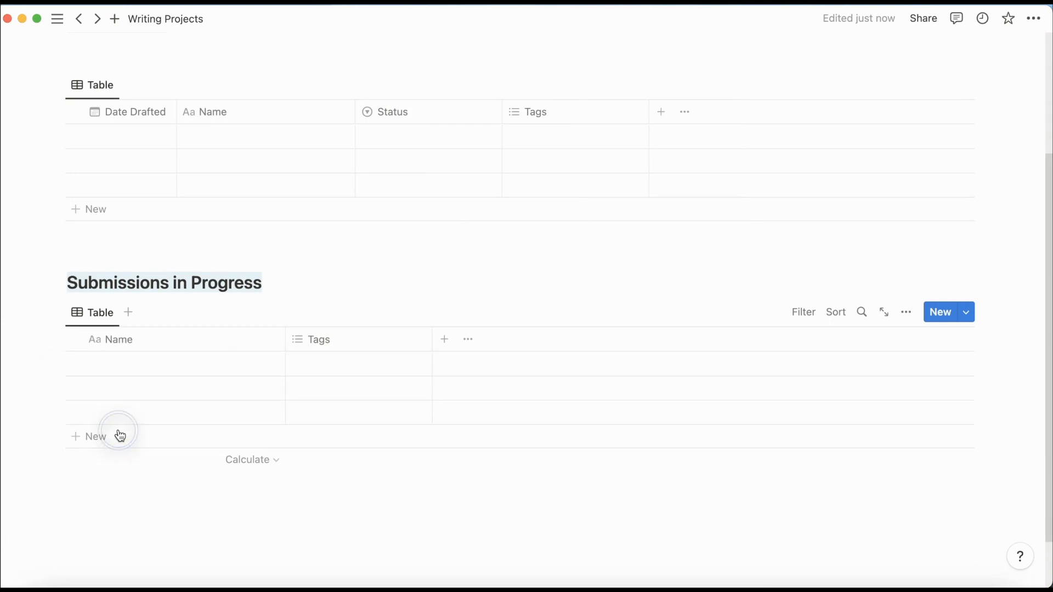
{"action": "mouse_move", "coordinate": [459, 352]}
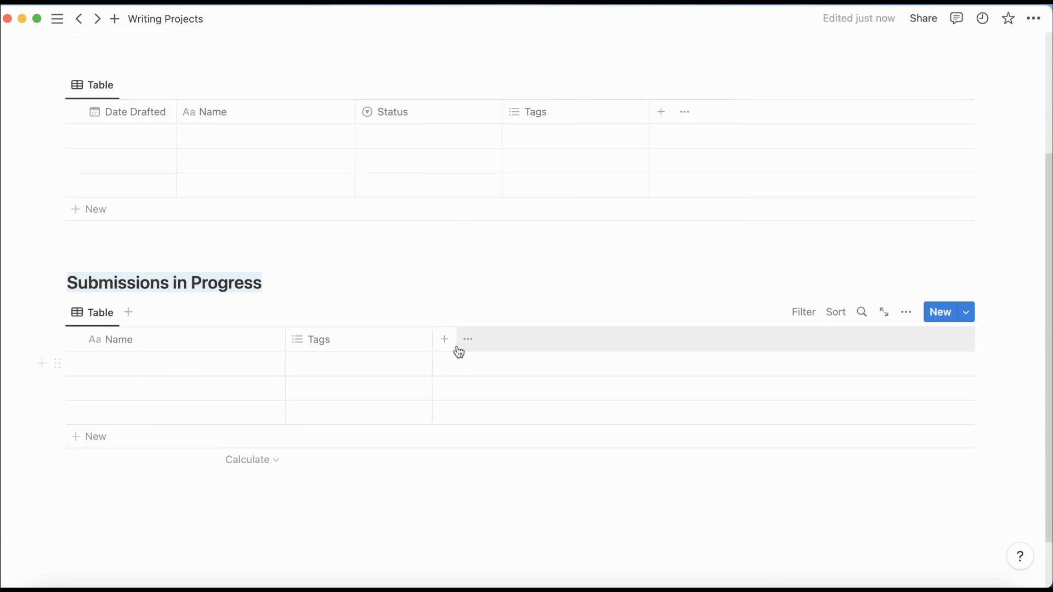
Add a Fee number column to Submissions and rename Name to Name of Publication.
{"action": "left_click", "coordinate": [444, 339]}
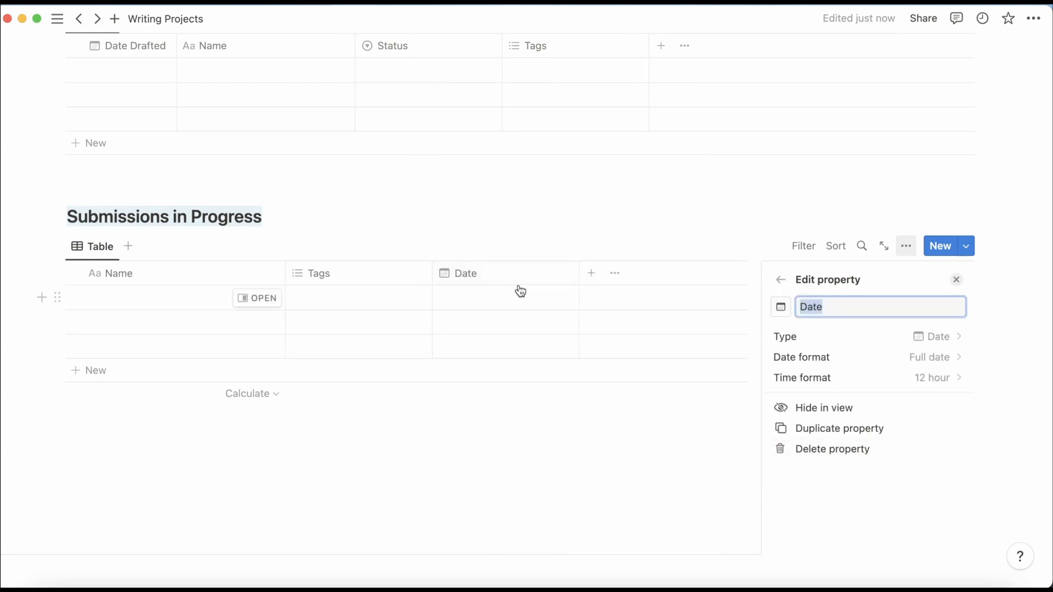
{"action": "left_click", "coordinate": [465, 273]}
{"action": "type", "text": "Submission "}
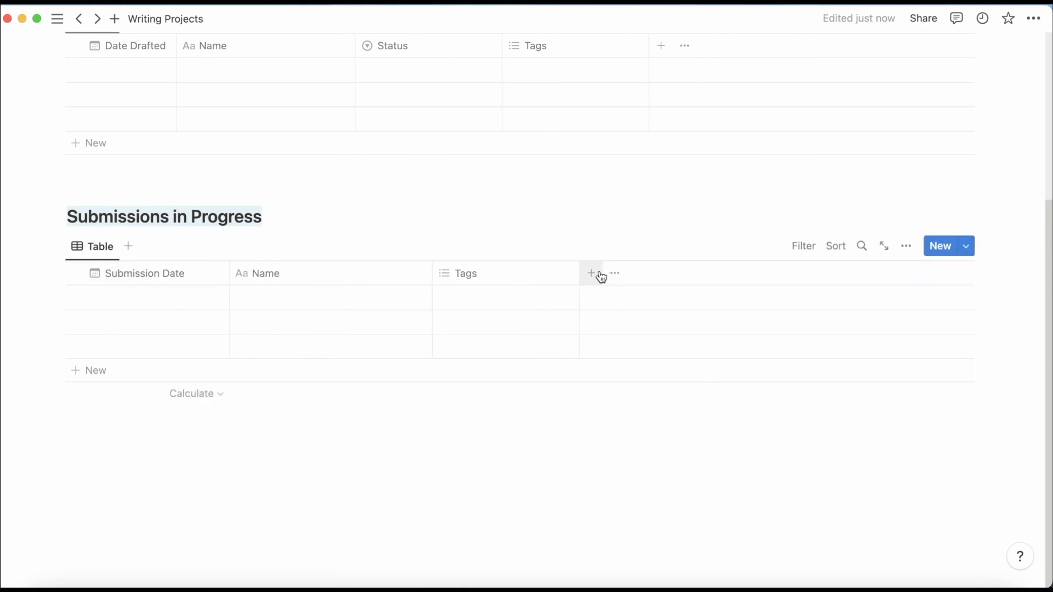
{"action": "left_click", "coordinate": [590, 273]}
{"action": "type", "text": "Fee"}
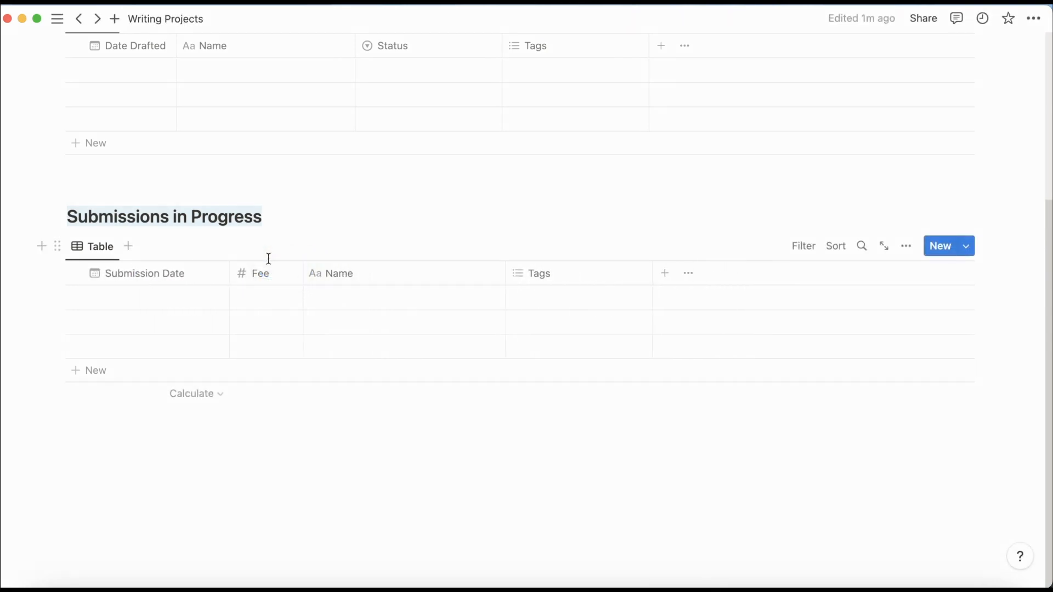
{"action": "left_click", "coordinate": [337, 273]}
{"action": "type", "text": " of Publication"}
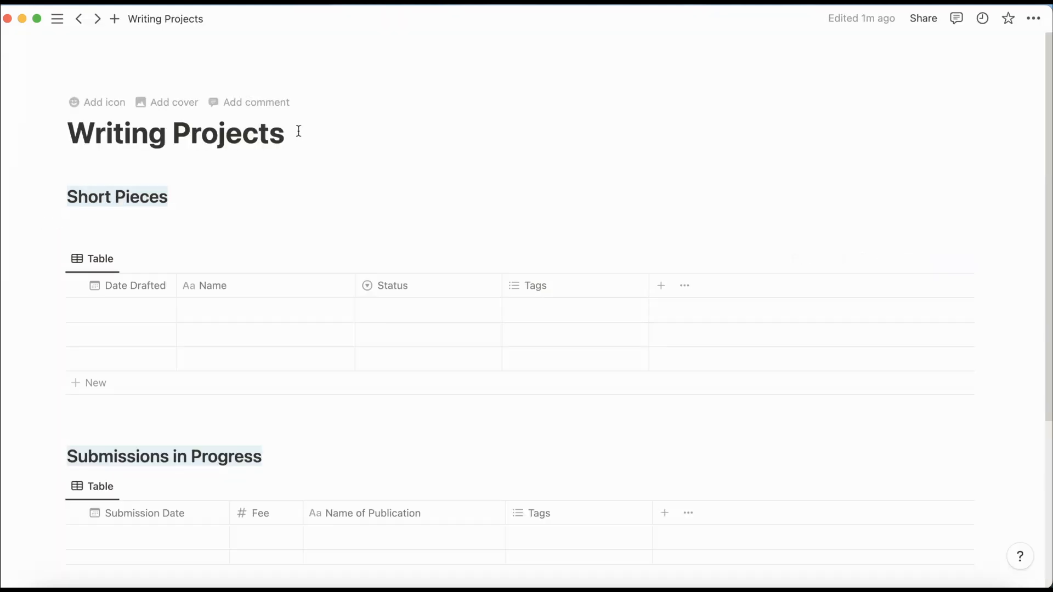
Append ' (Tutorial)' to the page title and both database headings.
{"action": "left_click", "coordinate": [288, 133]}
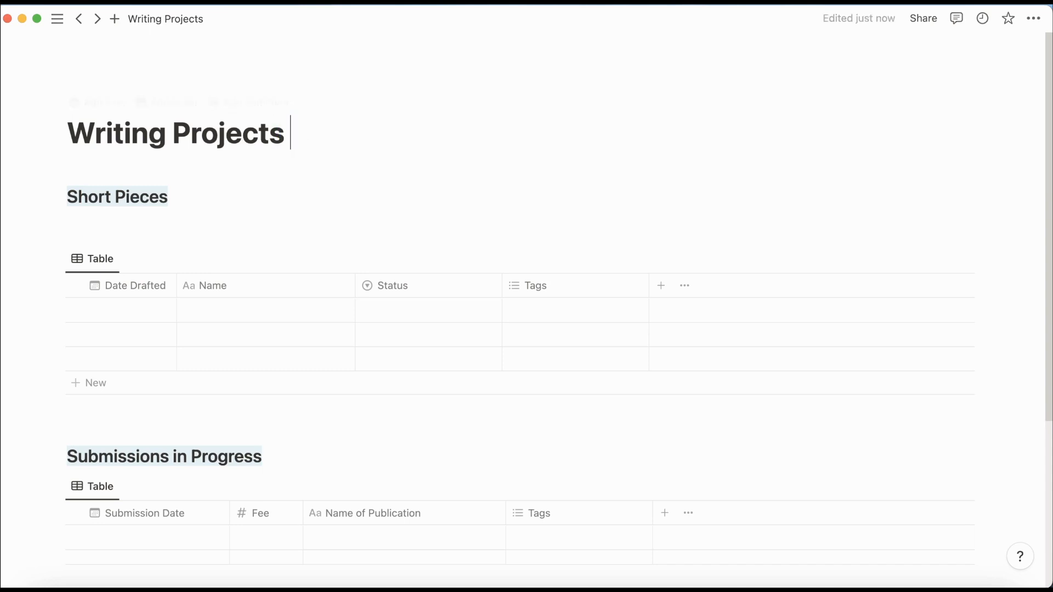
{"action": "type", "text": "(Tutori"}
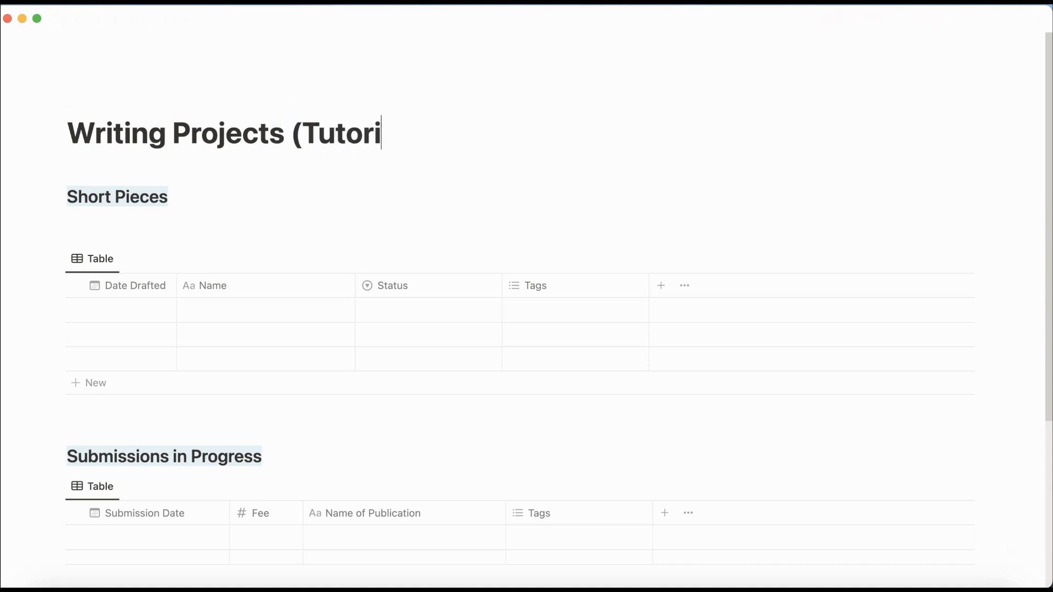
{"action": "type", "text": "al)"}
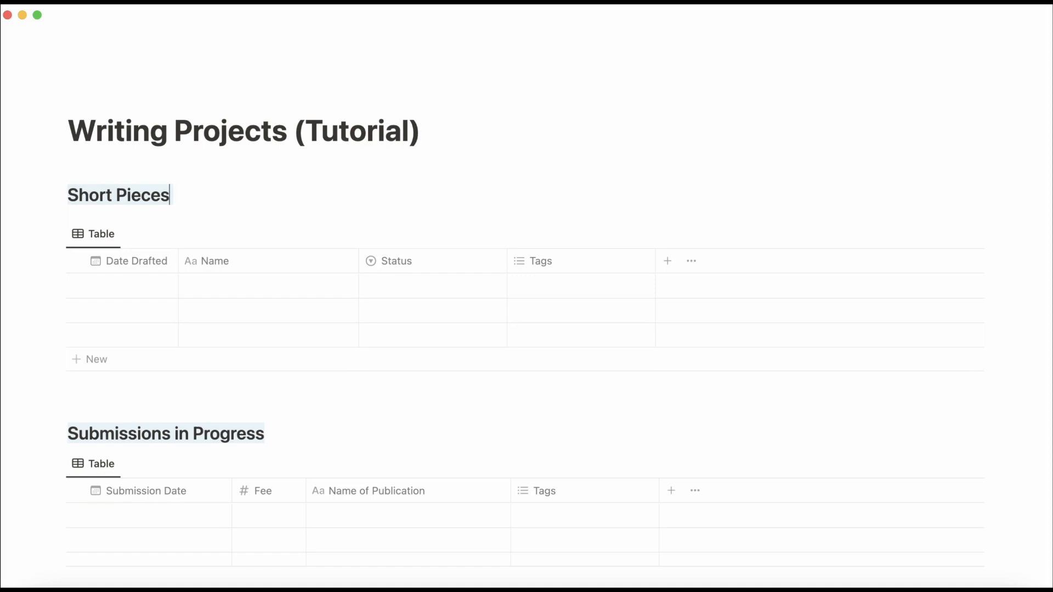
{"action": "type", "text": "(Tutorial"}
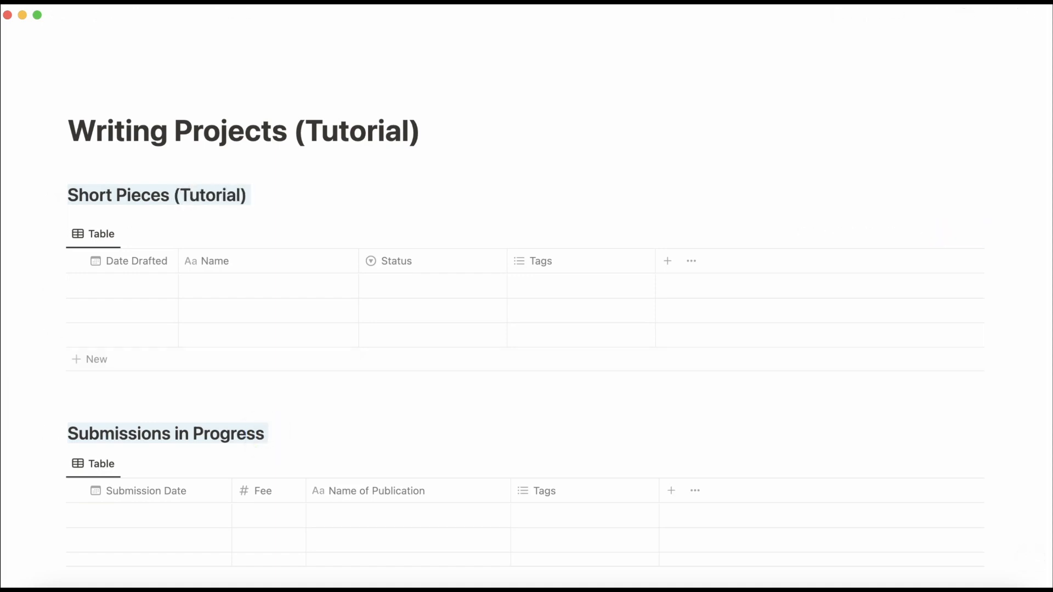
{"action": "scroll", "scroll_direction": "up", "scroll_amount": 3}
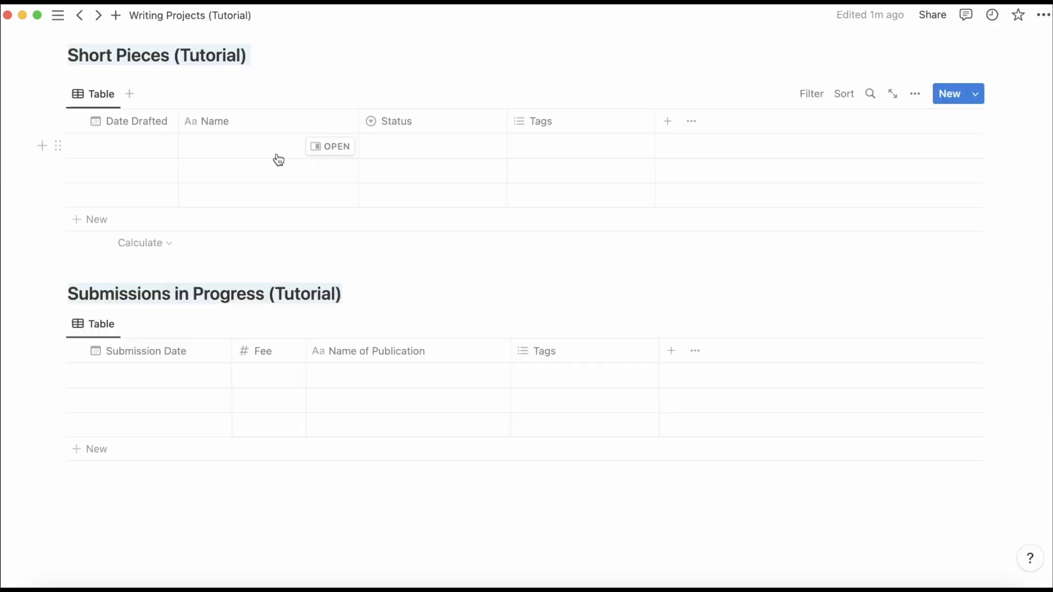
Fill the Short Pieces Name column with Poem 1, Poem 2 and Poem 3.
{"action": "left_click", "coordinate": [268, 146]}
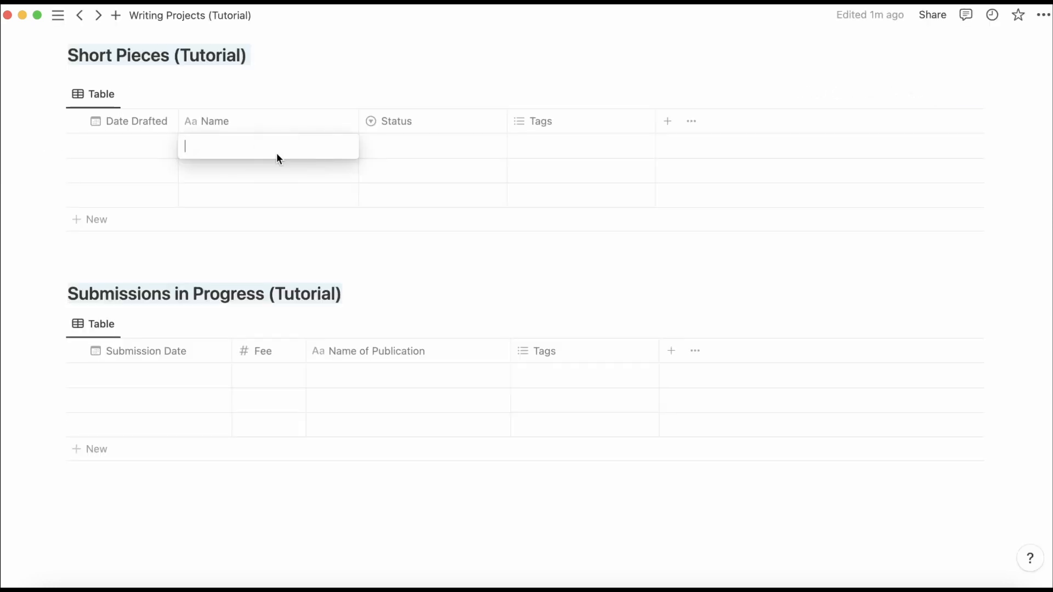
{"action": "type", "text": "Poem 1"}
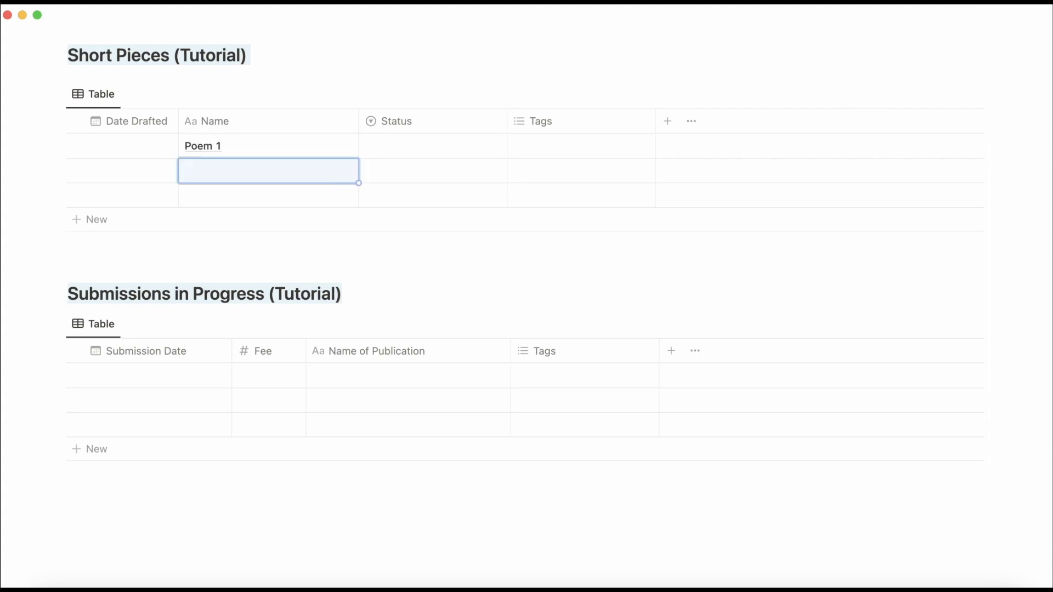
{"action": "type", "text": "Poem 3"}
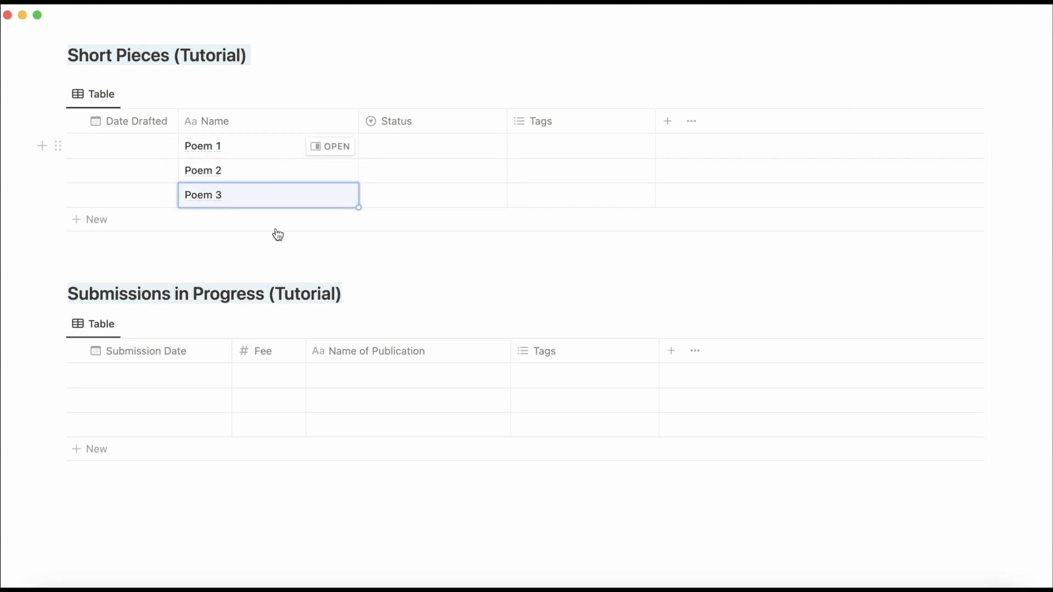
Fill Name of Publication with Journal 1, Journal 2 and Journal 3.
{"action": "left_click", "coordinate": [408, 375]}
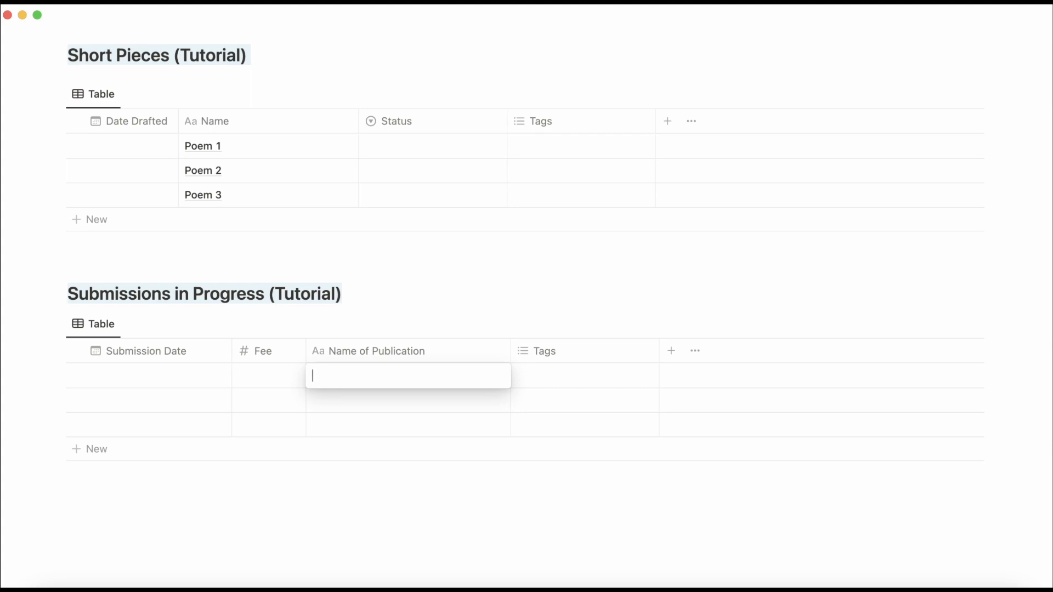
{"action": "type", "text": "Journal 1"}
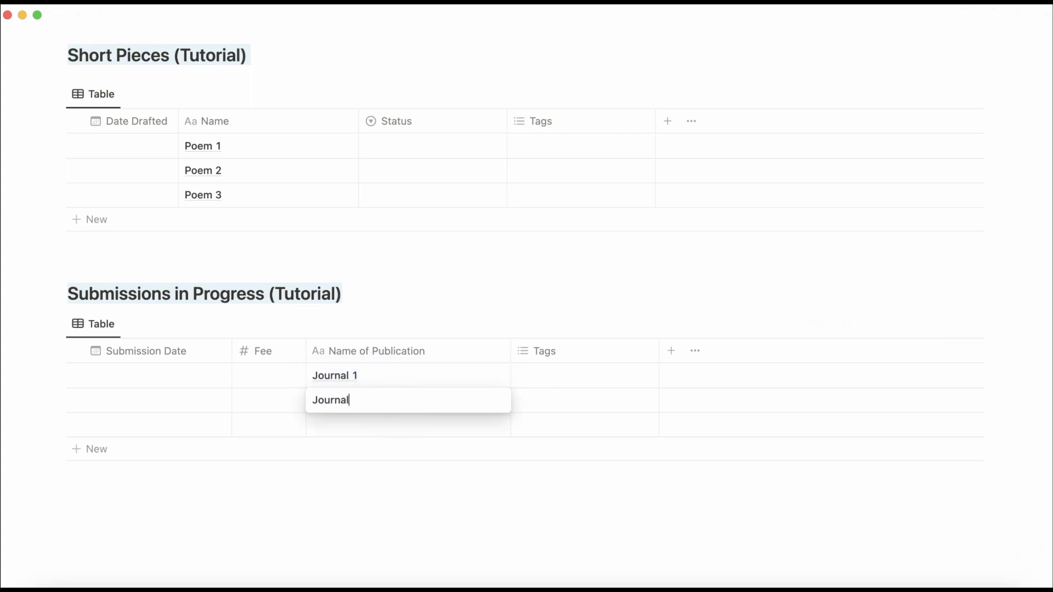
{"action": "type", "text": " 2"}
{"action": "key", "text": "Enter"}
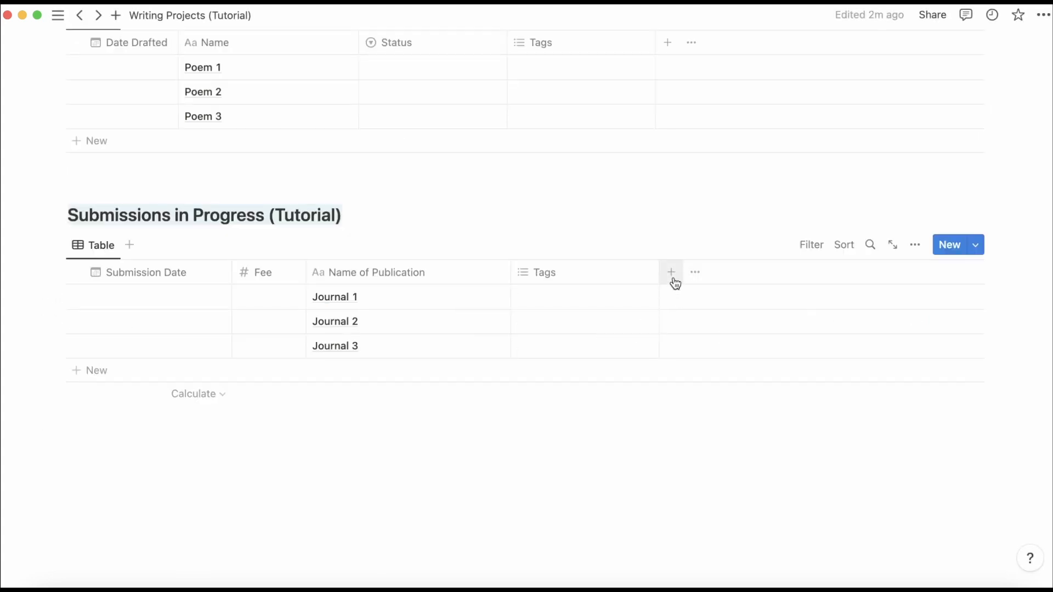
Add a Relation property to Submissions pointing at Short Pieces and name it Content.
{"action": "left_click", "coordinate": [669, 272]}
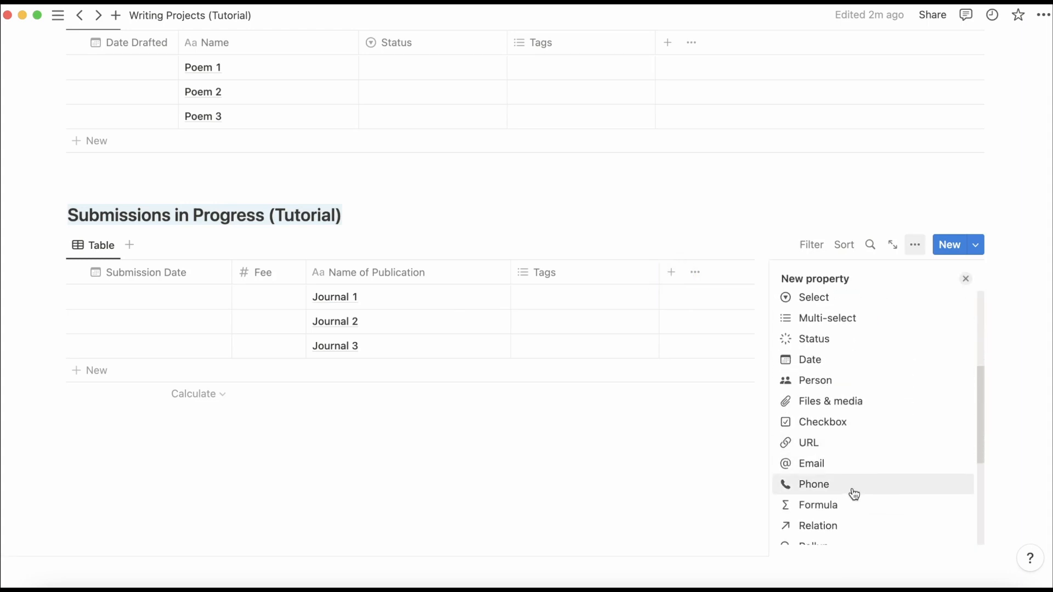
{"action": "left_click", "coordinate": [818, 526]}
{"action": "type", "text": "Nam"}
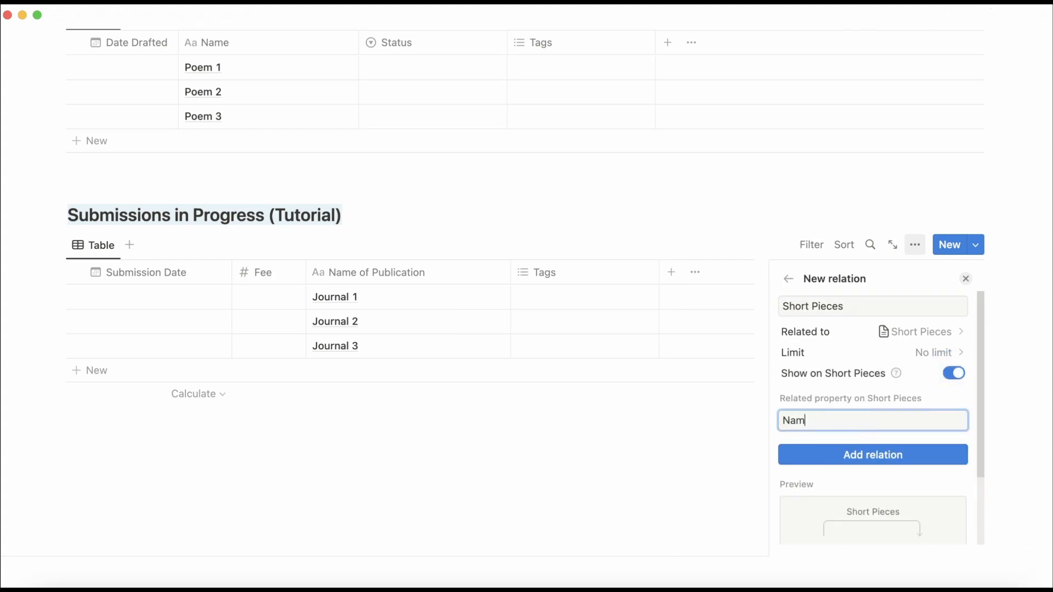
{"action": "left_click", "coordinate": [873, 454]}
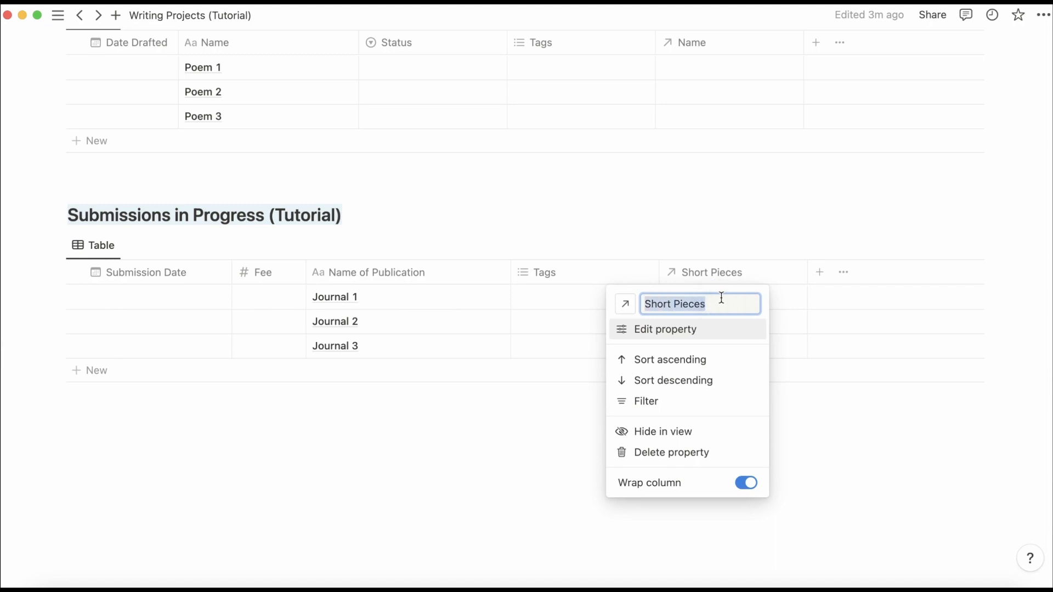
{"action": "left_click", "coordinate": [665, 330]}
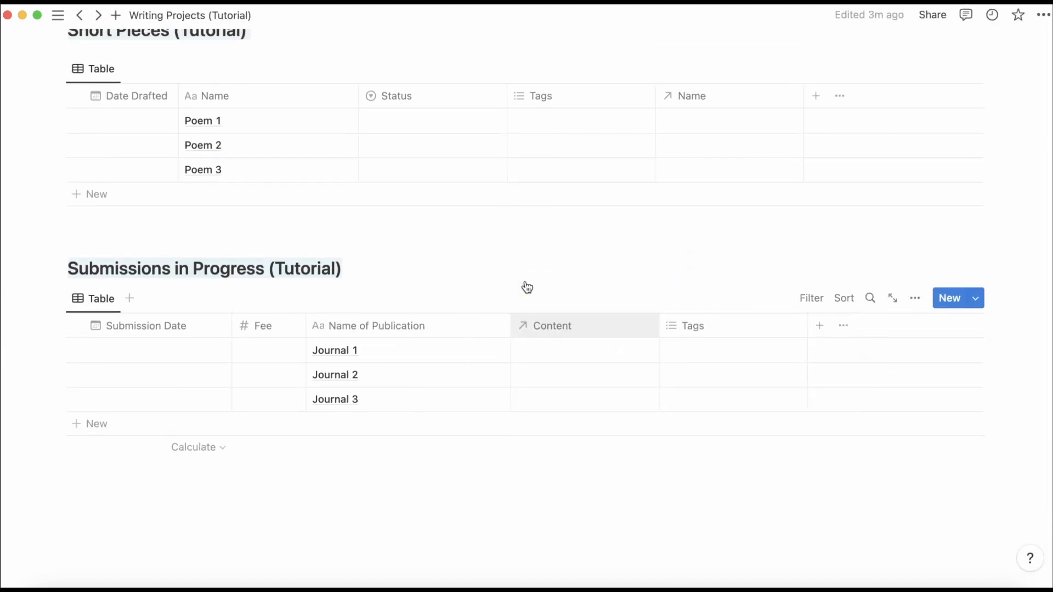
{"action": "mouse_move", "coordinate": [430, 363]}
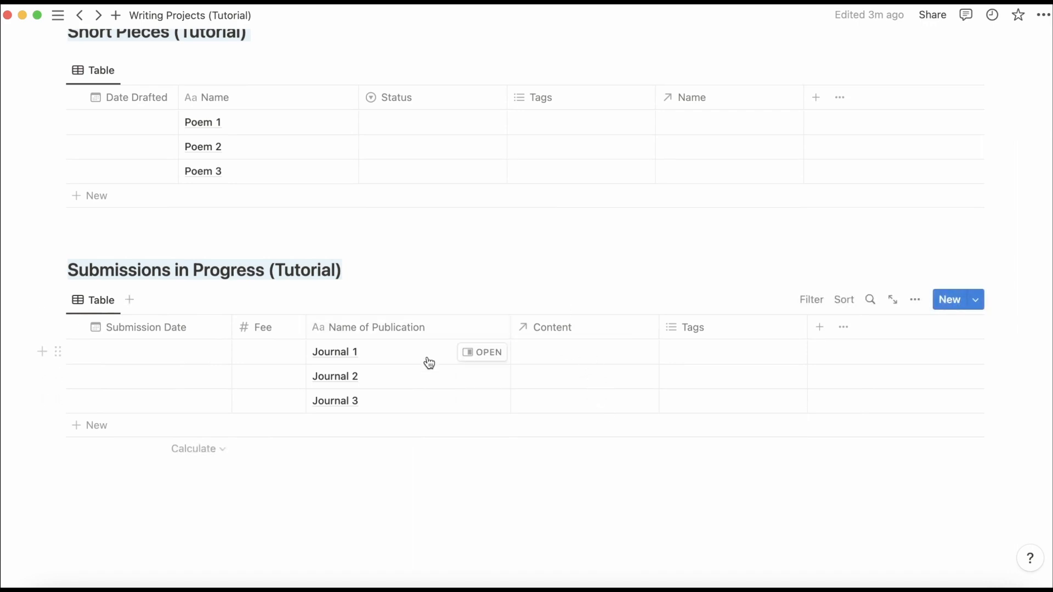
Link Journal 1's Content to a poem and name the mirrored column in Short Pieces 'Submitted to'.
{"action": "left_click", "coordinate": [541, 363]}
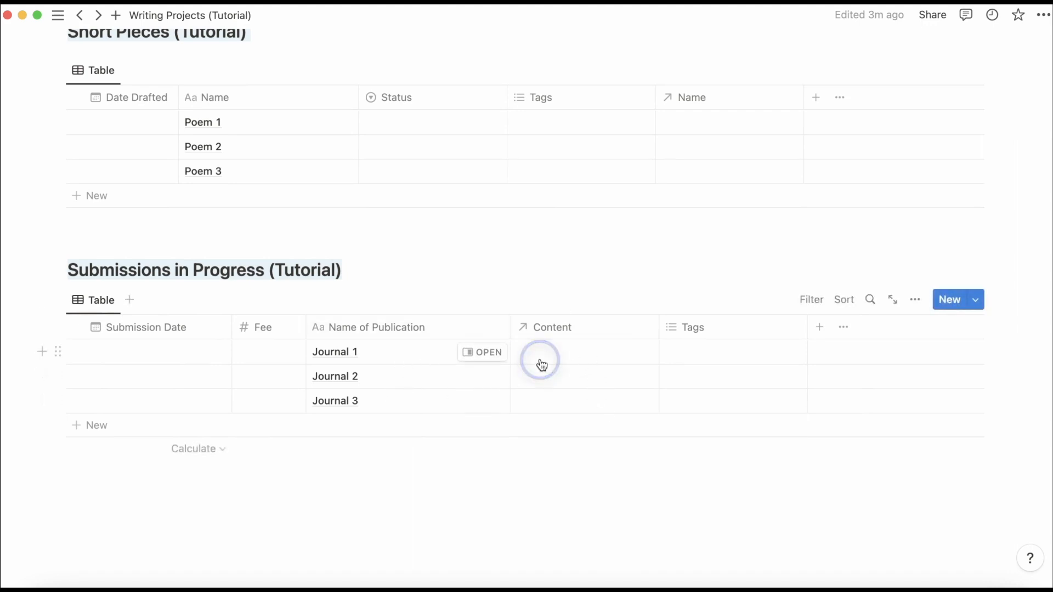
{"action": "left_click", "coordinate": [540, 352]}
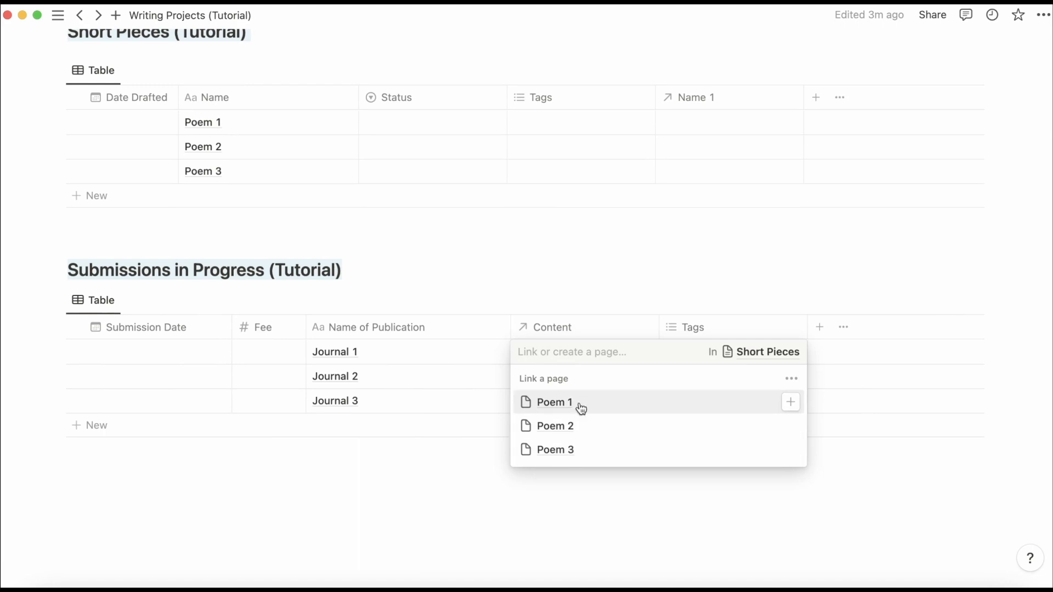
{"action": "mouse_move", "coordinate": [224, 155]}
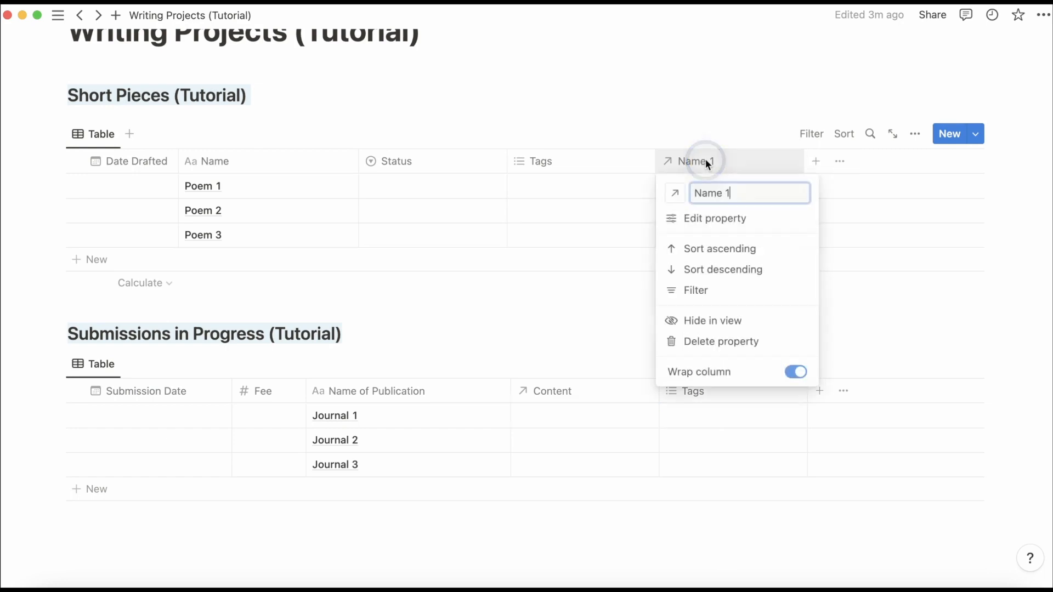
{"action": "type", "text": "Submitted"}
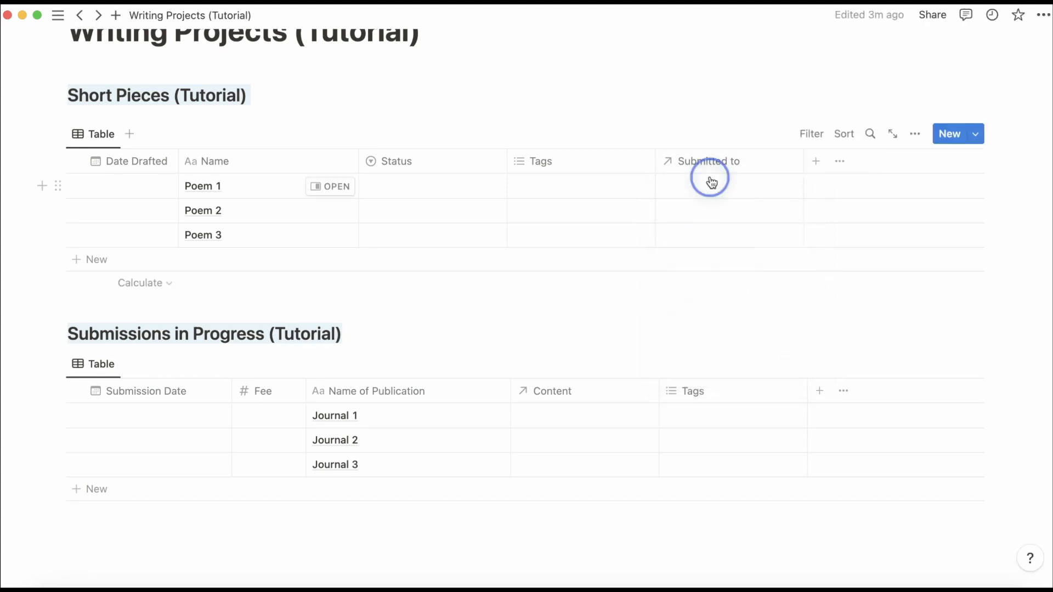
{"action": "left_click", "coordinate": [710, 187]}
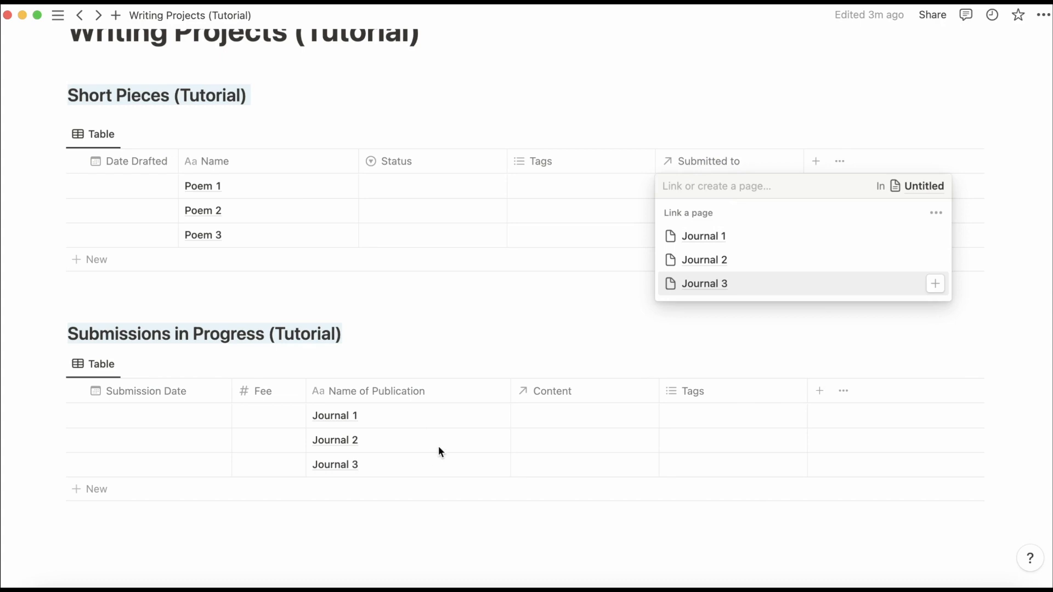
{"action": "mouse_move", "coordinate": [813, 253]}
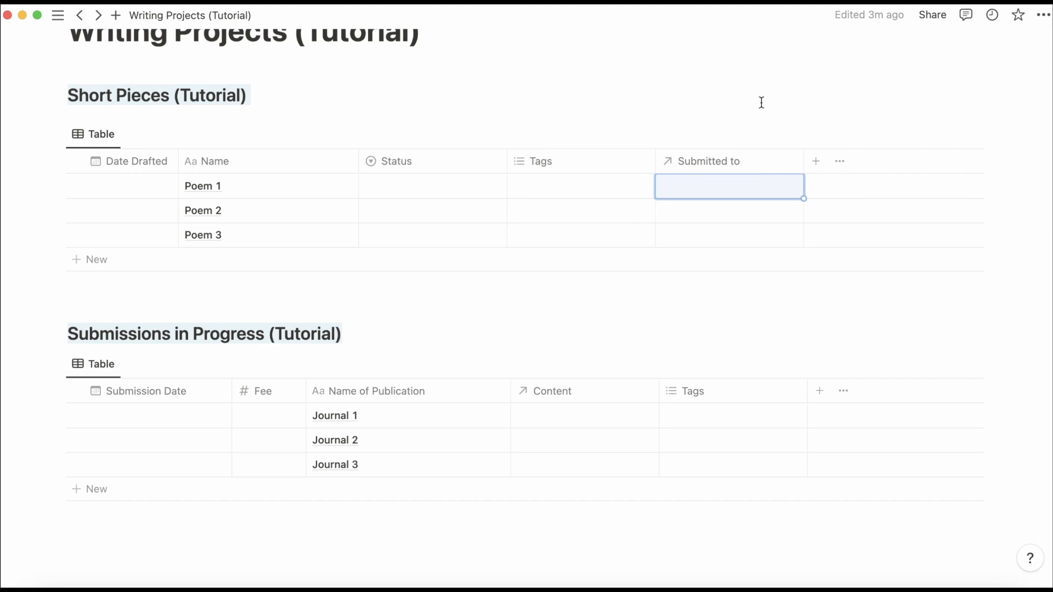
{"action": "scroll", "scroll_direction": "up", "scroll_amount": 3}
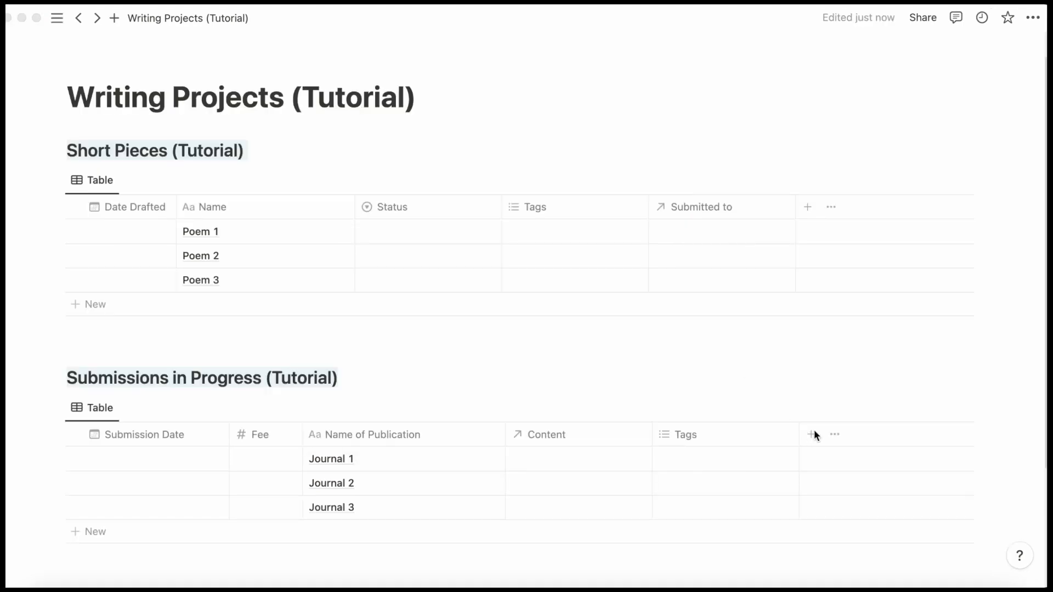
{"action": "mouse_move", "coordinate": [813, 434]}
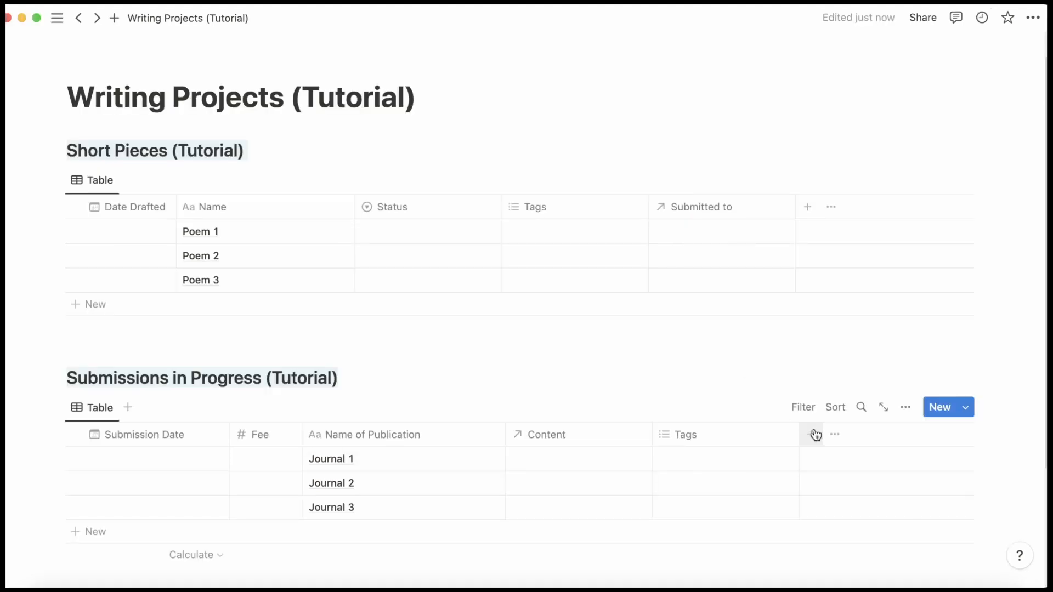
Add a multi-select Genre column with Poetry, Fiction, CNF, Novel, Award/Contest and Application options.
{"action": "left_click", "coordinate": [813, 434]}
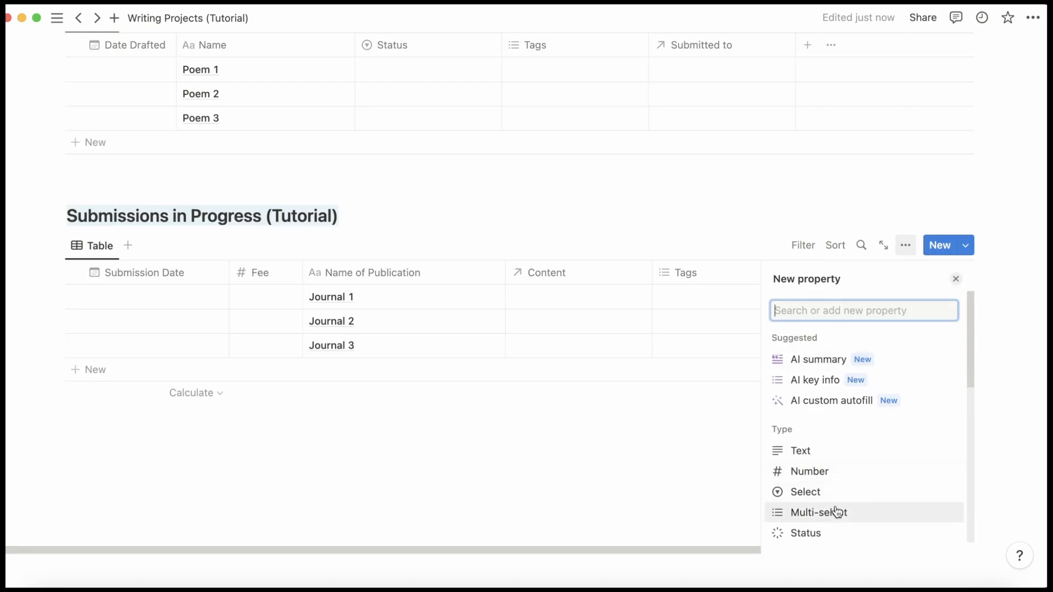
{"action": "left_click", "coordinate": [804, 492]}
{"action": "type", "text": "Genre"}
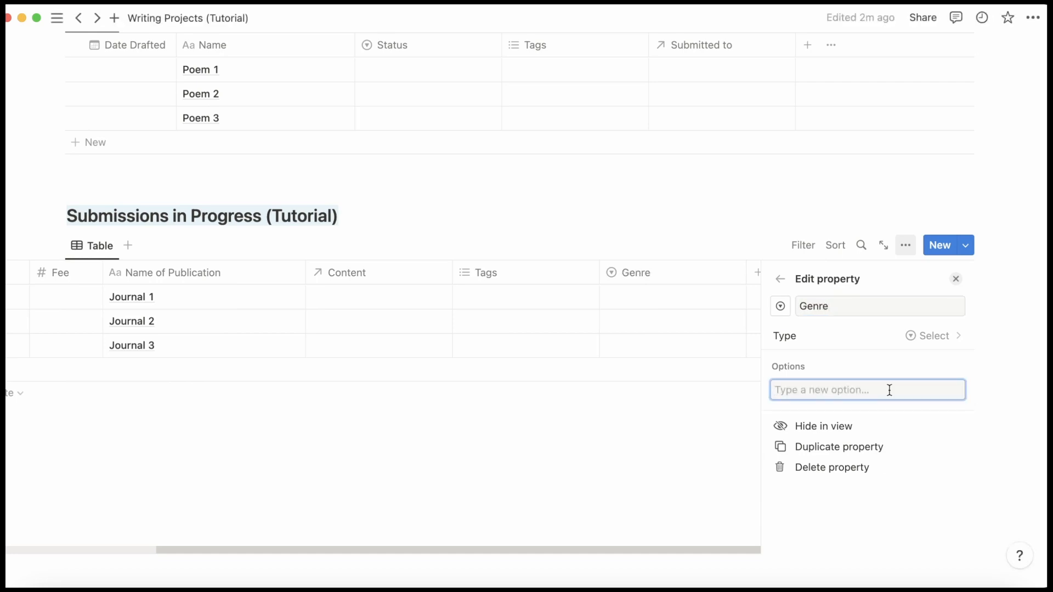
{"action": "type", "text": "Poetry"}
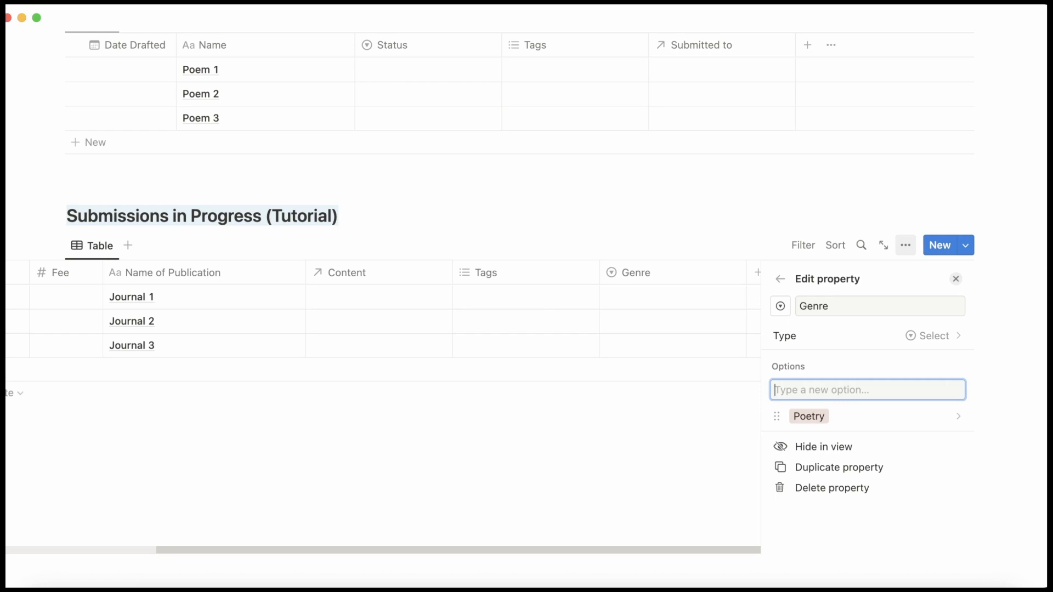
{"action": "type", "text": "Fi"}
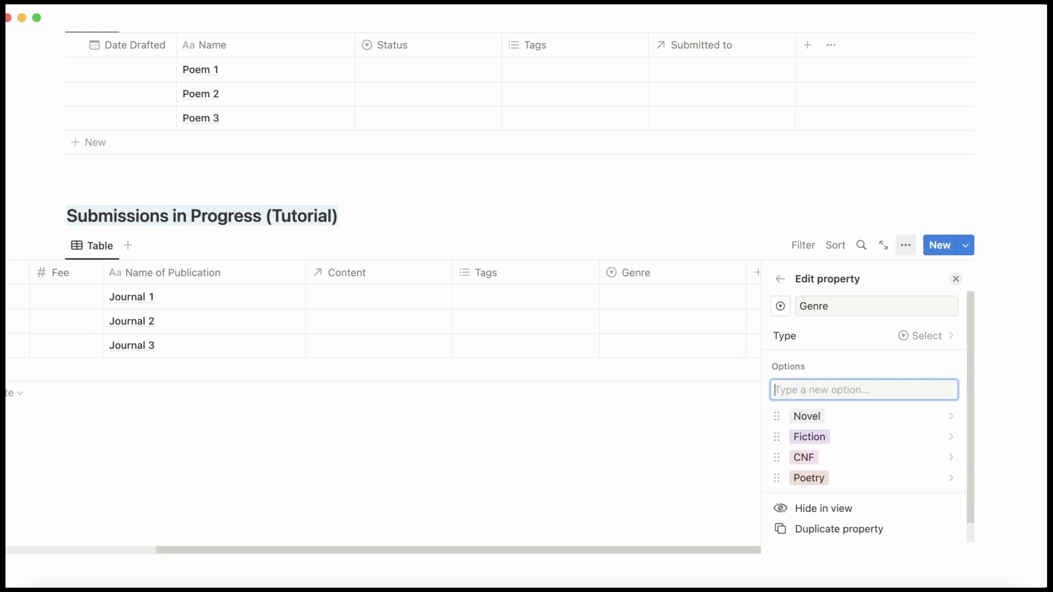
{"action": "type", "text": "Award/C"}
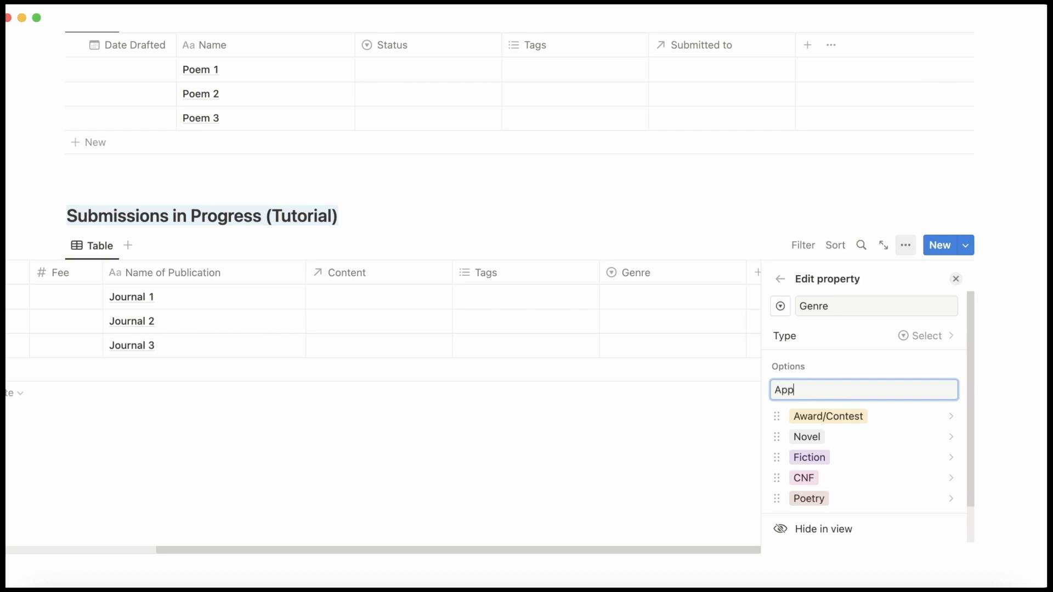
{"action": "key", "text": "Return"}
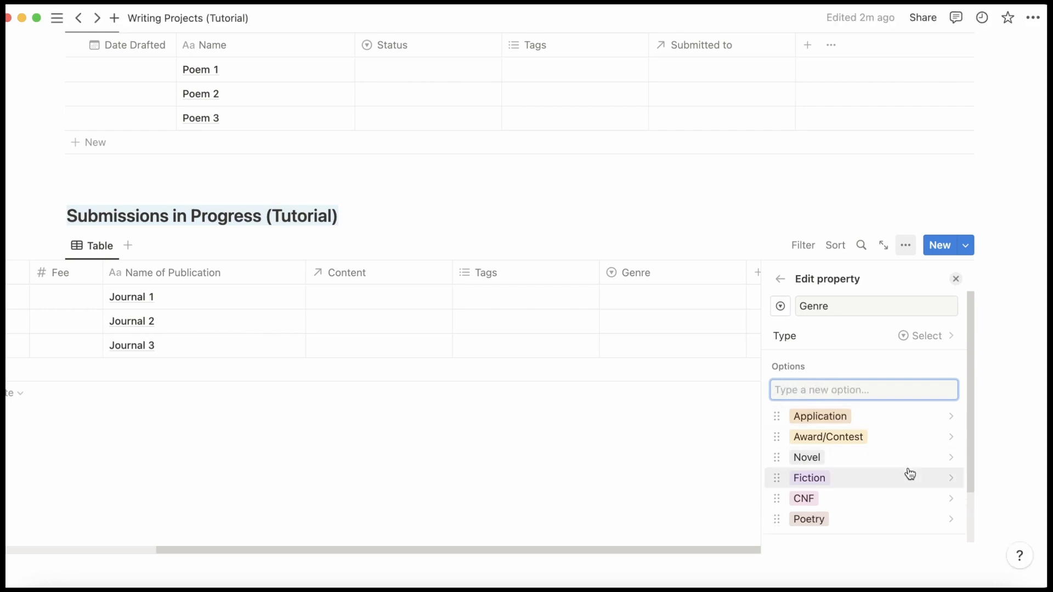
{"action": "mouse_move", "coordinate": [888, 523]}
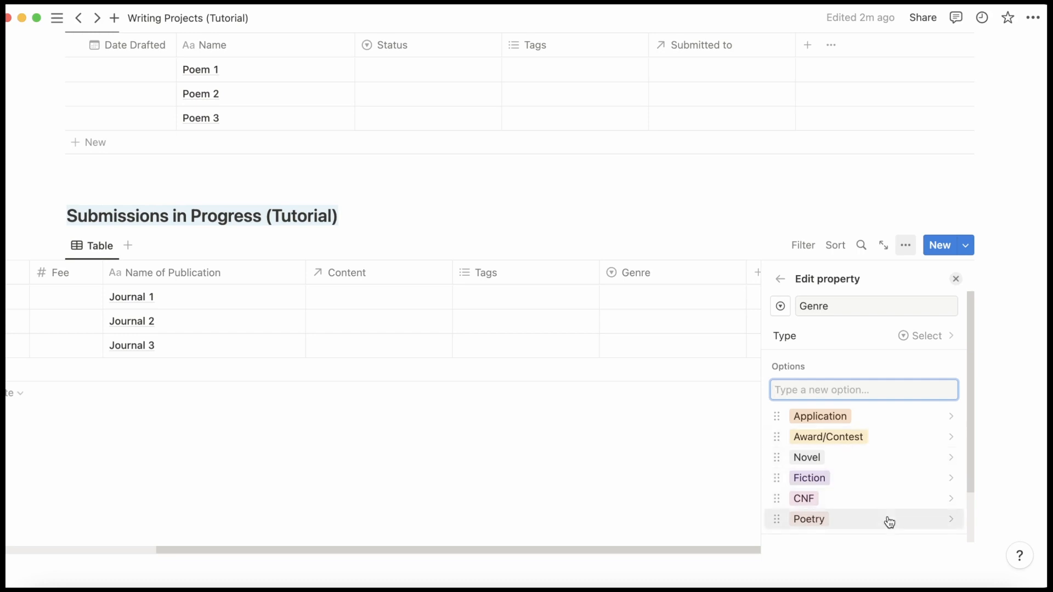
{"action": "mouse_move", "coordinate": [941, 468]}
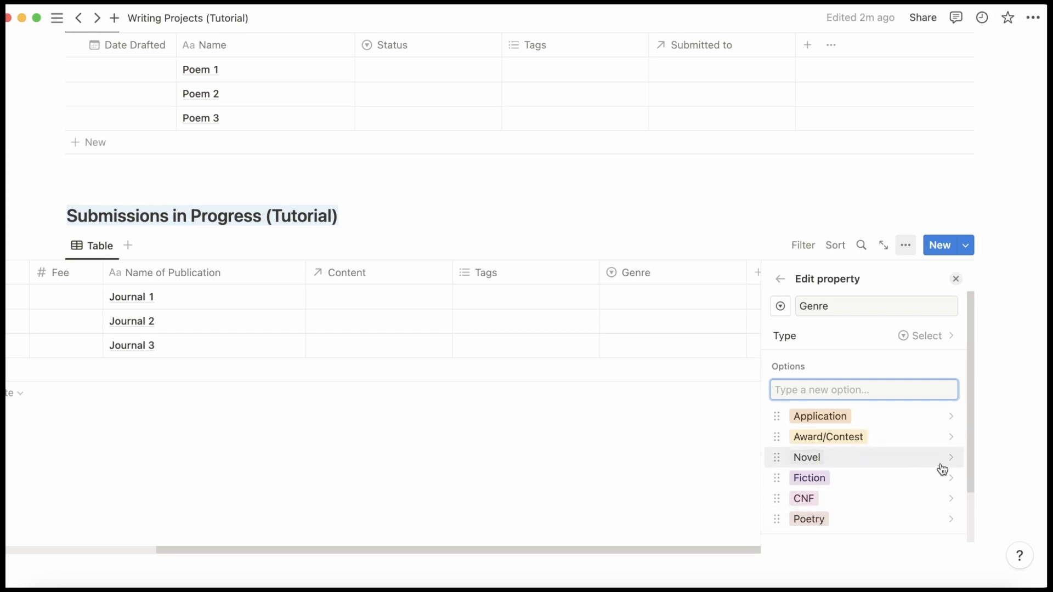
{"action": "left_click", "coordinate": [950, 457]}
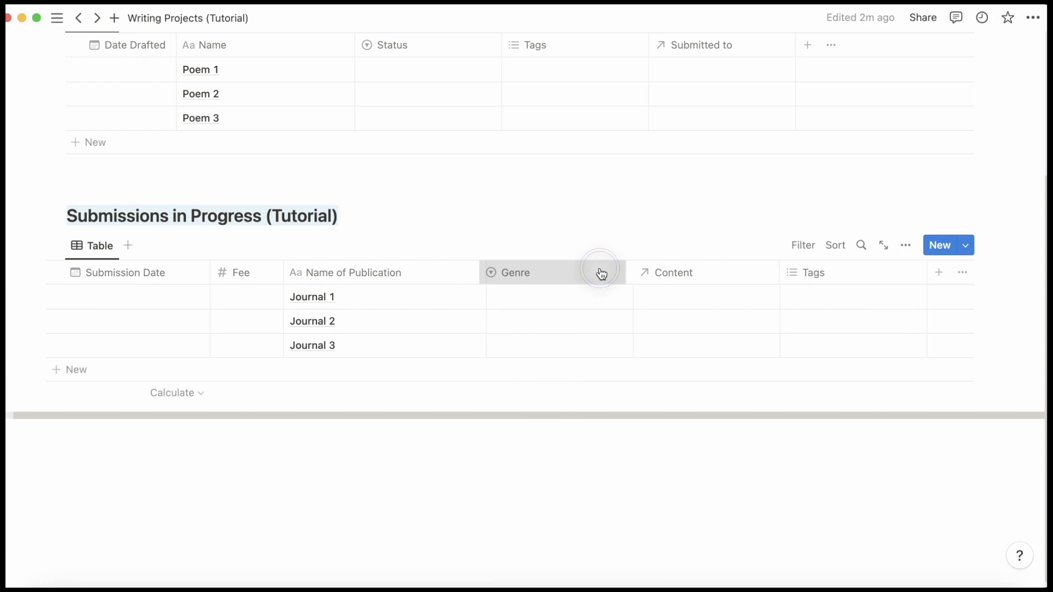
{"action": "left_click", "coordinate": [938, 272]}
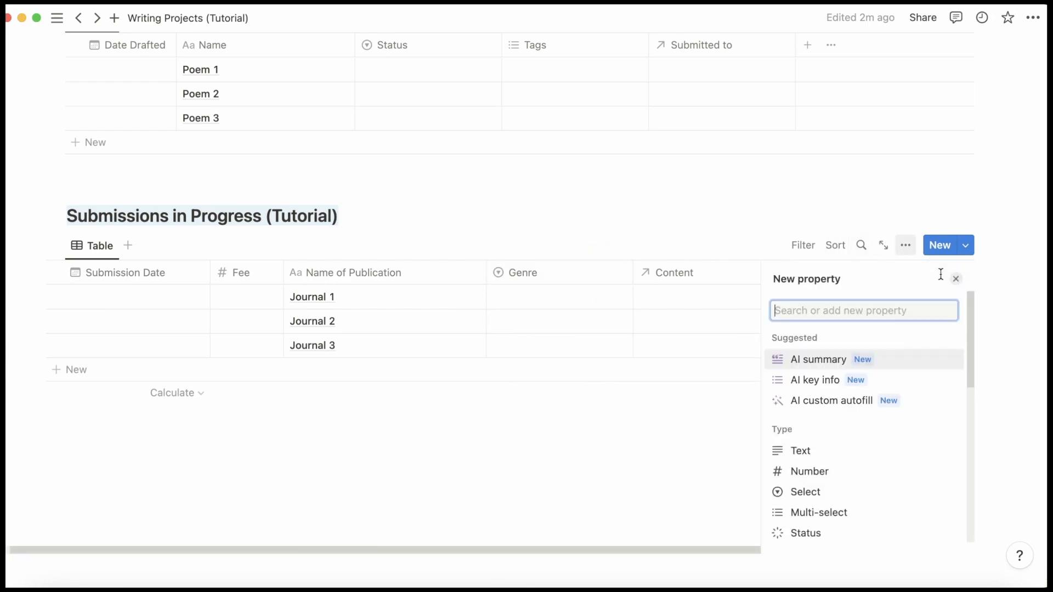
Add a Submission Type select column with a Submittable option.
{"action": "left_click", "coordinate": [805, 492]}
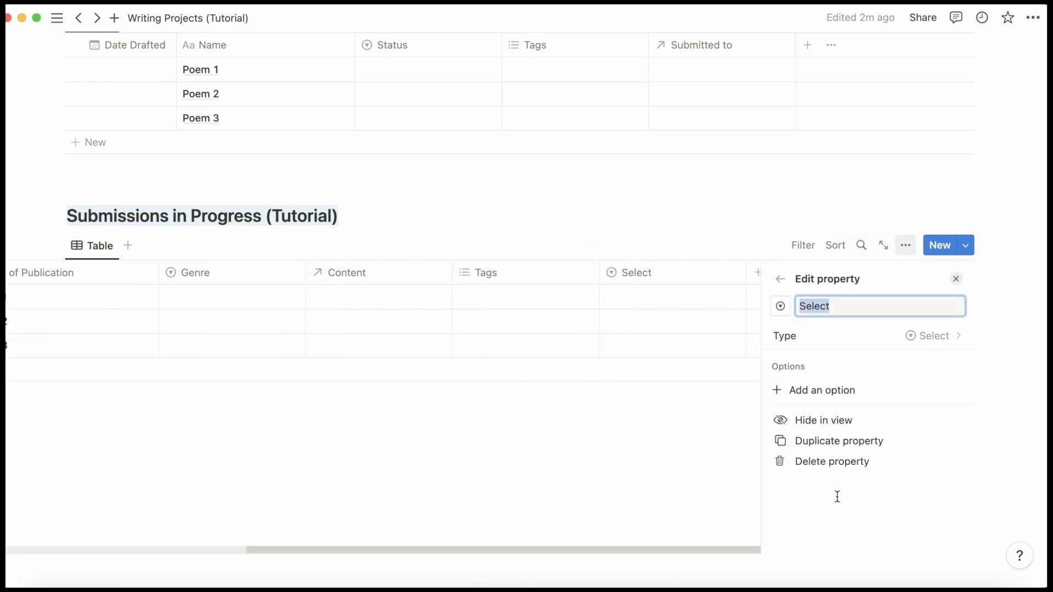
{"action": "type", "text": "Subm"}
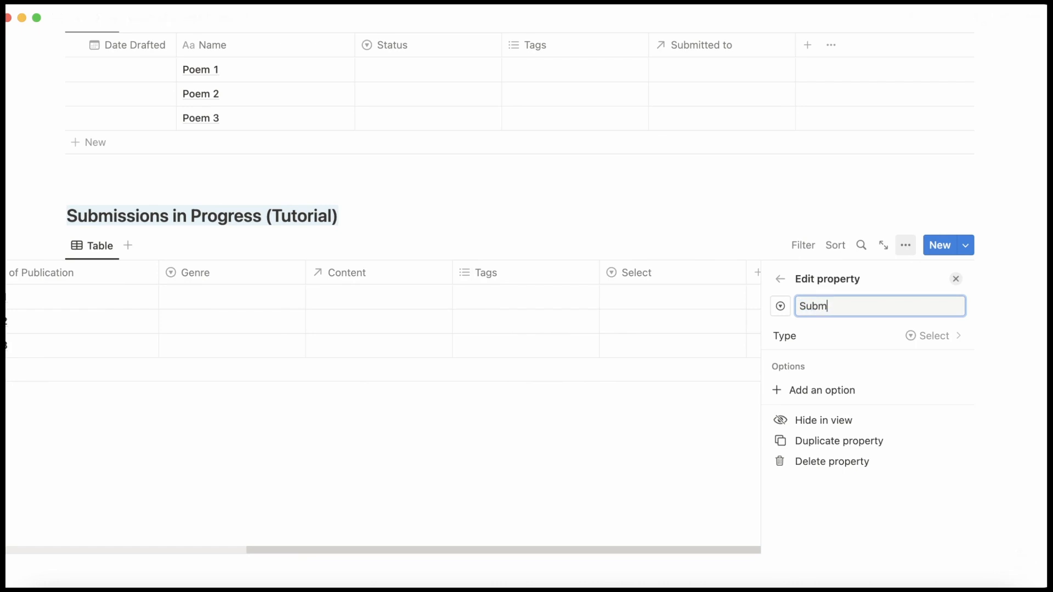
{"action": "type", "text": "ission Type"}
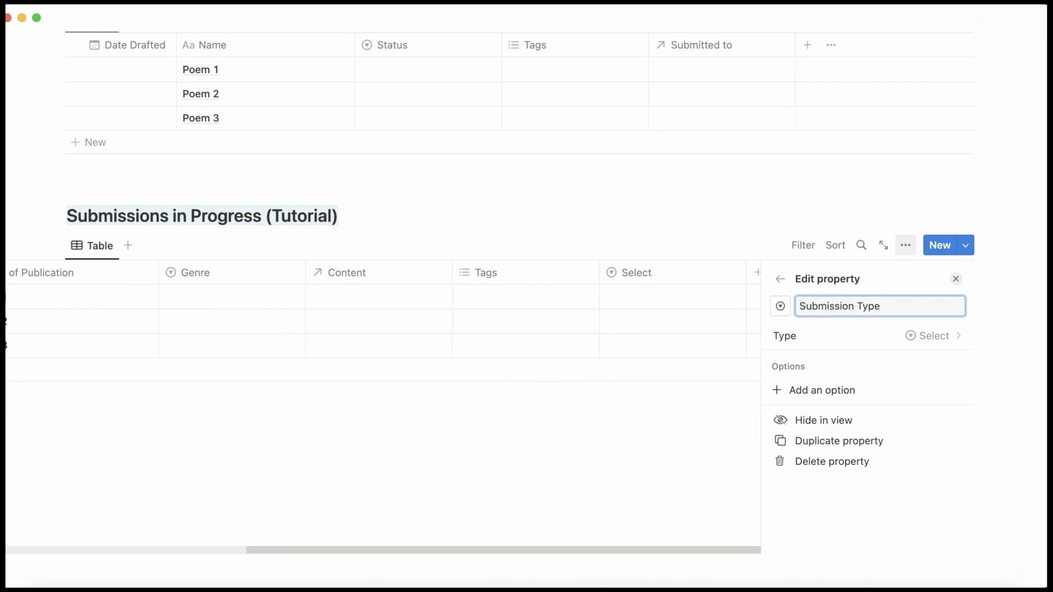
{"action": "left_click", "coordinate": [822, 391]}
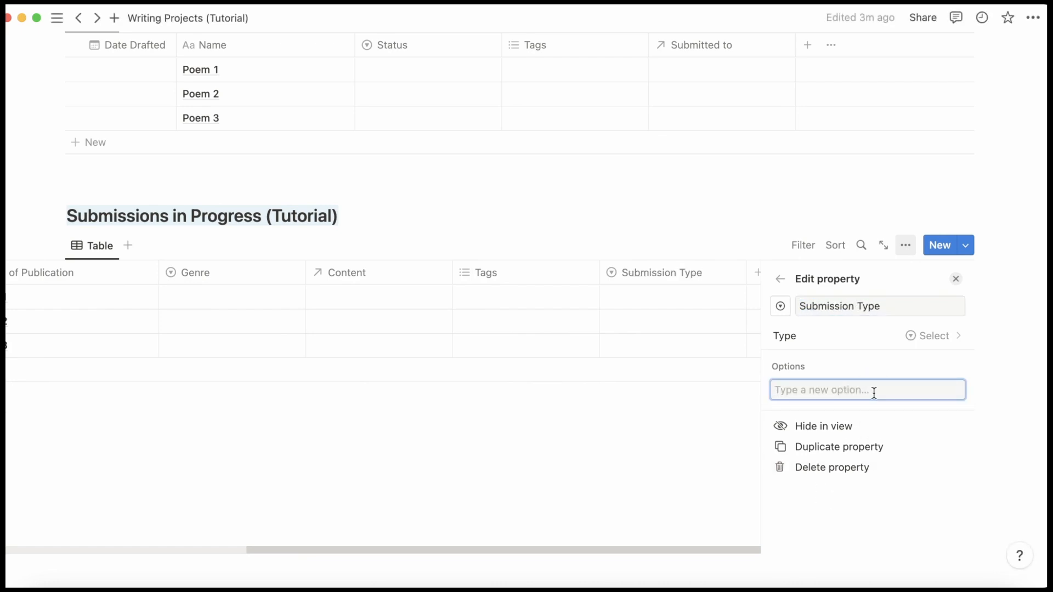
{"action": "type", "text": "Submittabl"}
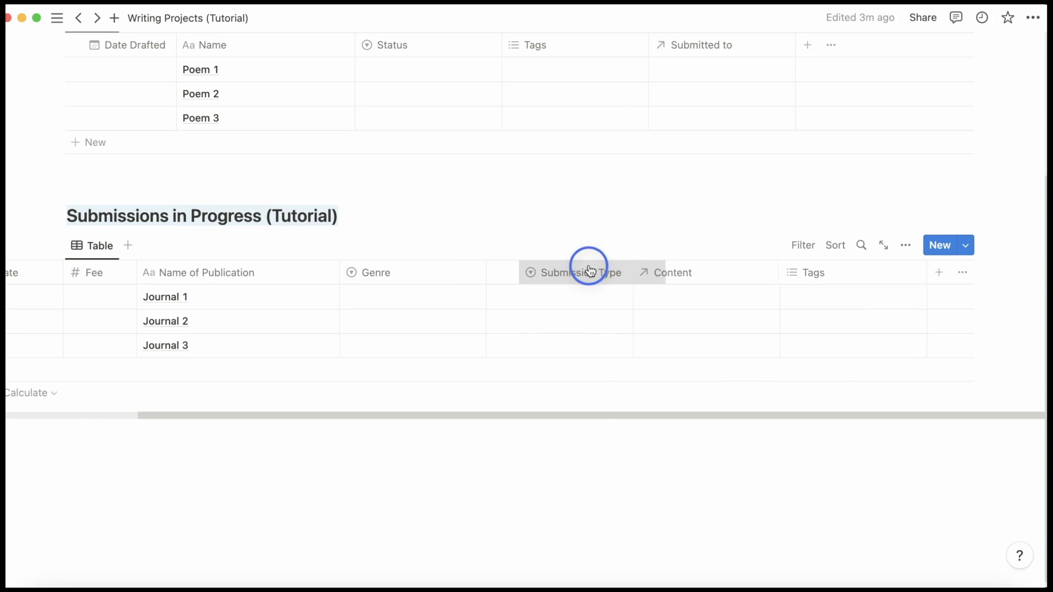
{"action": "left_click", "coordinate": [939, 272]}
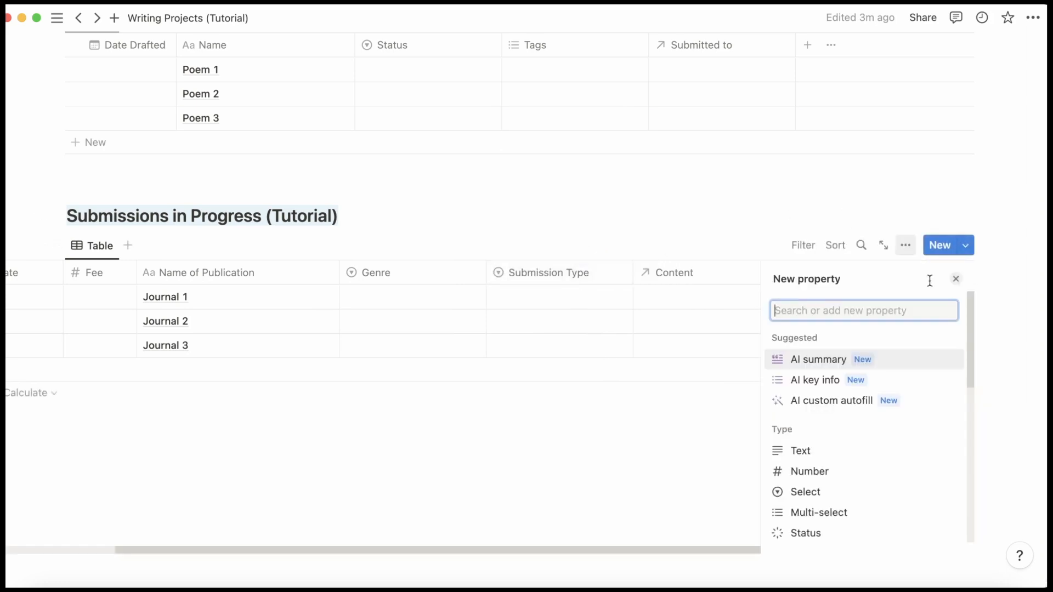
Add a Status select column with Unfortunately and Accepted options.
{"action": "left_click", "coordinate": [804, 491]}
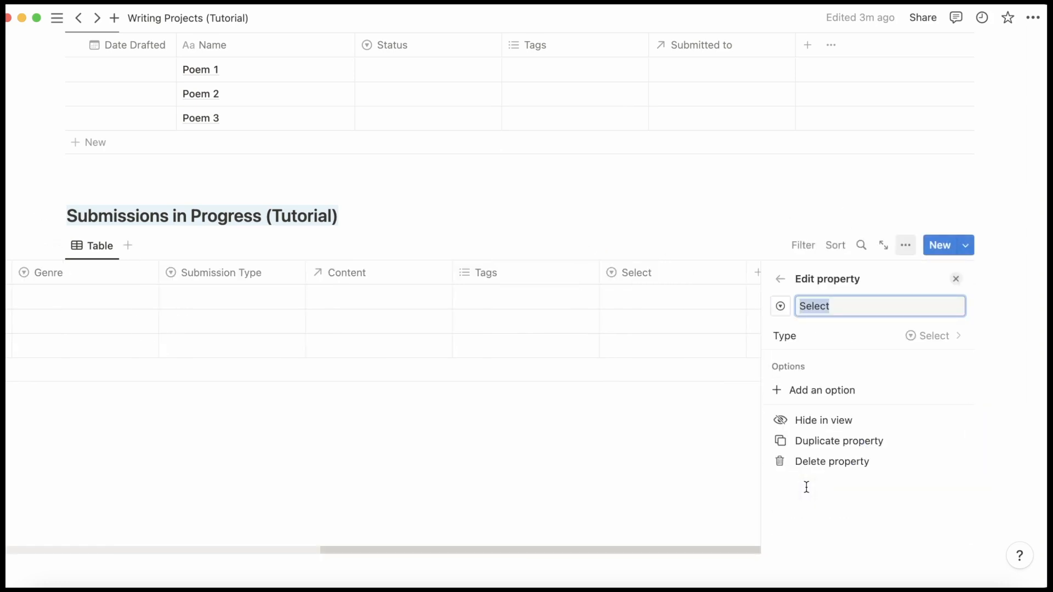
{"action": "type", "text": "Status"}
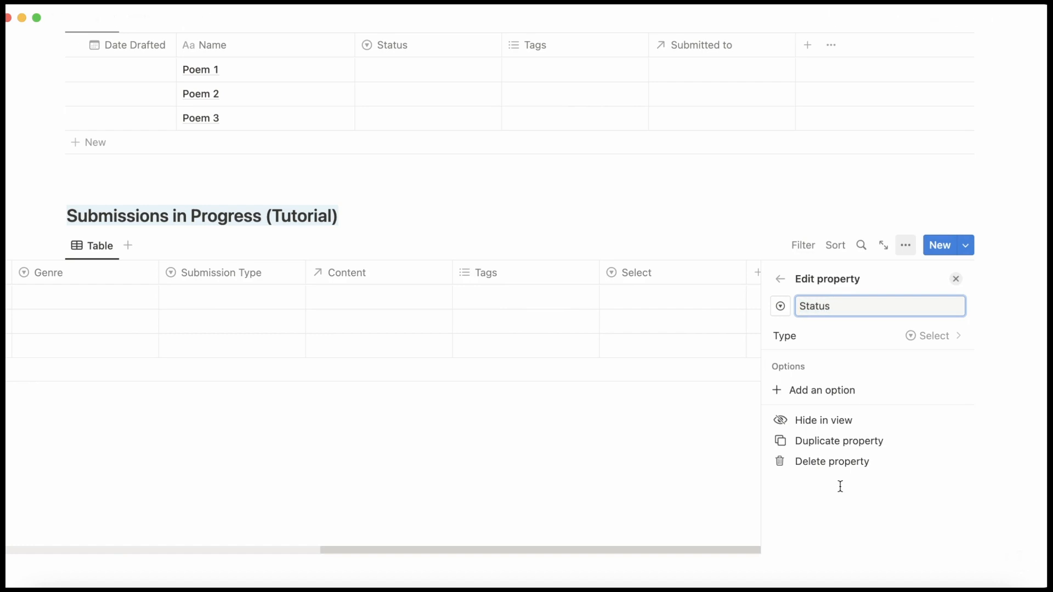
{"action": "left_click", "coordinate": [821, 390]}
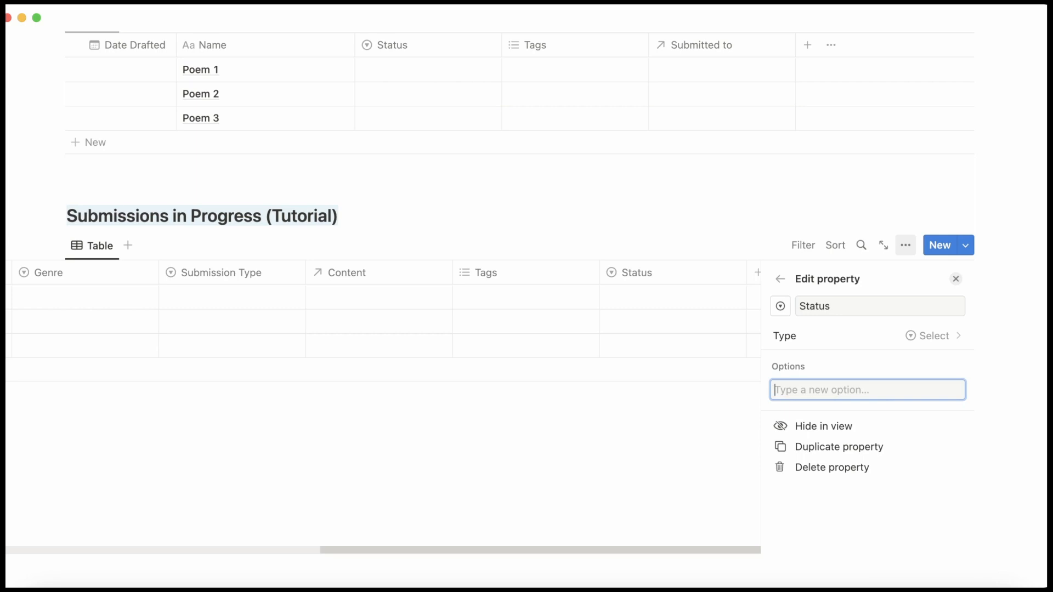
{"action": "type", "text": "Unfortunately"}
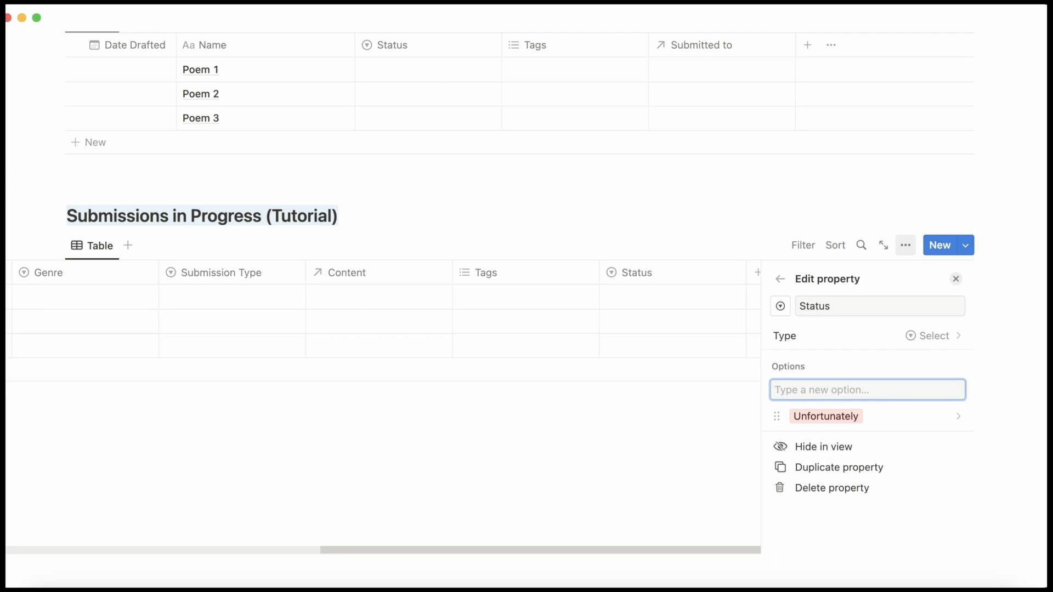
{"action": "type", "text": "Accepted"}
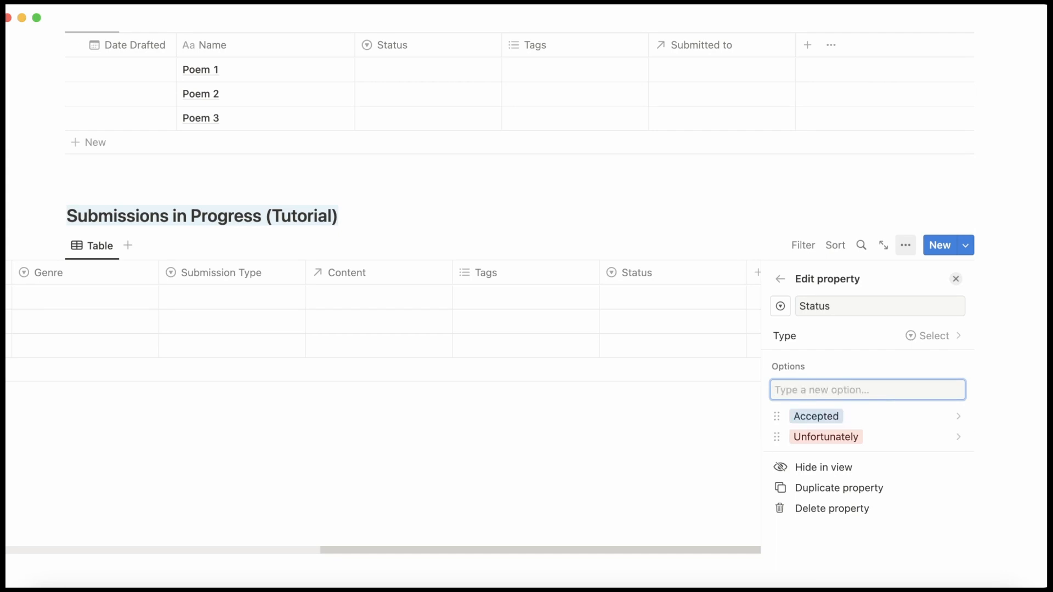
Add Tiered Unfortunately and Withdraw options to the Status column.
{"action": "type", "text": "Tiere"}
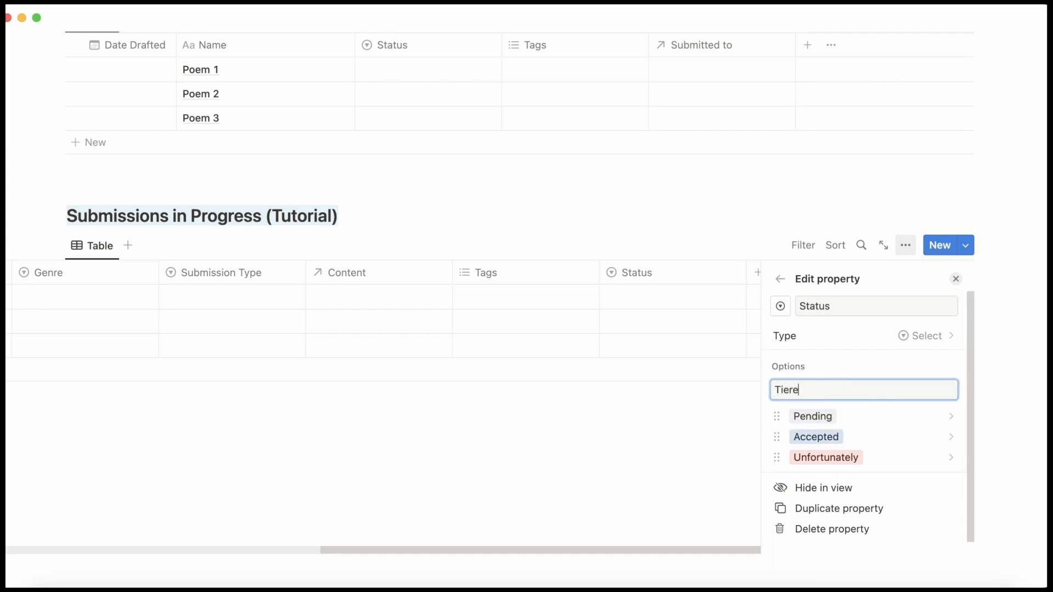
{"action": "type", "text": "d Unfortunately"}
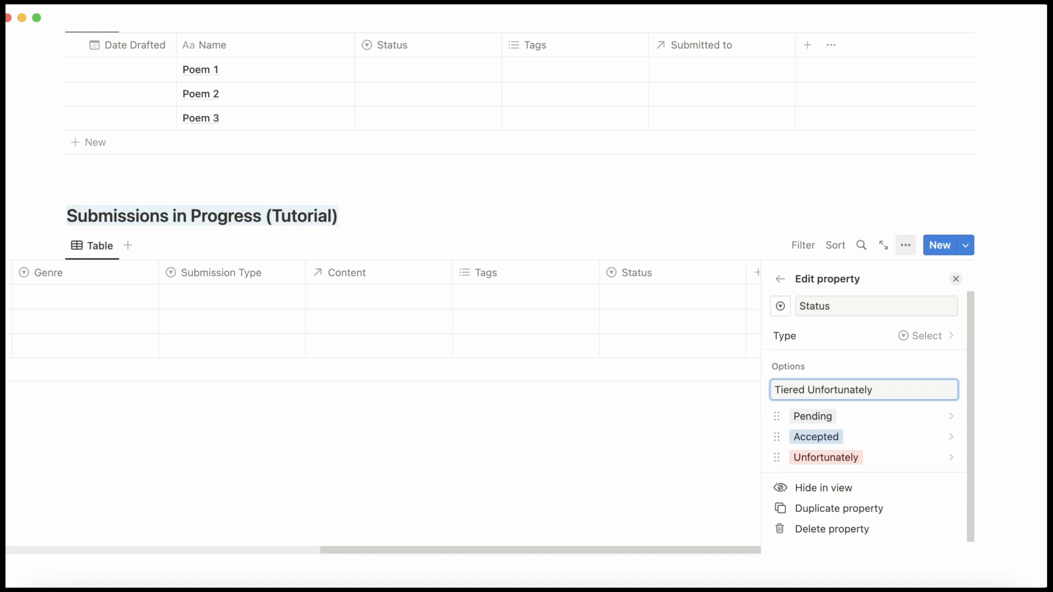
{"action": "left_click", "coordinate": [865, 390]}
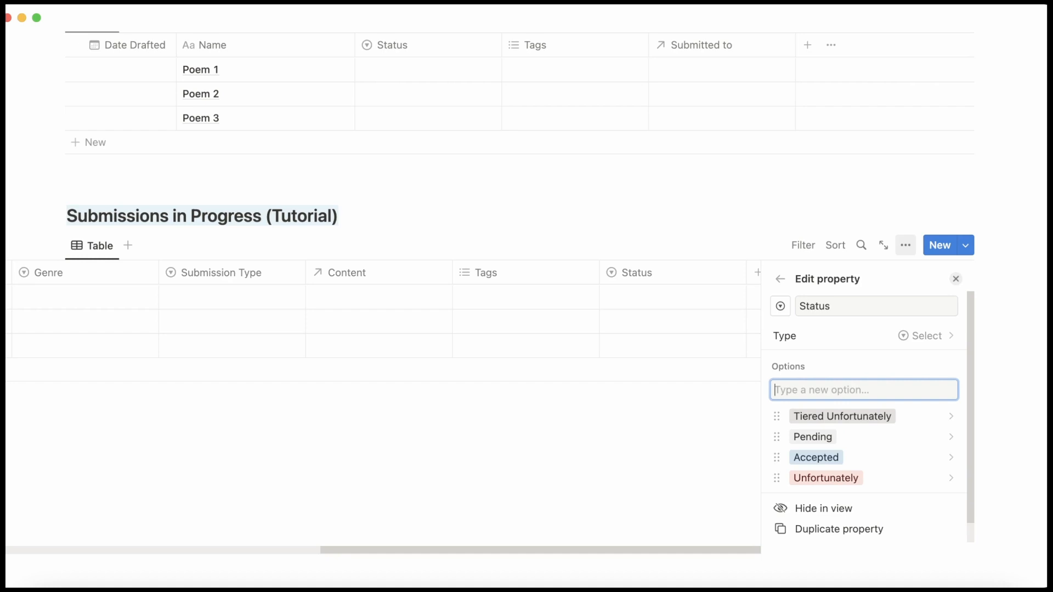
{"action": "type", "text": "Withdraw"}
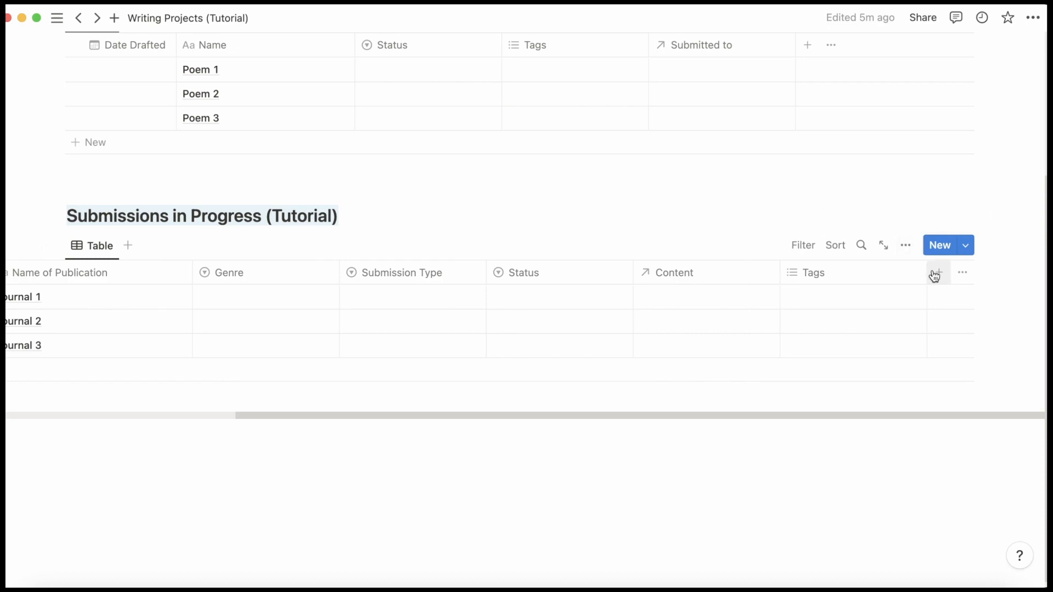
Add a Status Date column and a number-type Payment column to the Submissions table.
{"action": "left_click", "coordinate": [935, 273]}
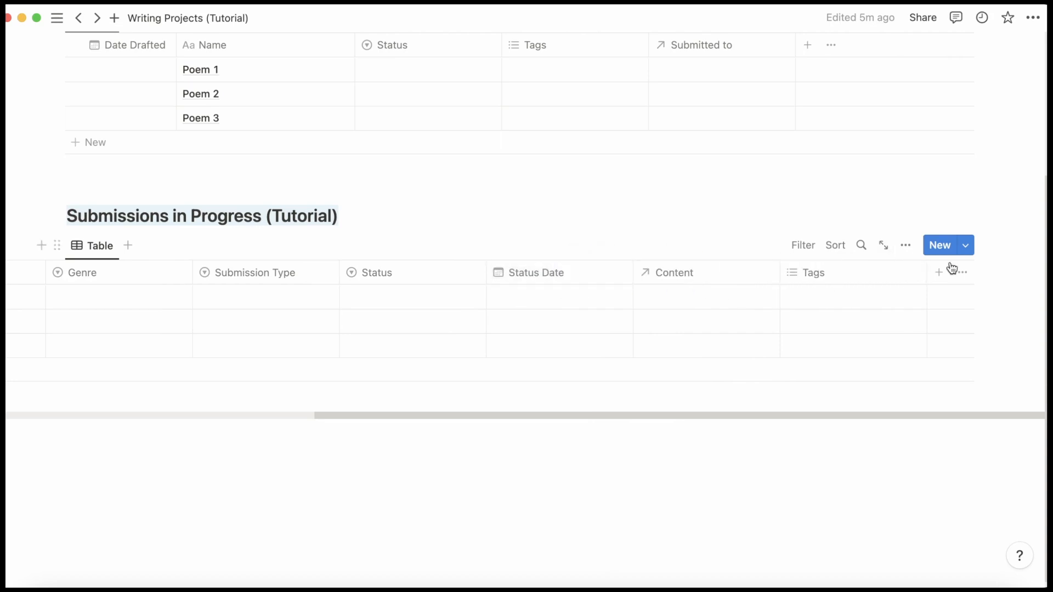
{"action": "left_click", "coordinate": [939, 272]}
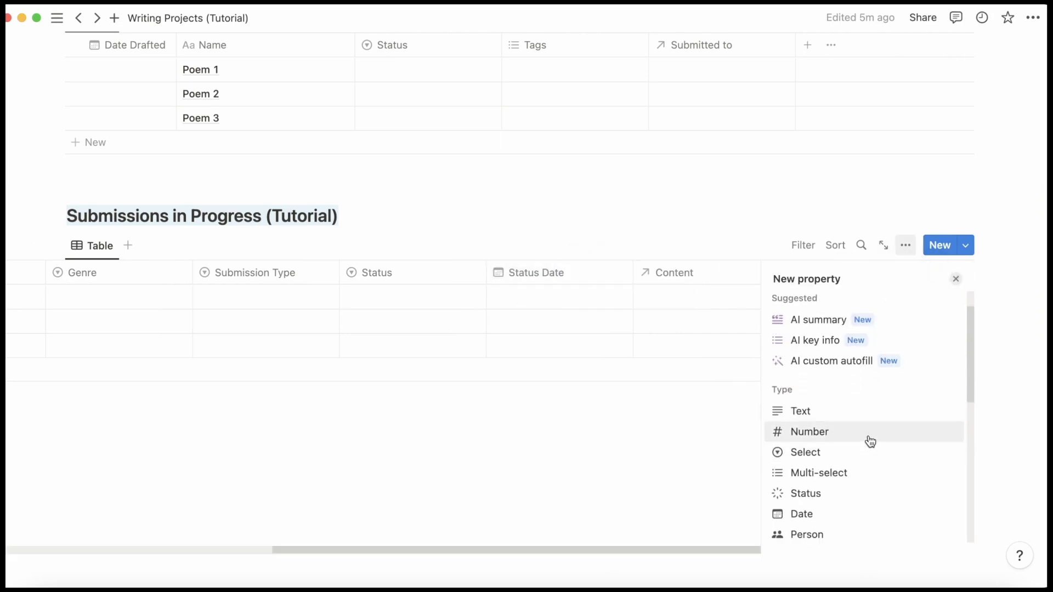
{"action": "left_click", "coordinate": [810, 431]}
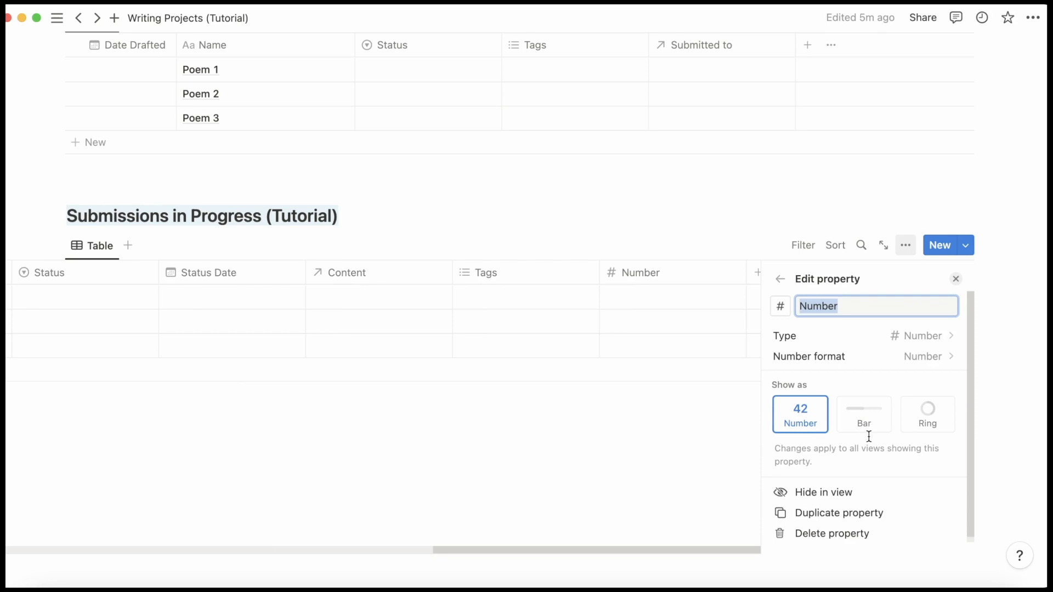
{"action": "type", "text": "Payment"}
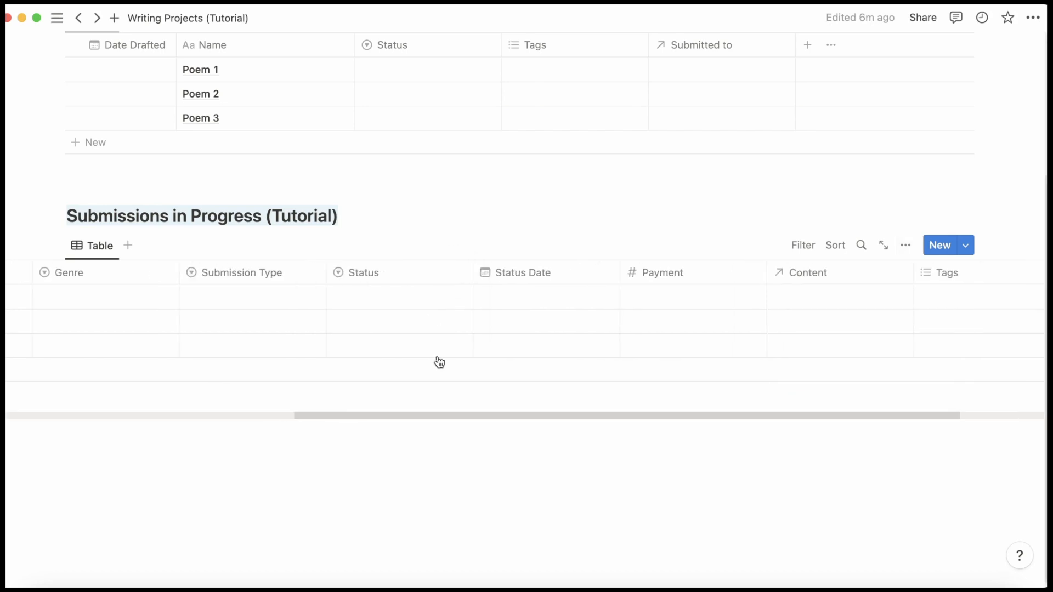
{"action": "scroll", "scroll_direction": "up", "scroll_amount": 3}
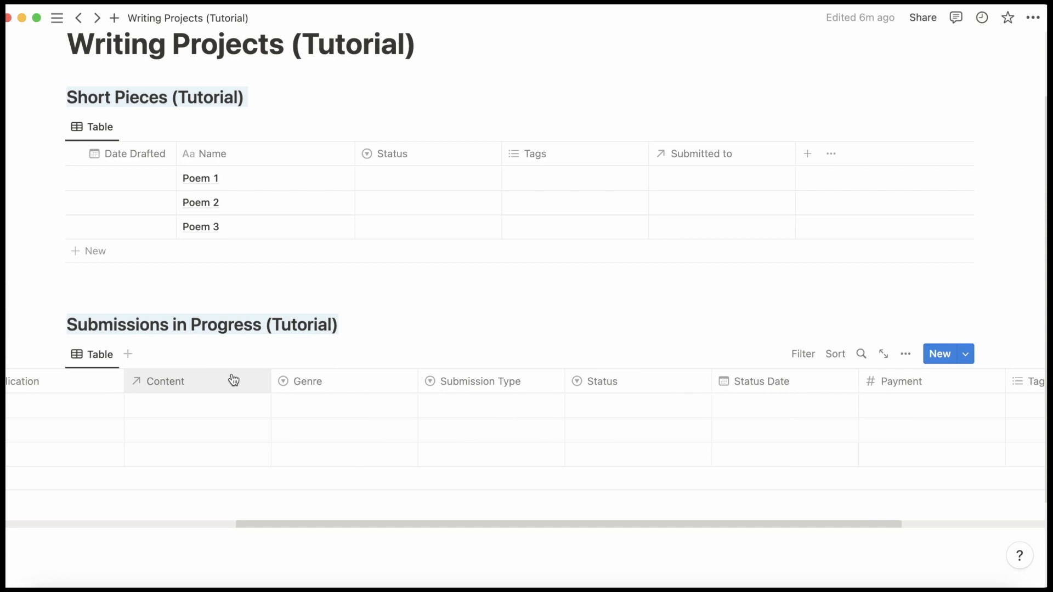
Mark Journal 1 as Submittable and Pending with status date June 12, 2023.
{"action": "left_click", "coordinate": [196, 406]}
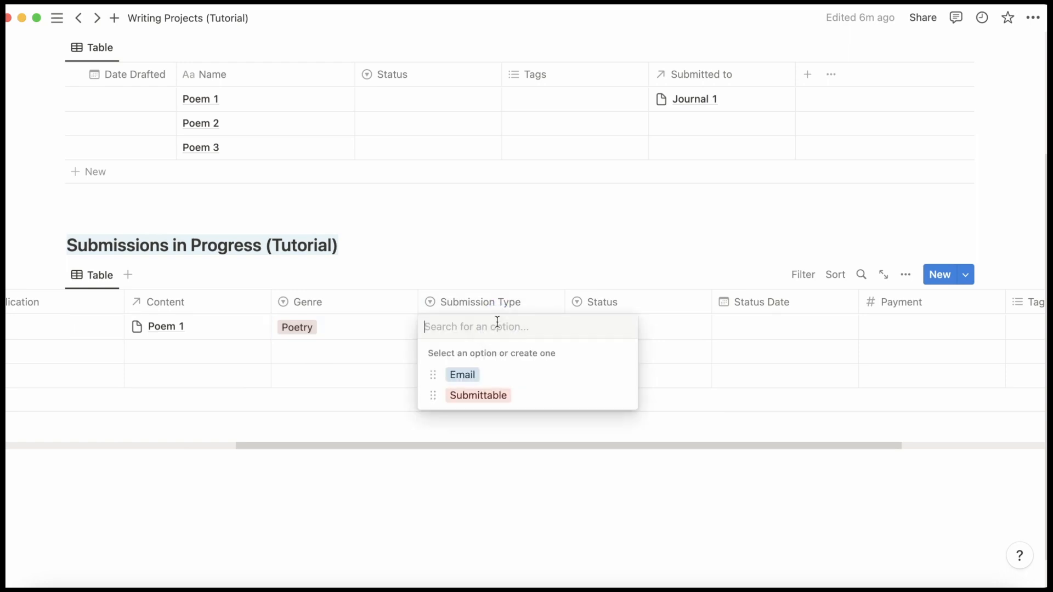
{"action": "left_click", "coordinate": [477, 395]}
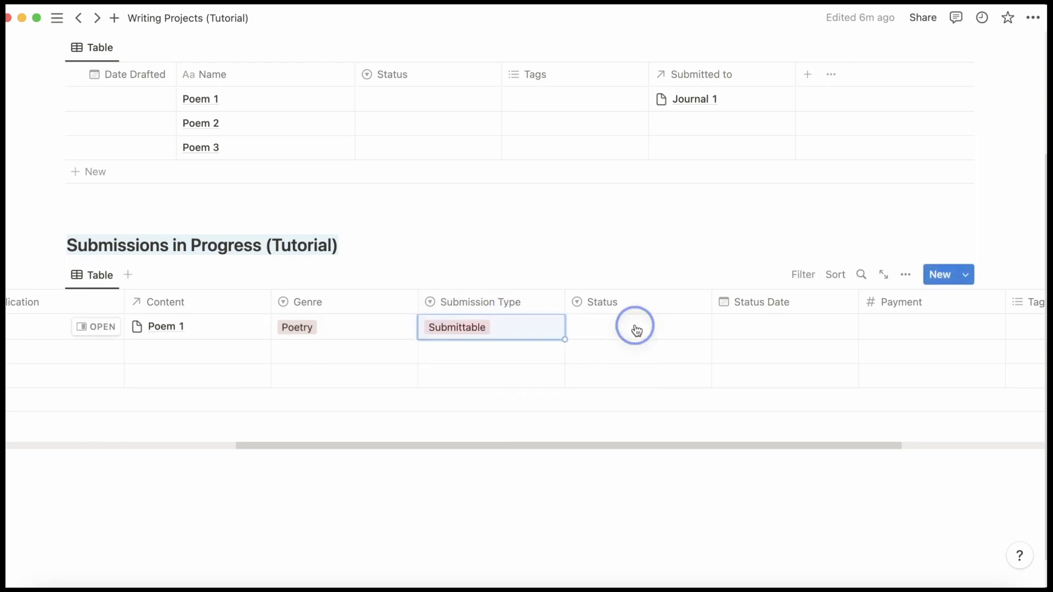
{"action": "left_click", "coordinate": [635, 329]}
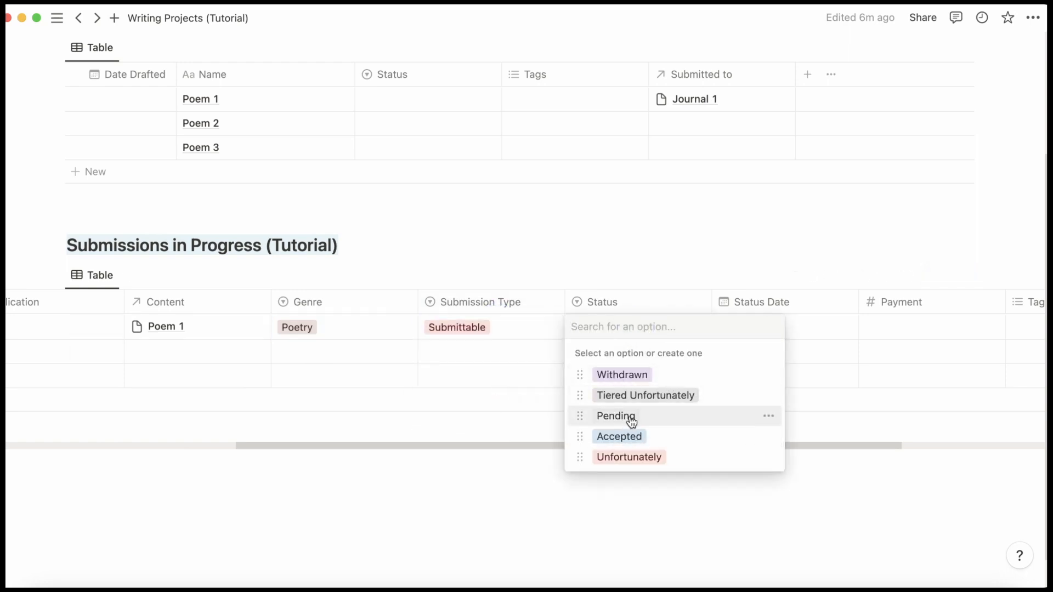
{"action": "left_click", "coordinate": [615, 415]}
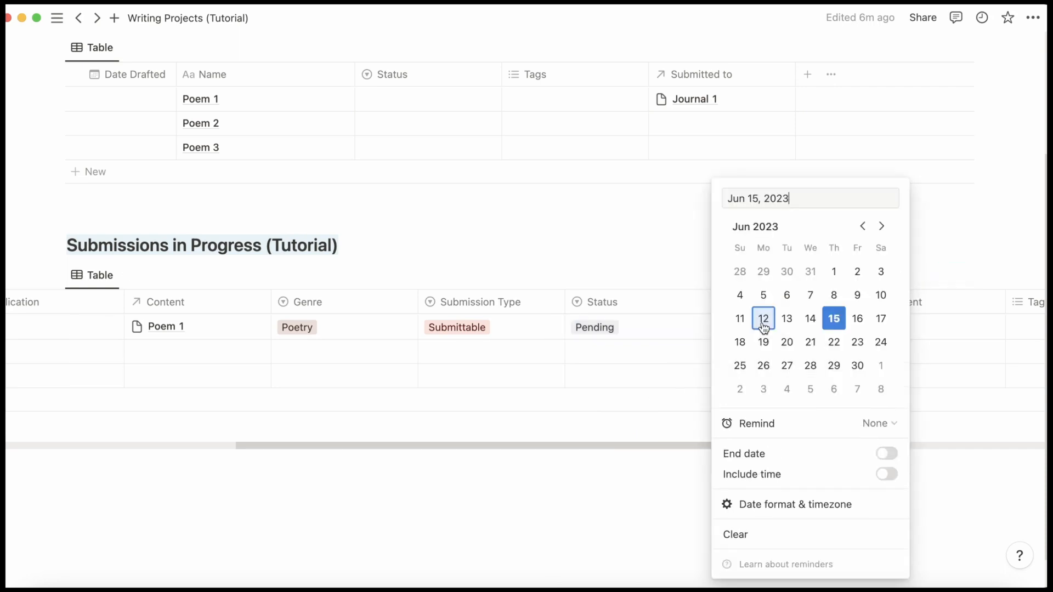
{"action": "left_click", "coordinate": [764, 318]}
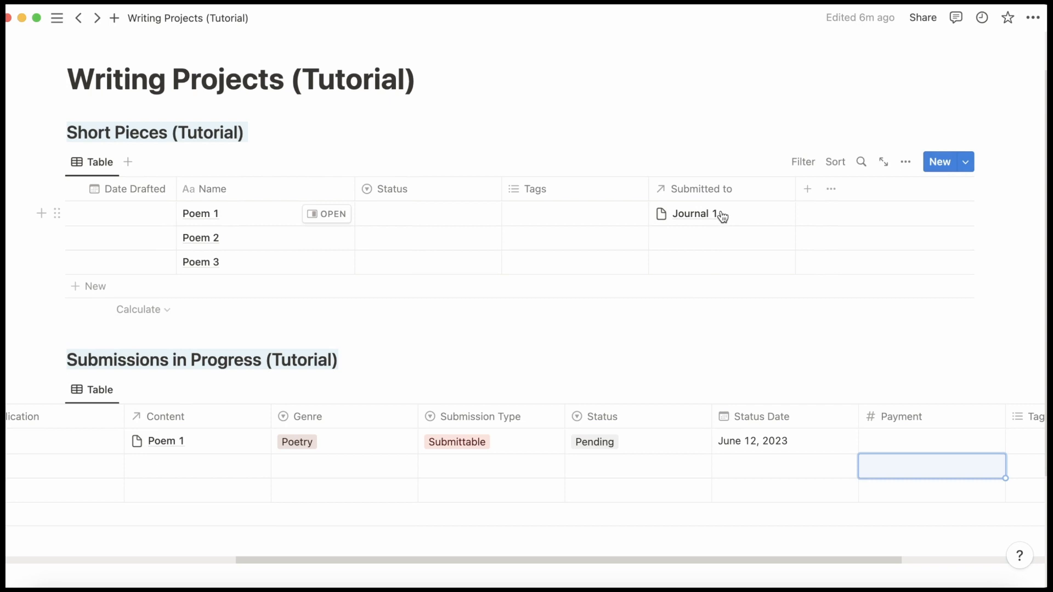
{"action": "mouse_move", "coordinate": [737, 229]}
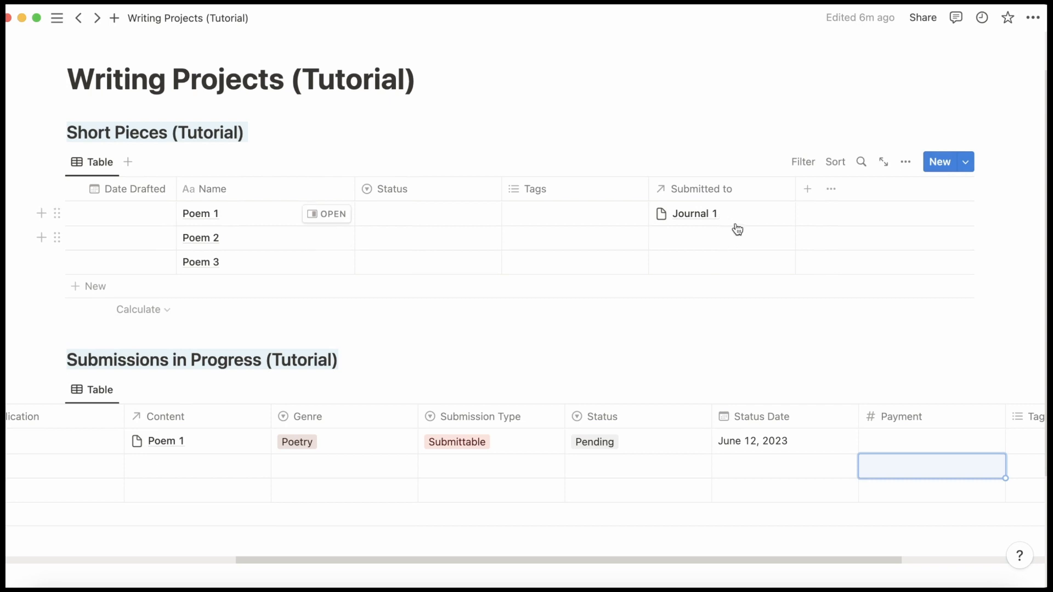
{"action": "mouse_move", "coordinate": [178, 501]}
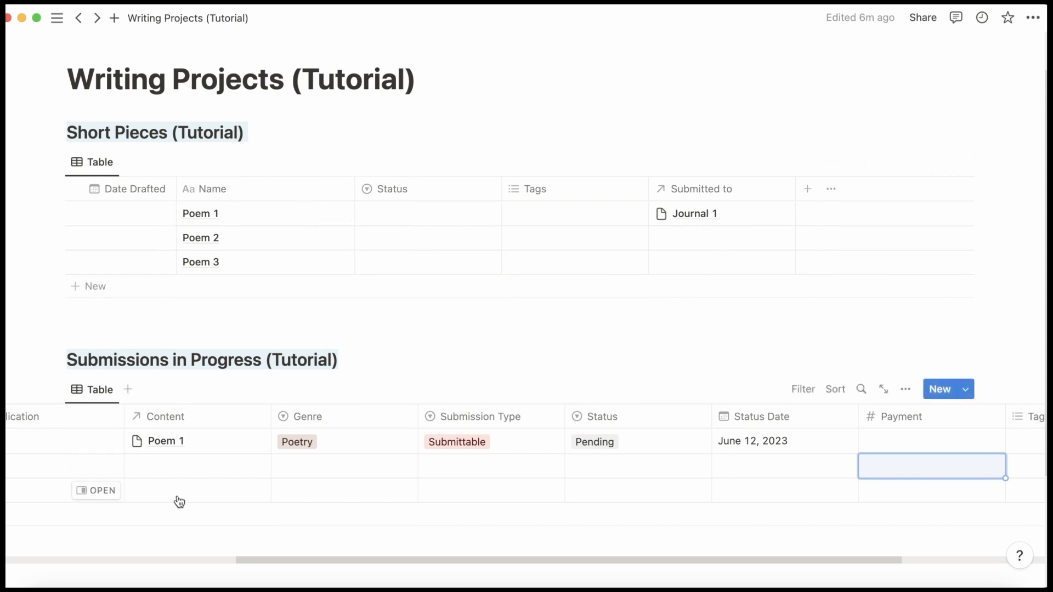
Link Poem 1 to Journal 2 through the Content relation.
{"action": "scroll", "scroll_direction": "left", "scroll_amount": 3}
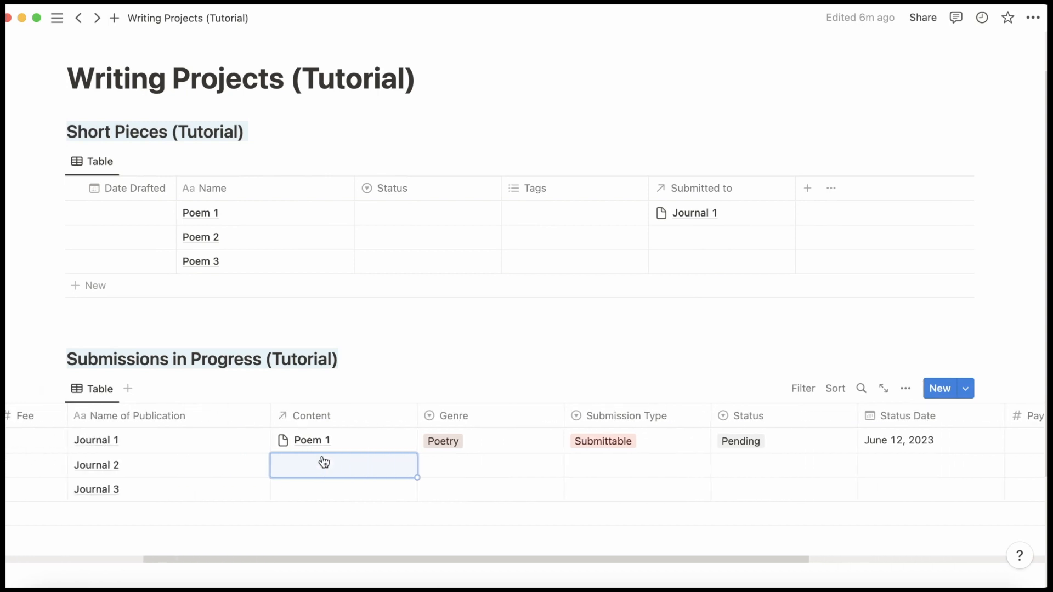
{"action": "left_click", "coordinate": [325, 465]}
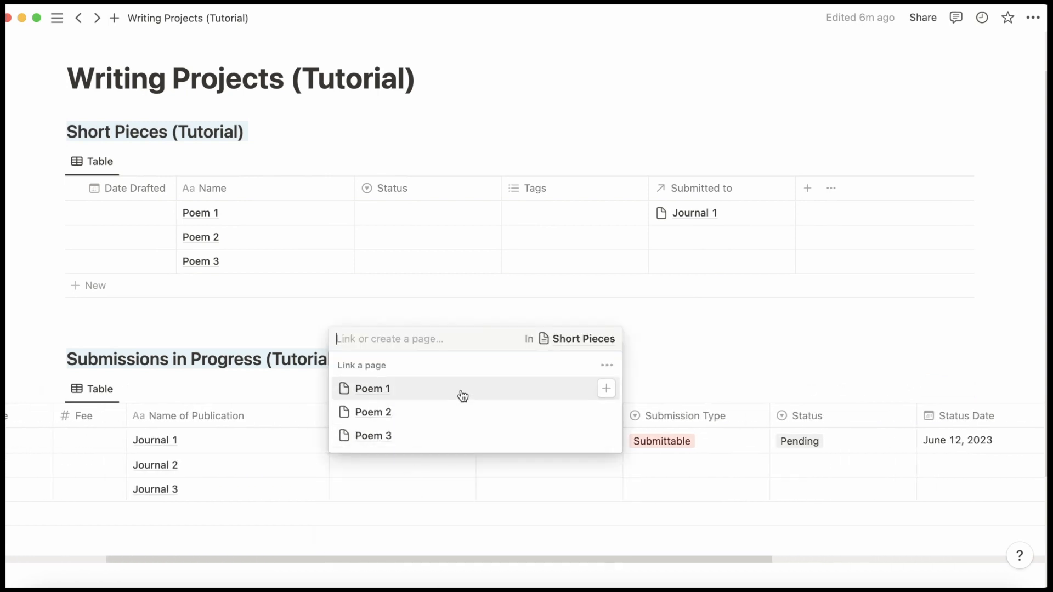
{"action": "left_click", "coordinate": [371, 388]}
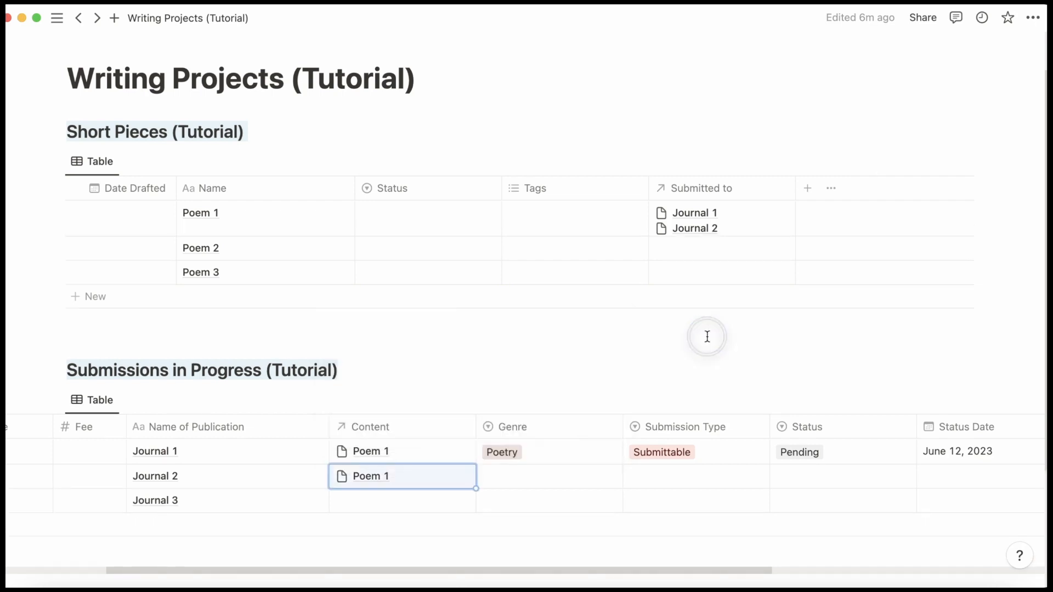
{"action": "mouse_move", "coordinate": [747, 228]}
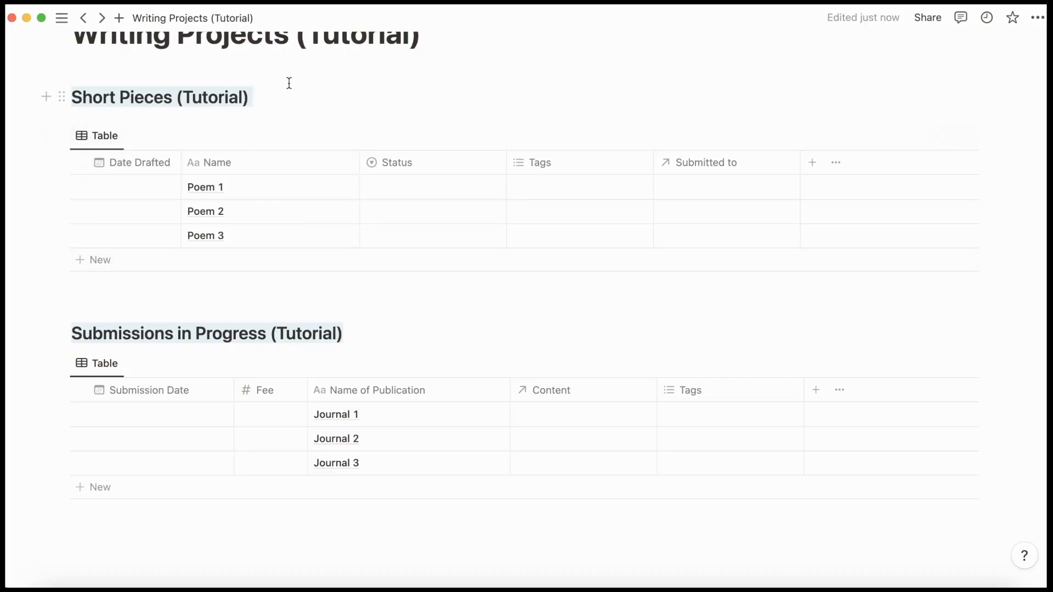
{"action": "mouse_move", "coordinate": [59, 135]}
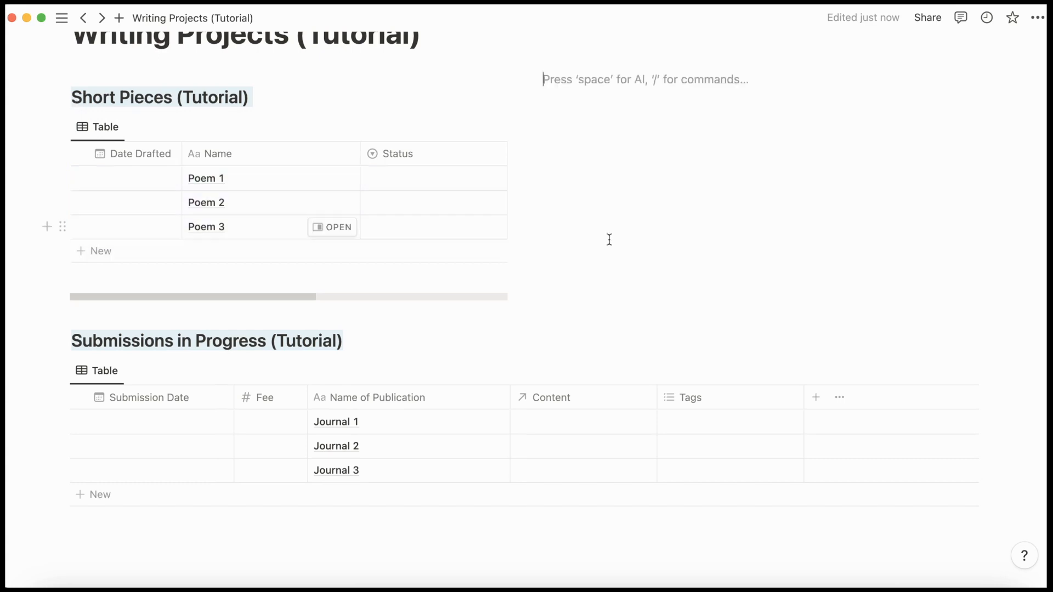
Insert an Unsplash image beside Short Pieces, searching 'writer' for a pen-on-paper photo.
{"action": "type", "text": "/"}
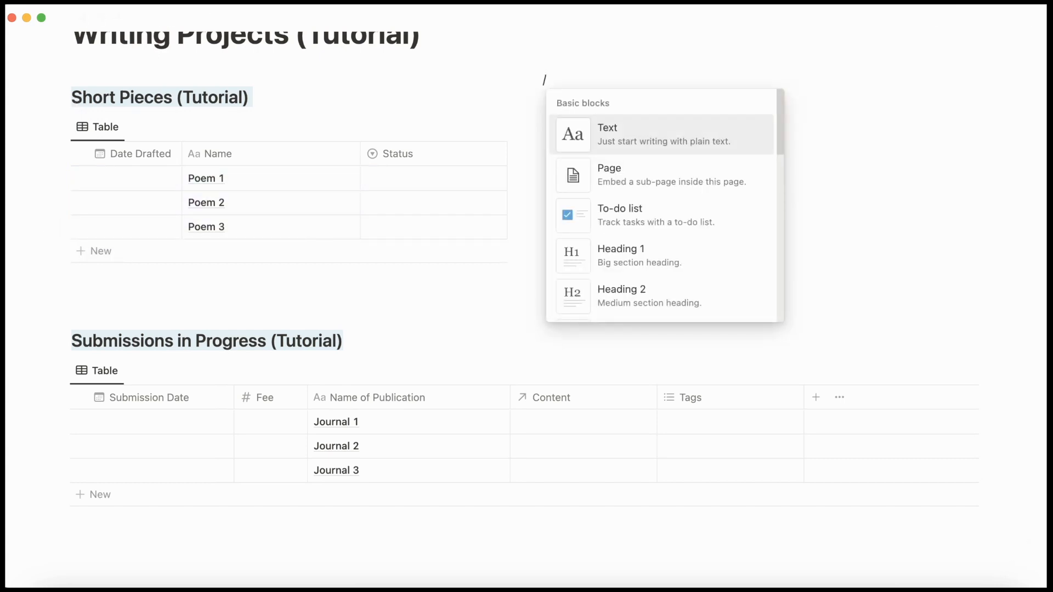
{"action": "type", "text": "pi"}
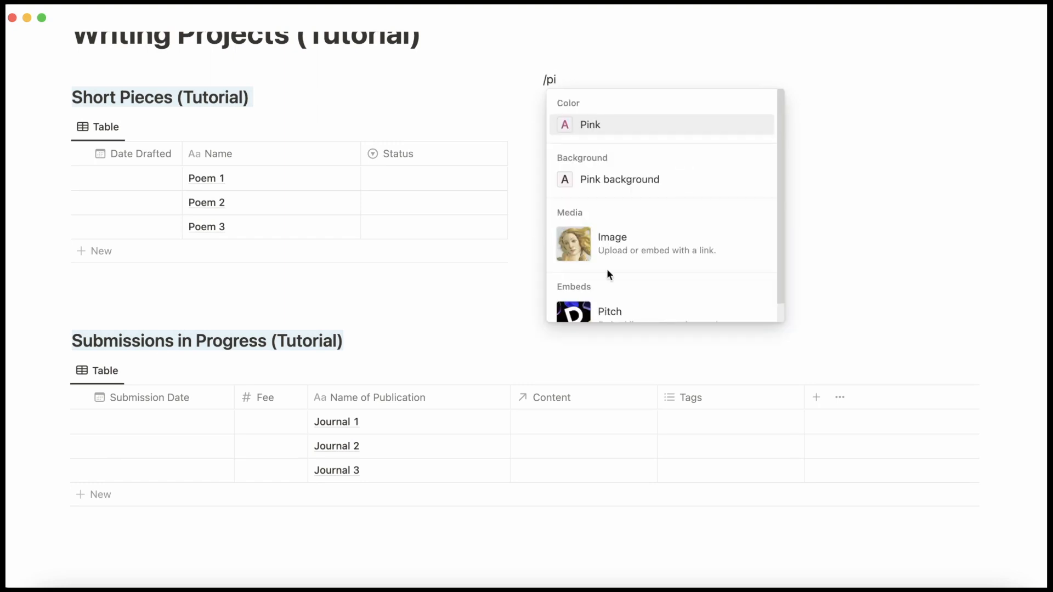
{"action": "left_click", "coordinate": [611, 244]}
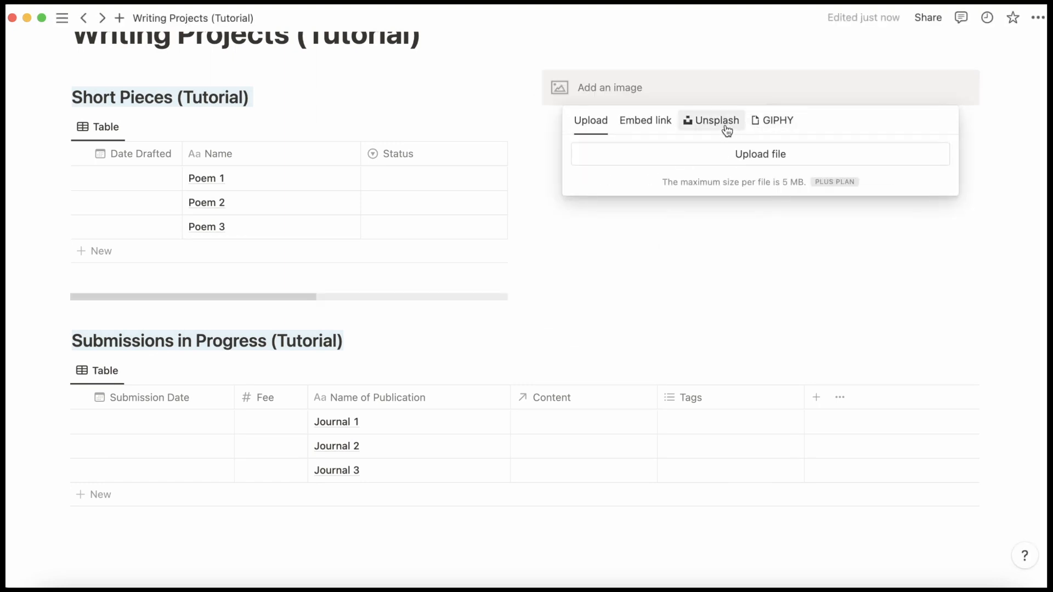
{"action": "left_click", "coordinate": [710, 120]}
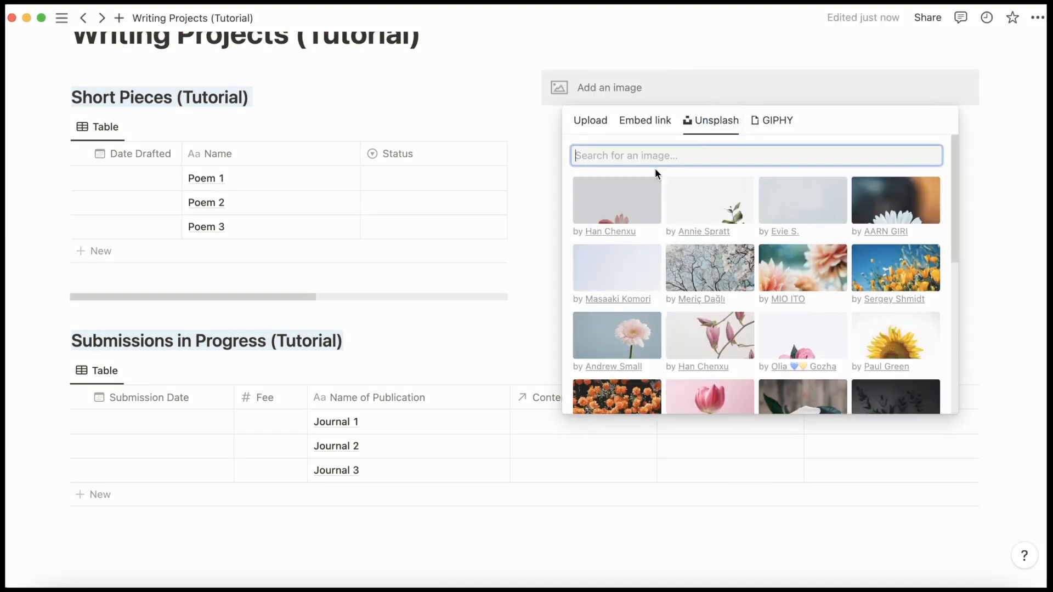
{"action": "type", "text": "writer"}
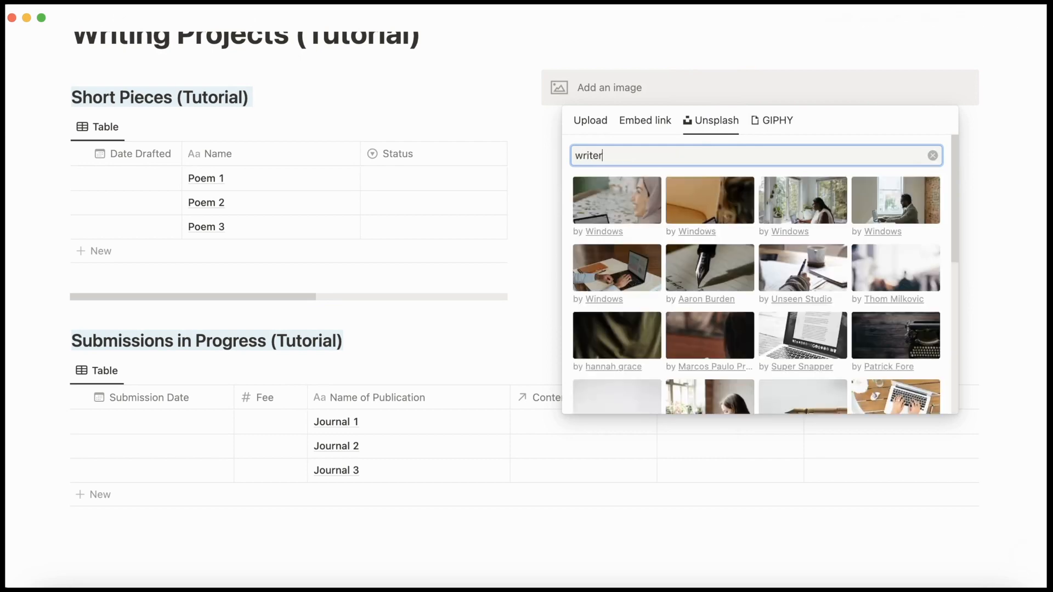
{"action": "scroll", "scroll_direction": "down", "scroll_amount": 3}
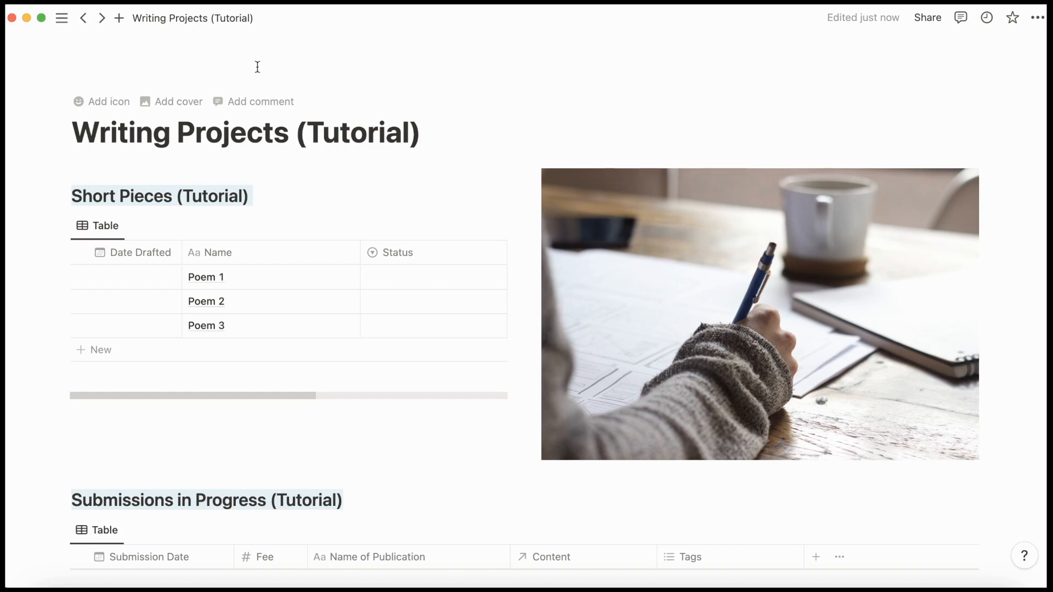
Set the page cover to The Met Museum stormy seascape painting from the Gallery.
{"action": "left_click", "coordinate": [177, 101]}
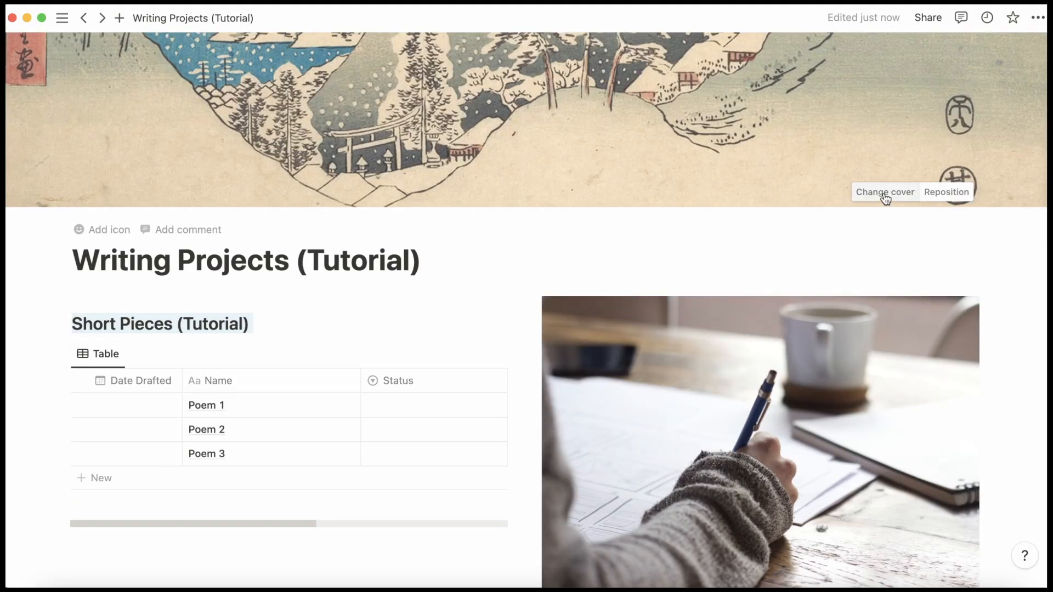
{"action": "left_click", "coordinate": [884, 192]}
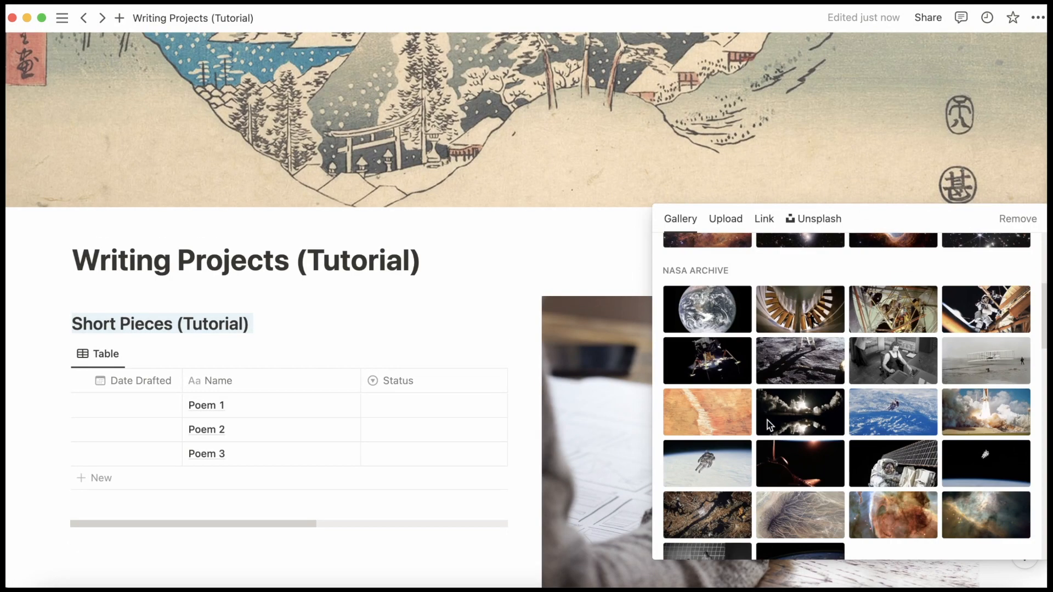
{"action": "scroll", "scroll_direction": "down", "scroll_amount": 3}
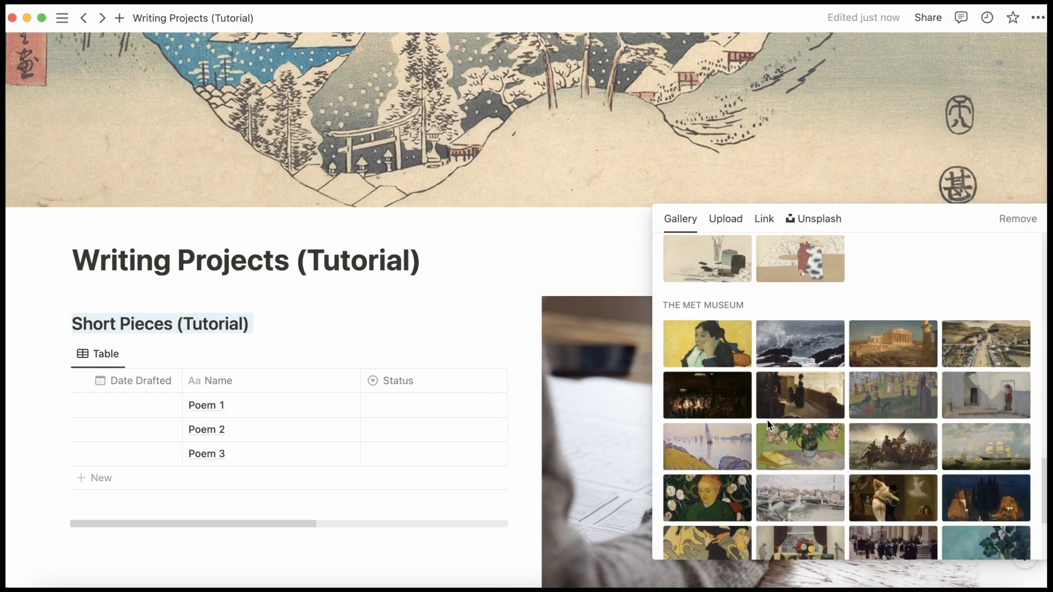
{"action": "scroll", "scroll_direction": "down", "scroll_amount": 3}
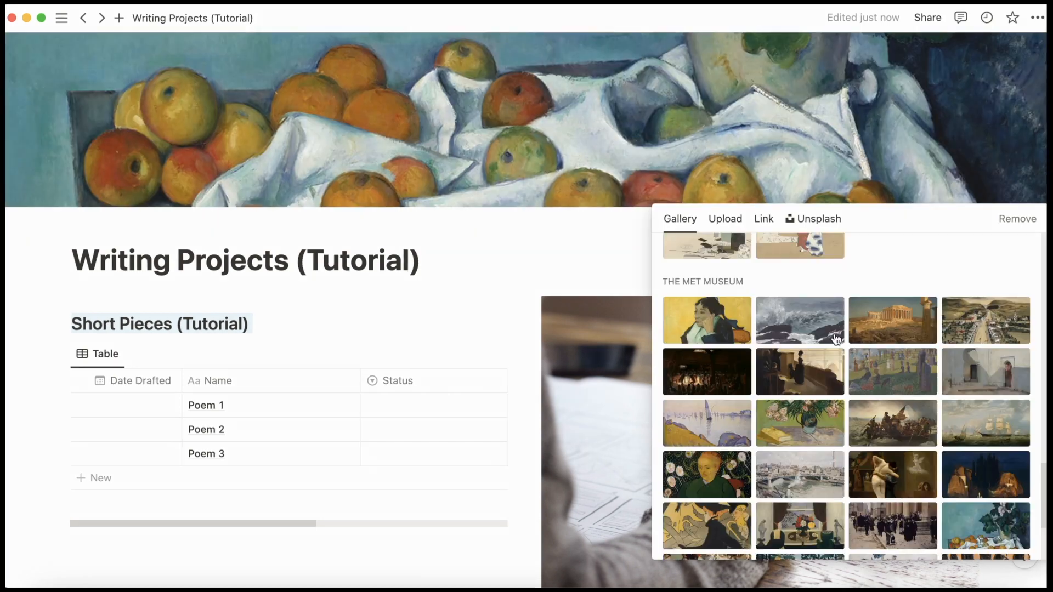
{"action": "left_click", "coordinate": [800, 320]}
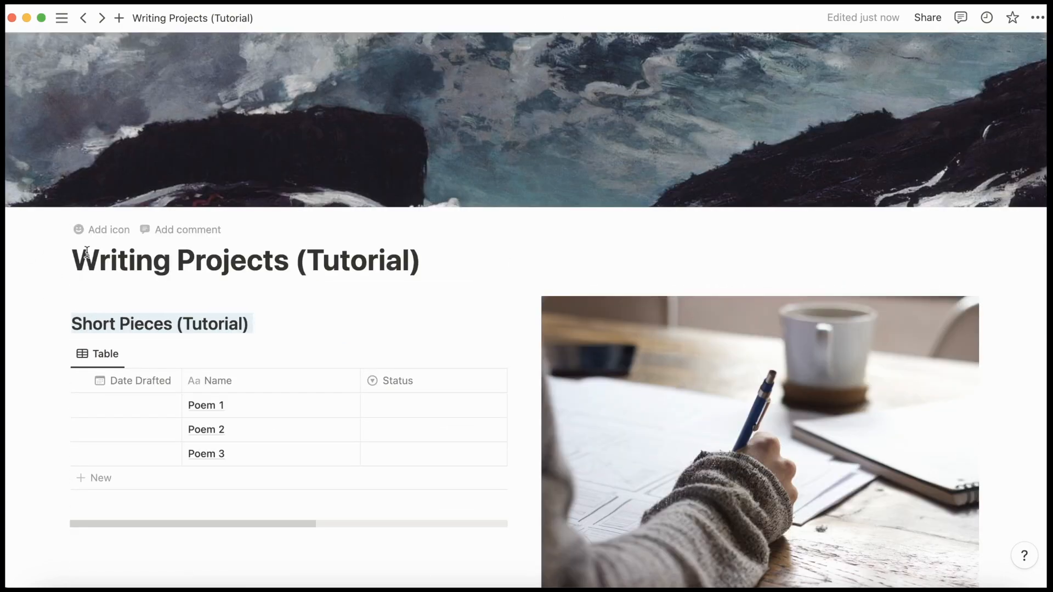
Set a writing-hand emoji as the page icon.
{"action": "left_click", "coordinate": [108, 229]}
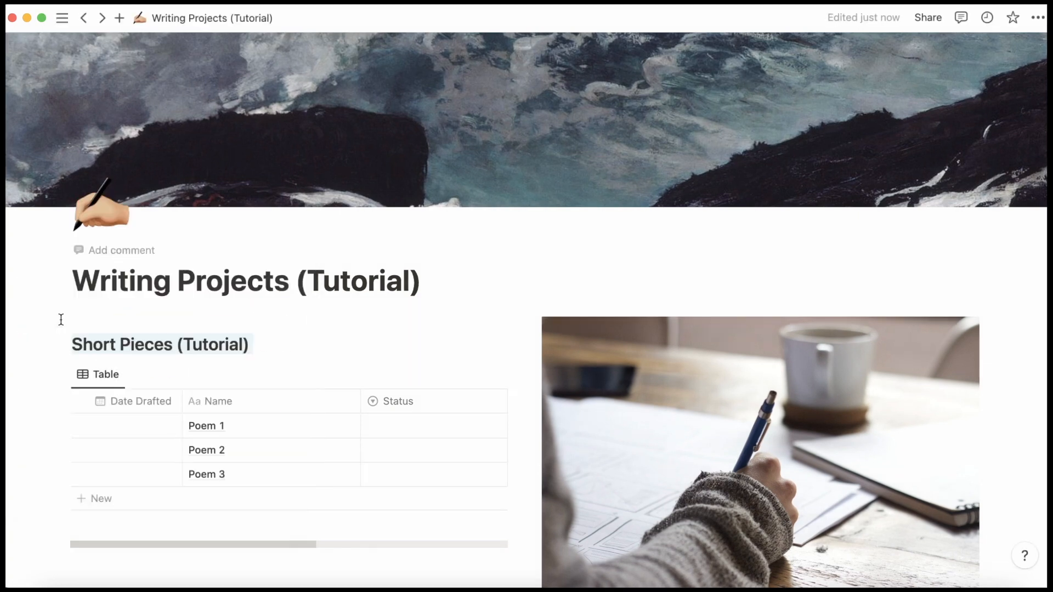
{"action": "mouse_move", "coordinate": [740, 219]}
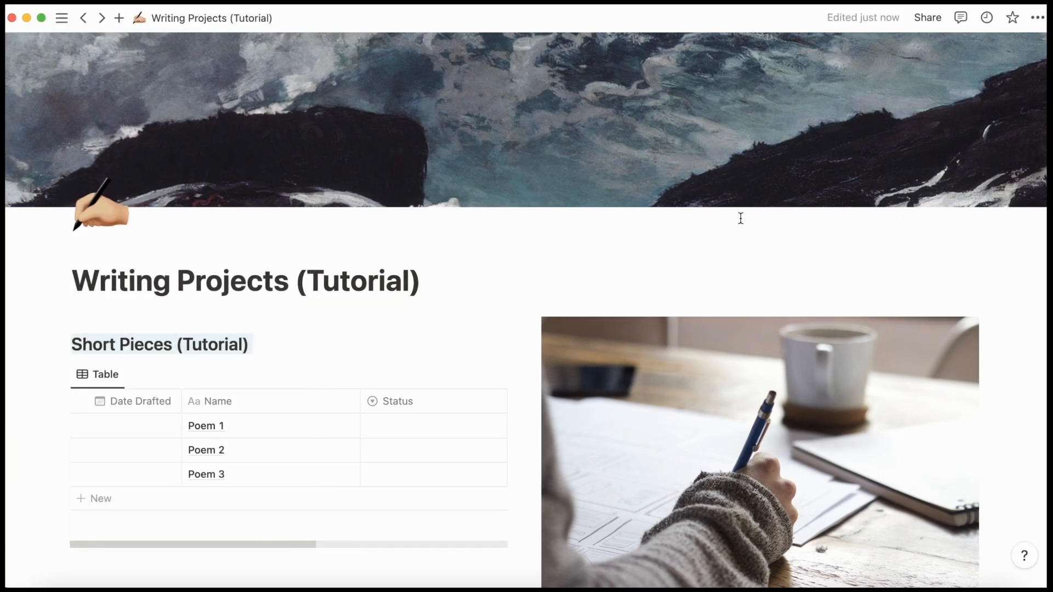